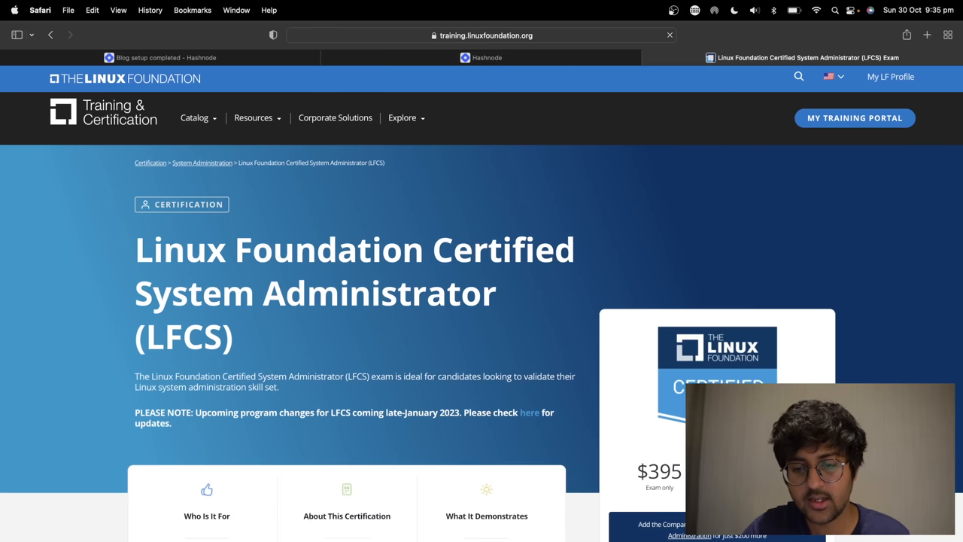
Scroll the Linux Foundation LFCS certification page, then close its tab
scroll("down", 3)
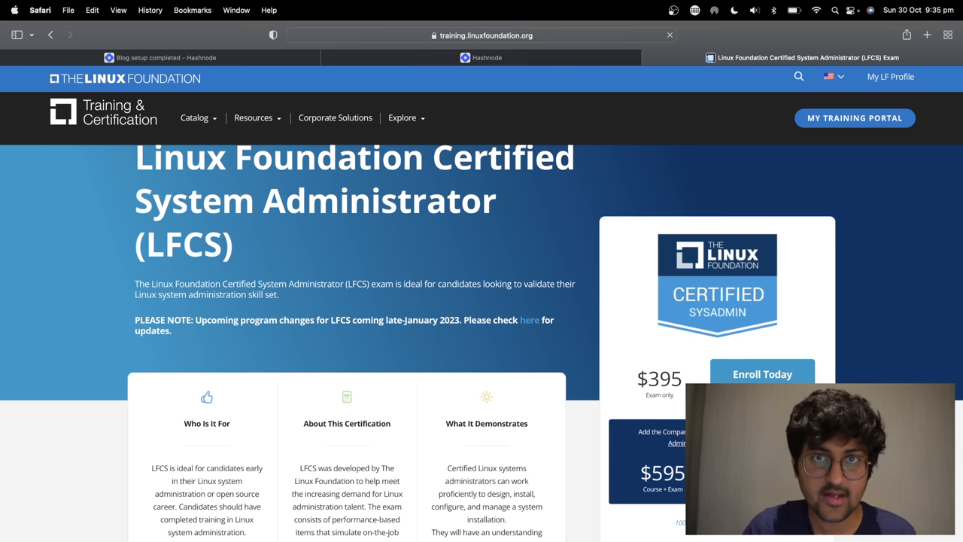
left_click(486, 57)
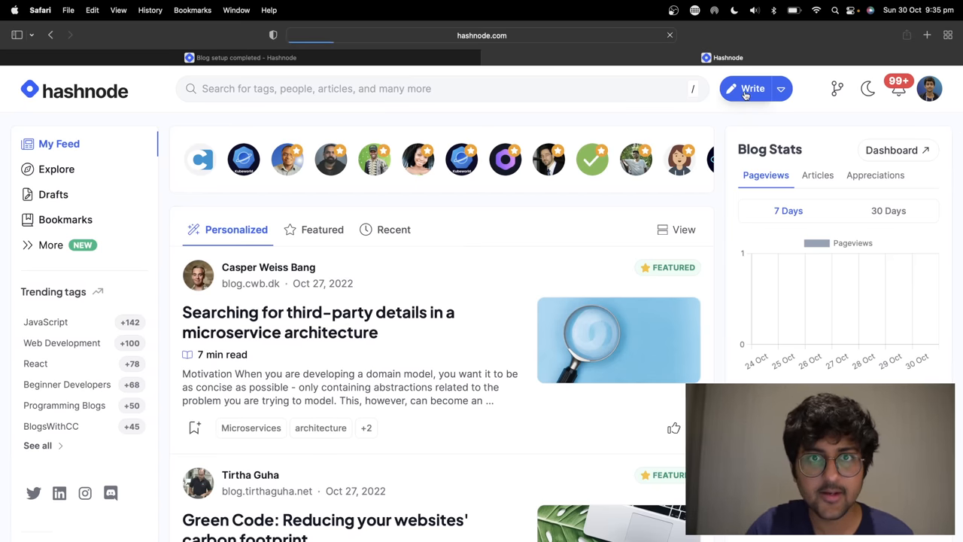
Search tags for 'bl' and add BlogsWithCC to the My KubeCon experience draft
left_click(752, 88)
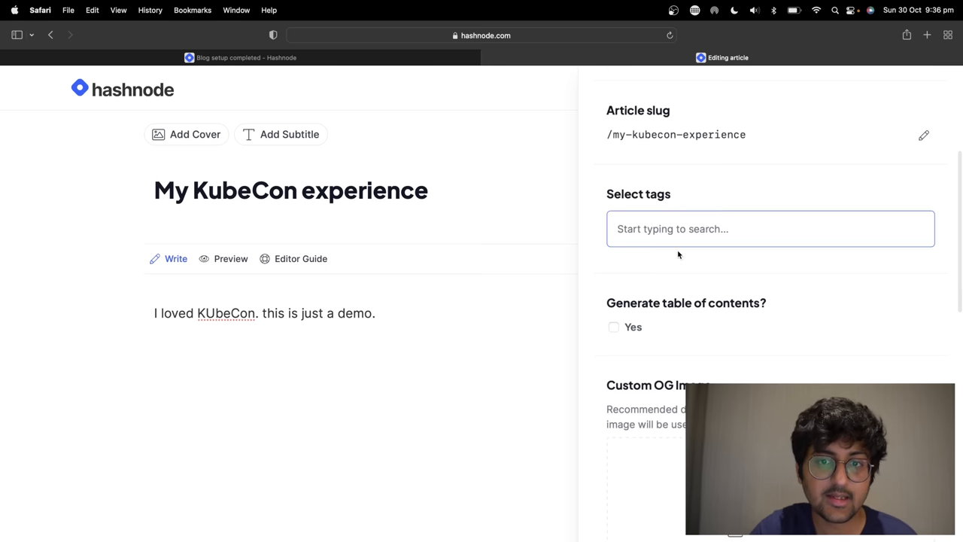
type("bl")
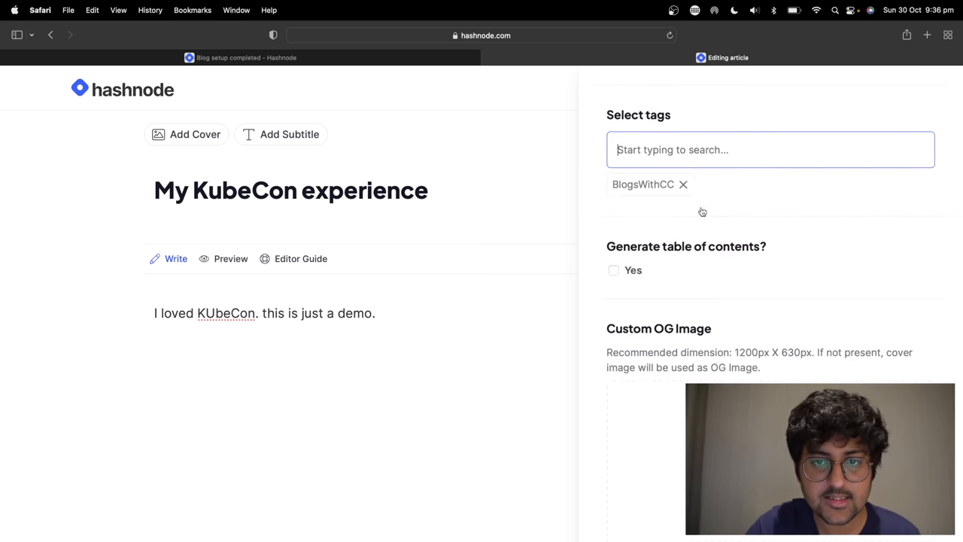
left_click(727, 58)
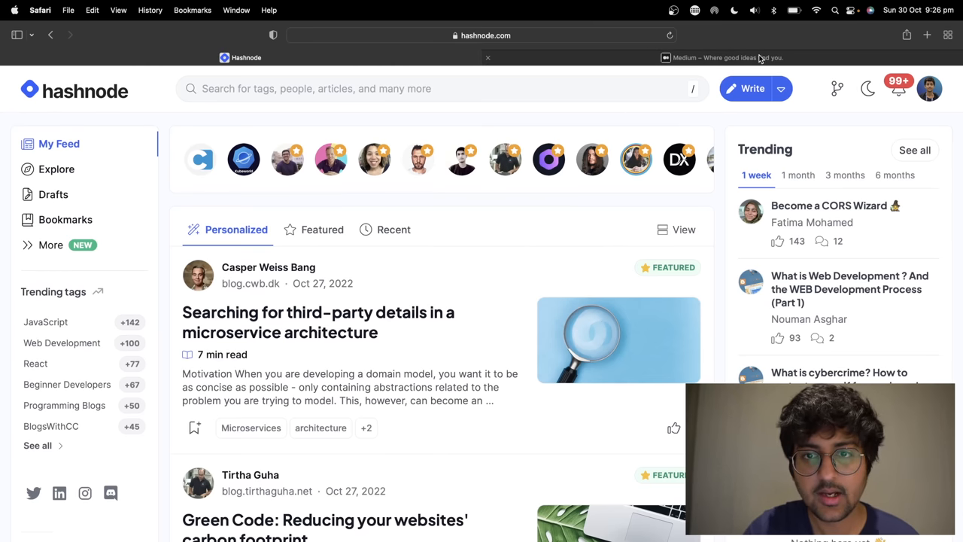
Switch to the Medium home page tab and close it
left_click(726, 58)
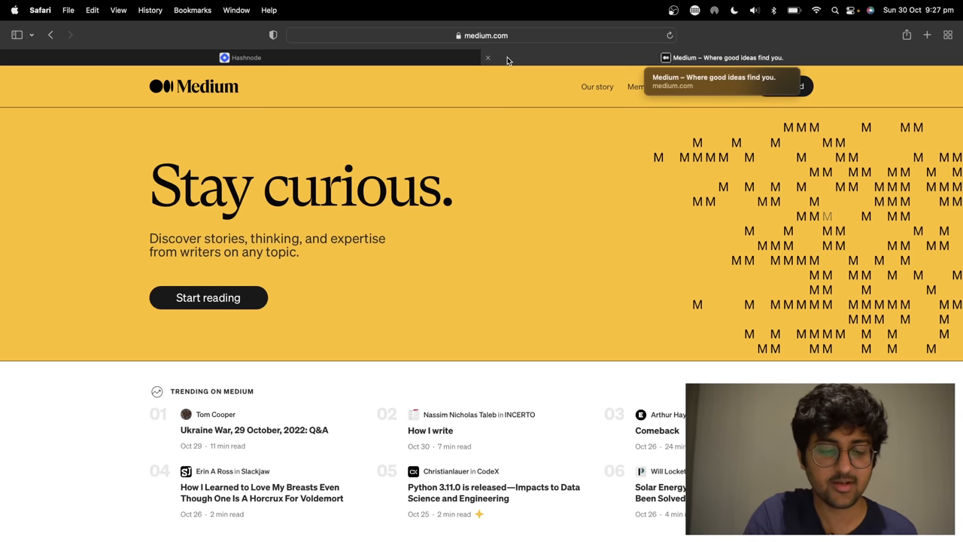
left_click(241, 57)
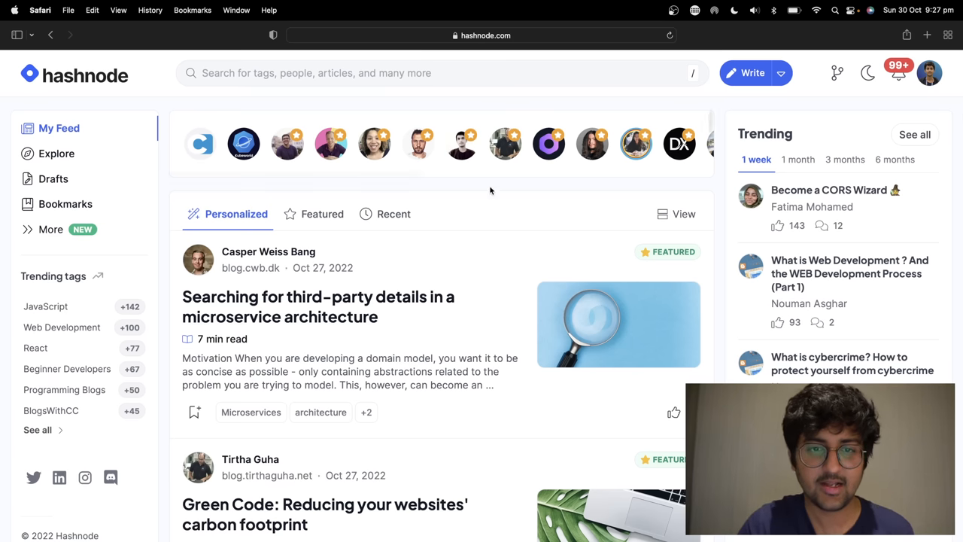
mouse_move(481, 187)
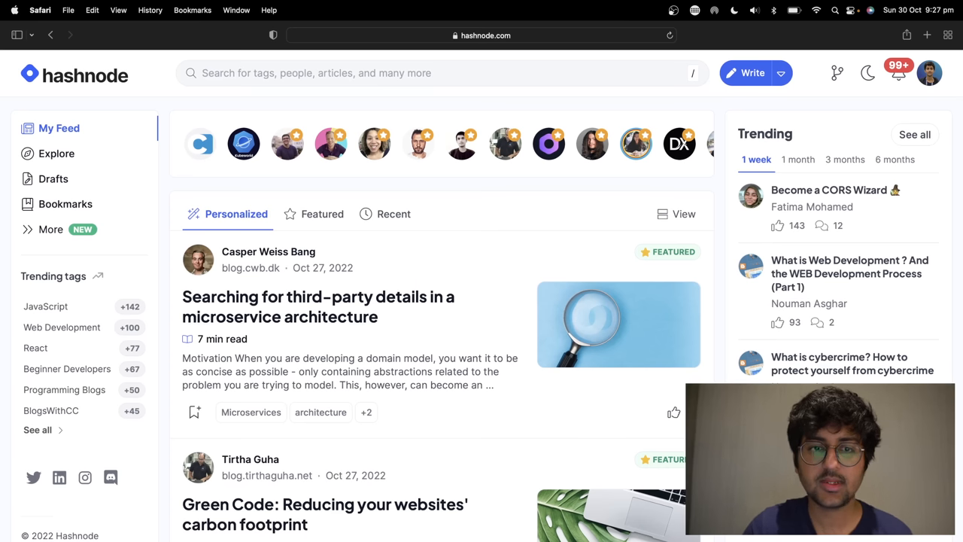
mouse_move(531, 242)
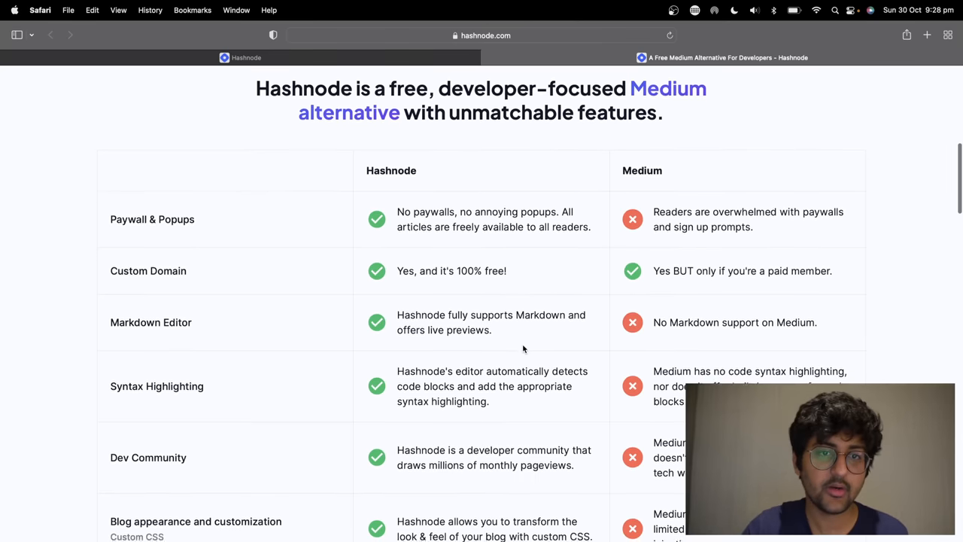
Scroll through Hashnode's 'Free Medium Alternative' feature comparison table
left_click(482, 35)
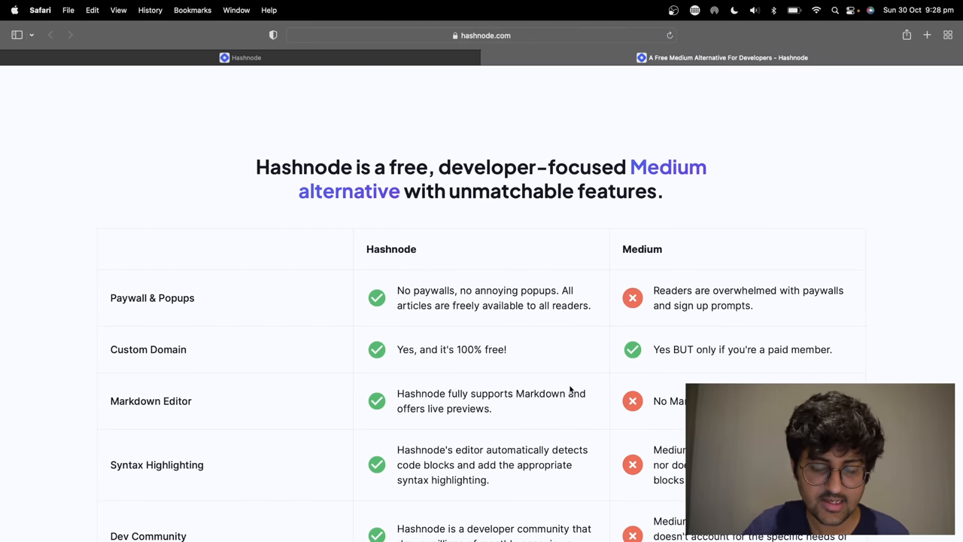
scroll("down", 3)
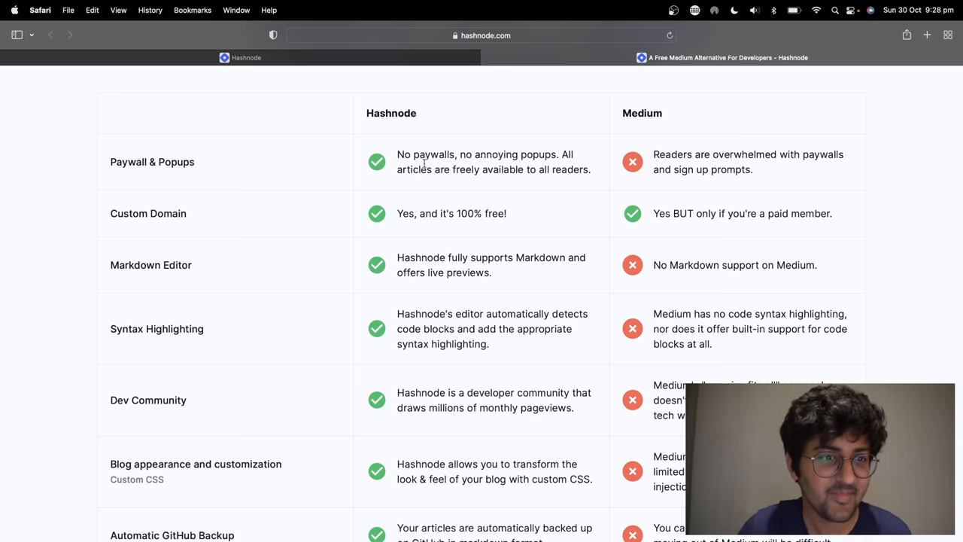
mouse_move(500, 227)
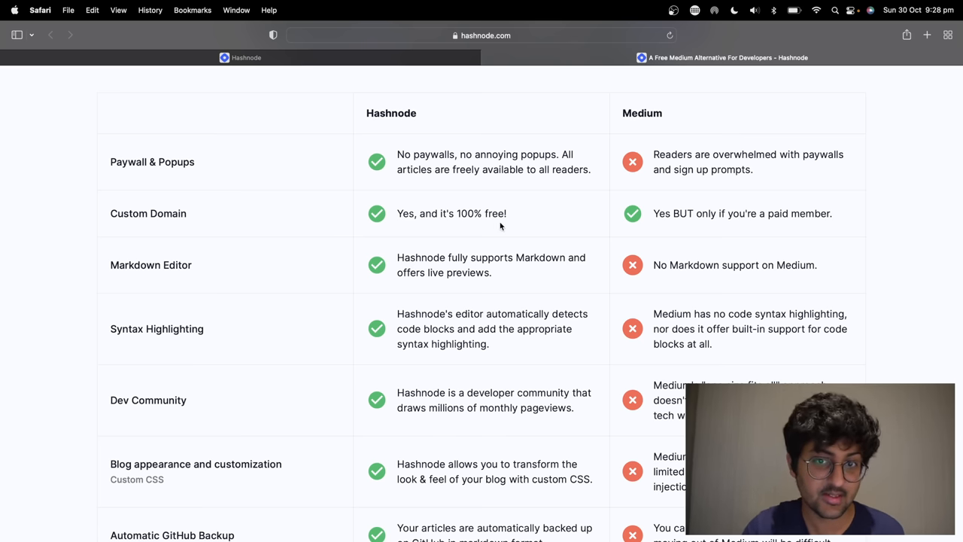
scroll("down", 3)
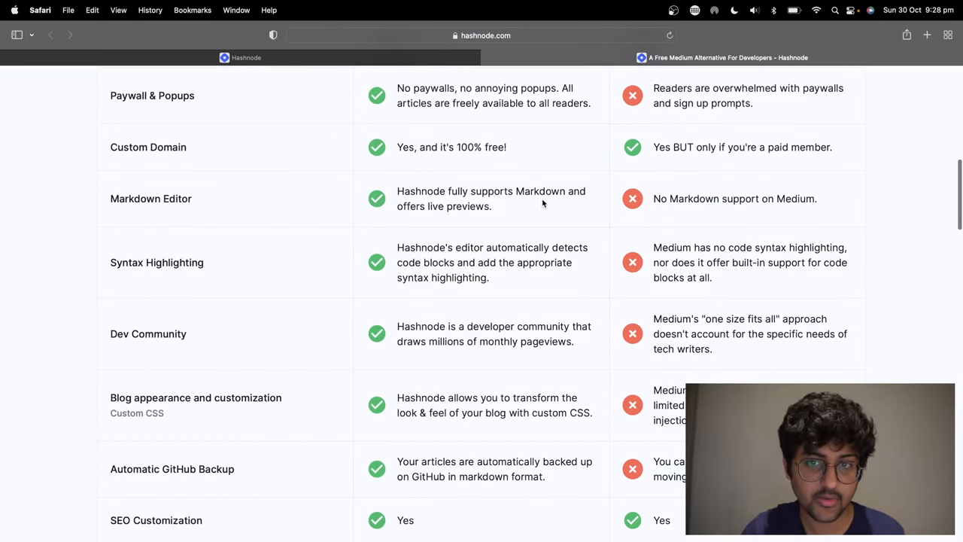
scroll("down", 3)
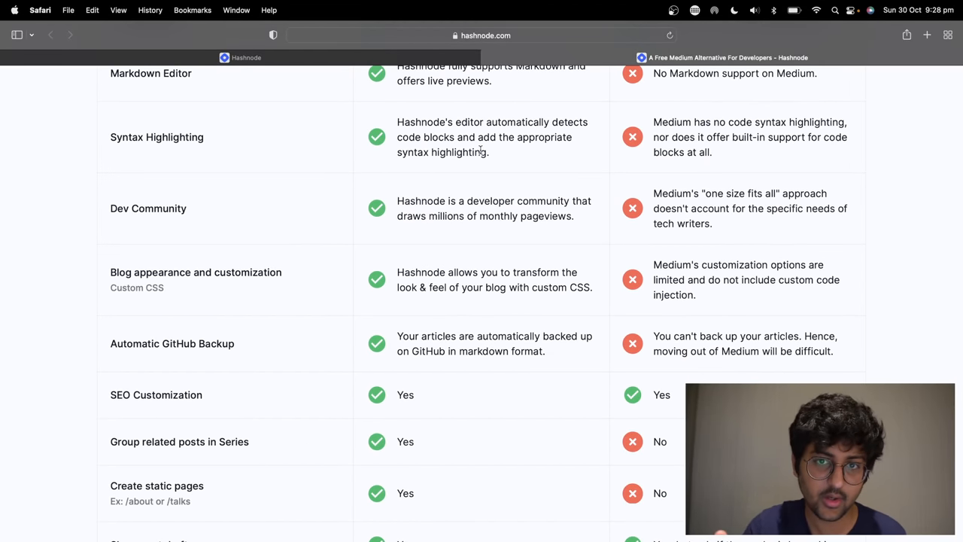
scroll("down", 3)
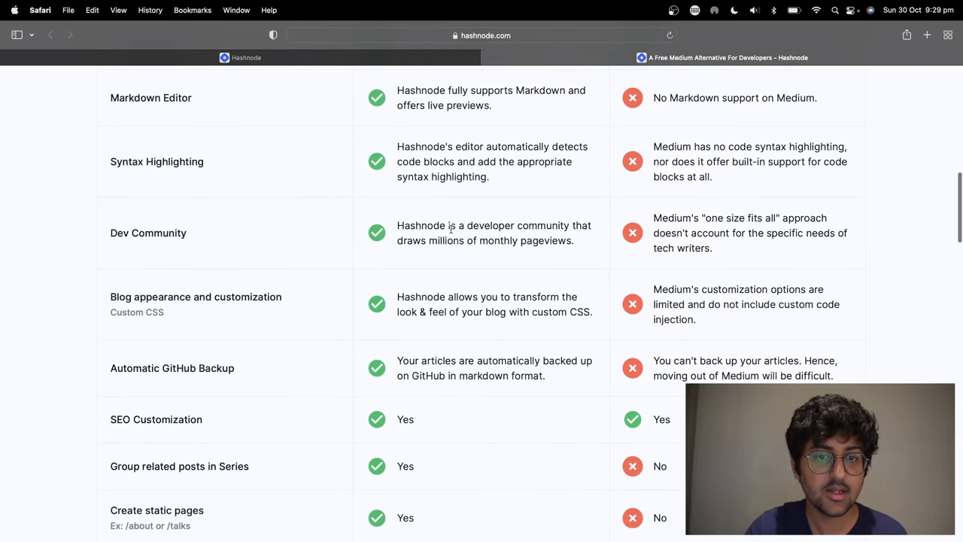
scroll("down", 3)
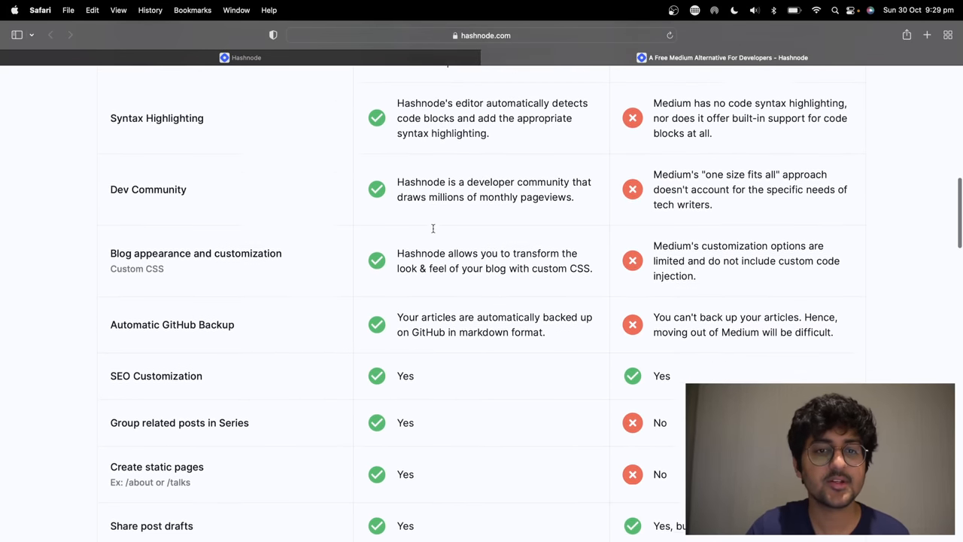
scroll("down", 3)
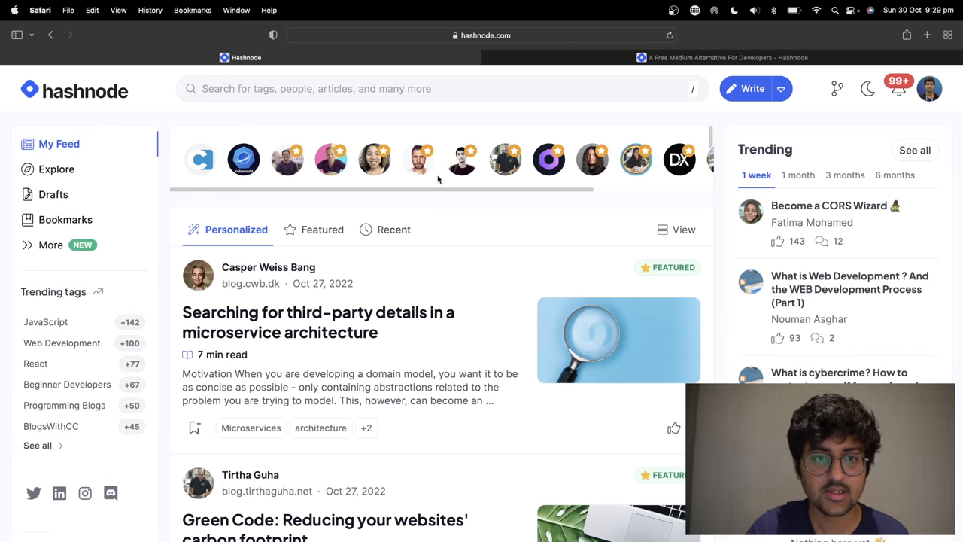
Show the feed layout options and scroll My Feed's trending articles and tags
scroll("down", 3)
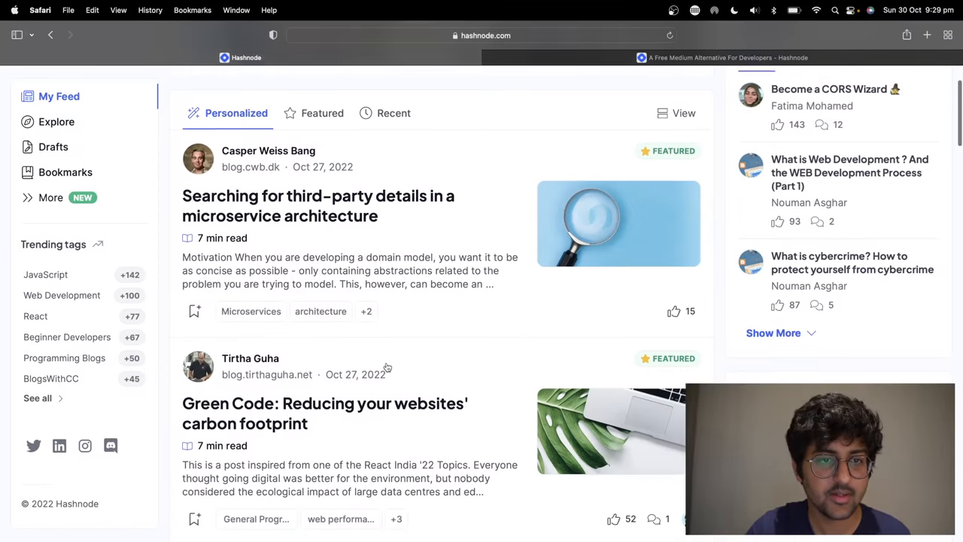
scroll("up", 3)
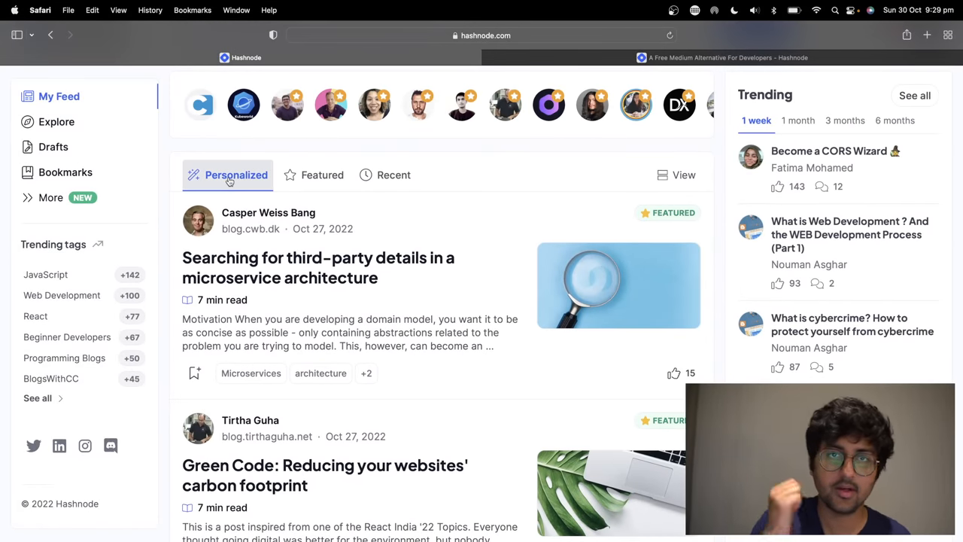
left_click(683, 174)
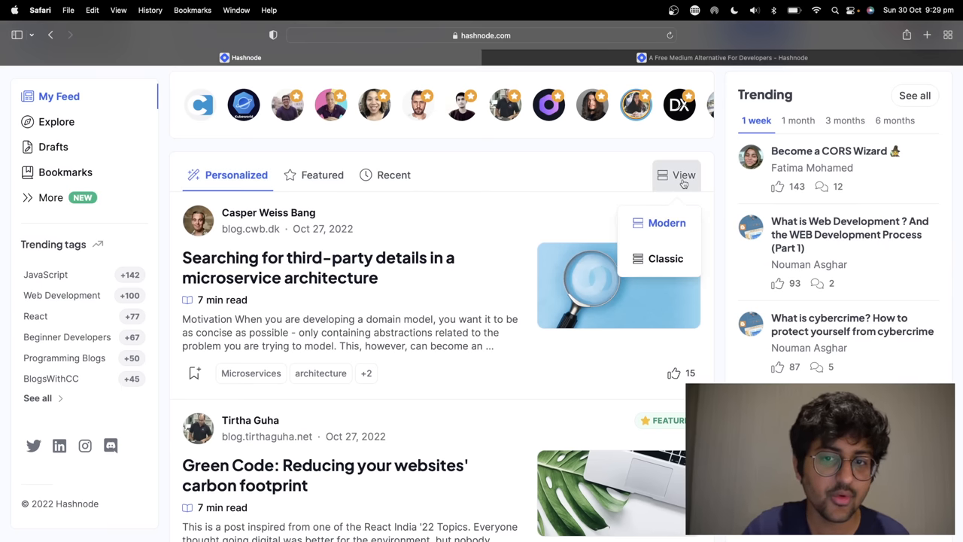
scroll("down", 3)
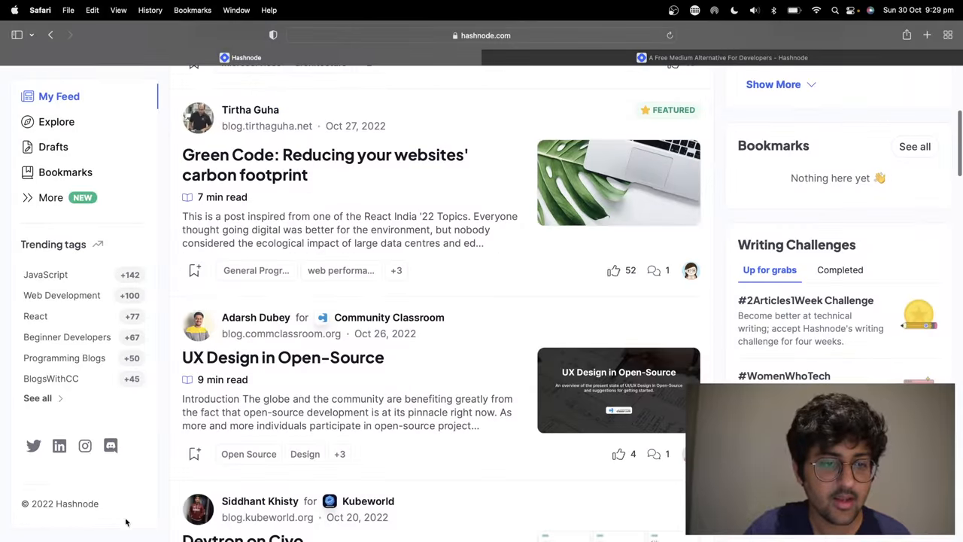
scroll("down", 3)
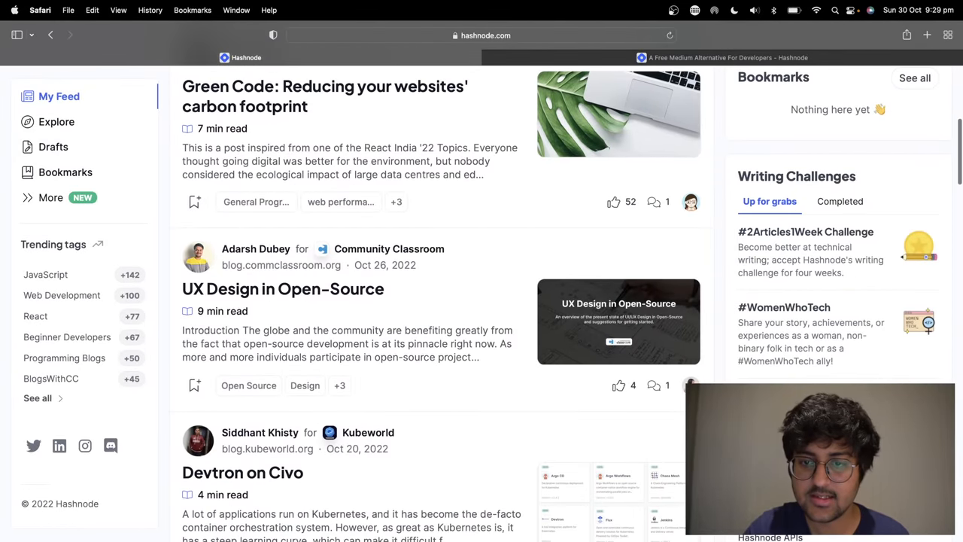
scroll("down", 3)
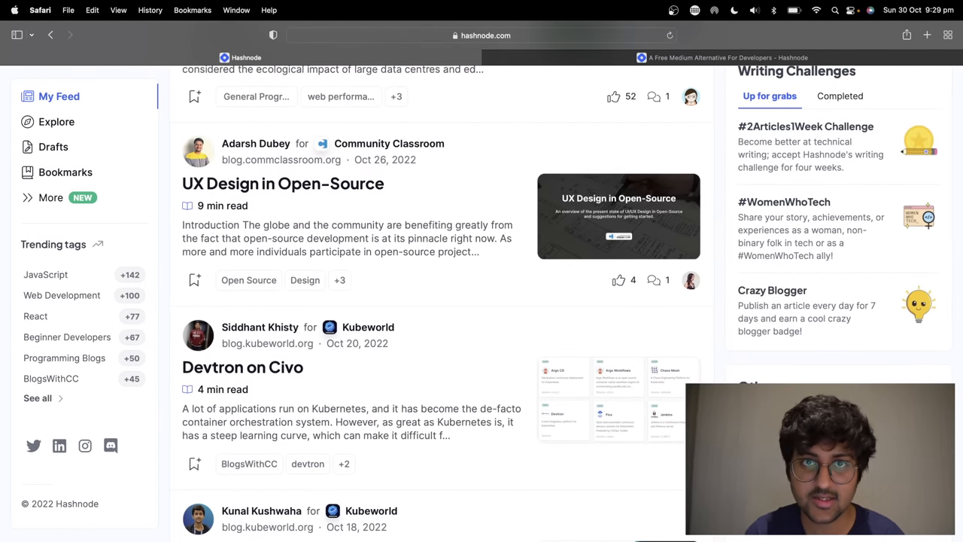
scroll("down", 3)
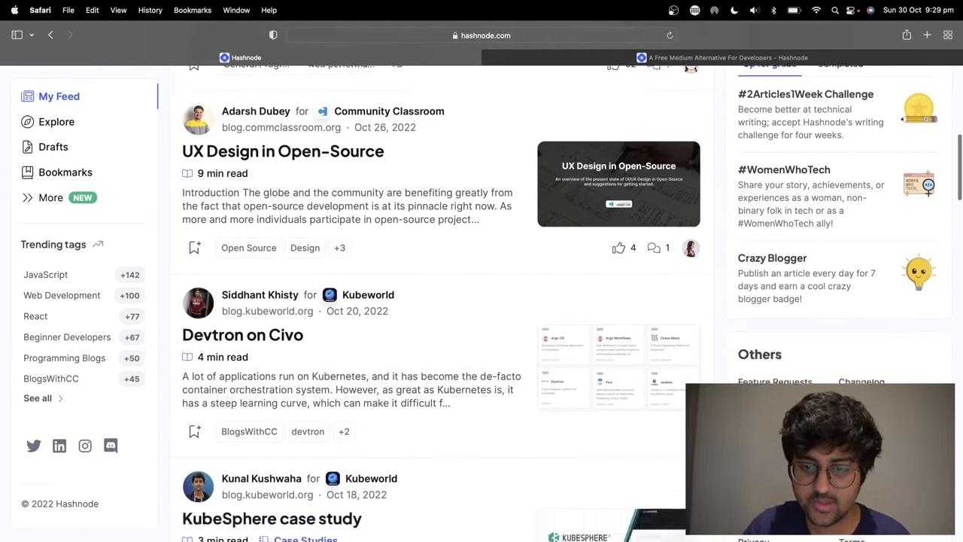
scroll("down", 3)
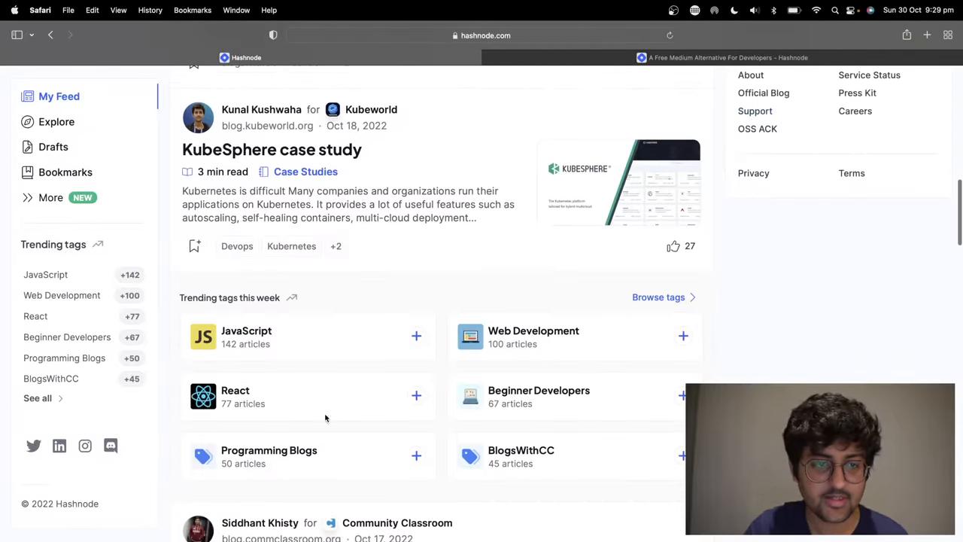
scroll("down", 3)
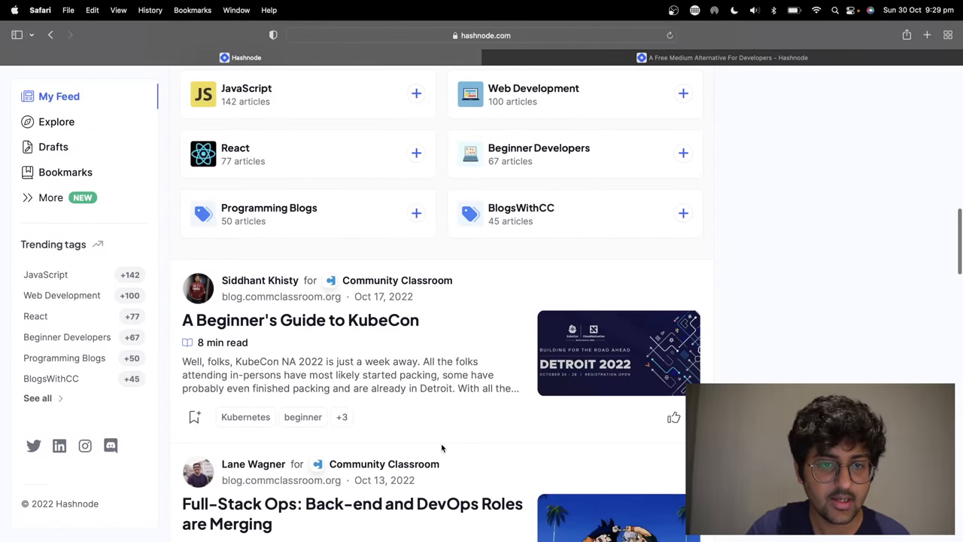
scroll("up", 3)
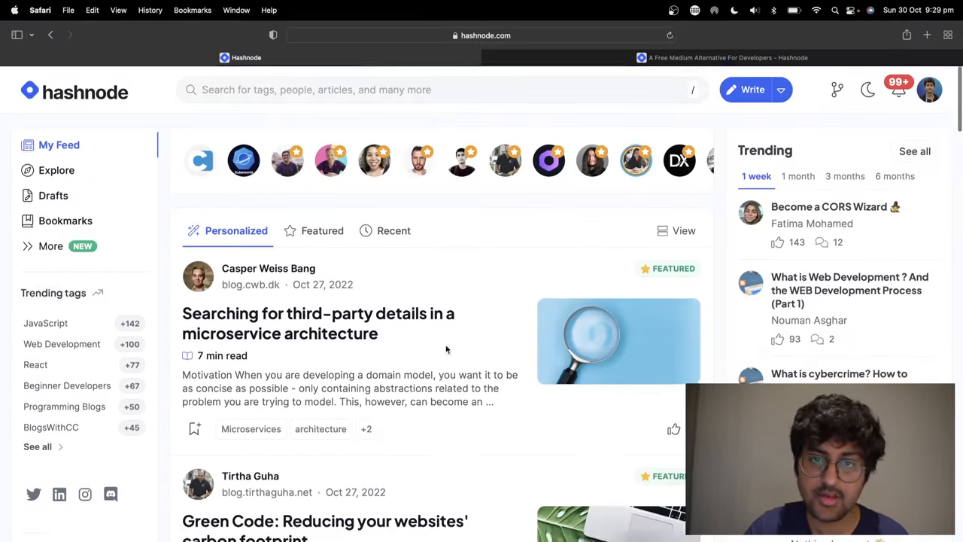
Scroll further down the Hashnode-versus-Medium comparison table
scroll("down", 3)
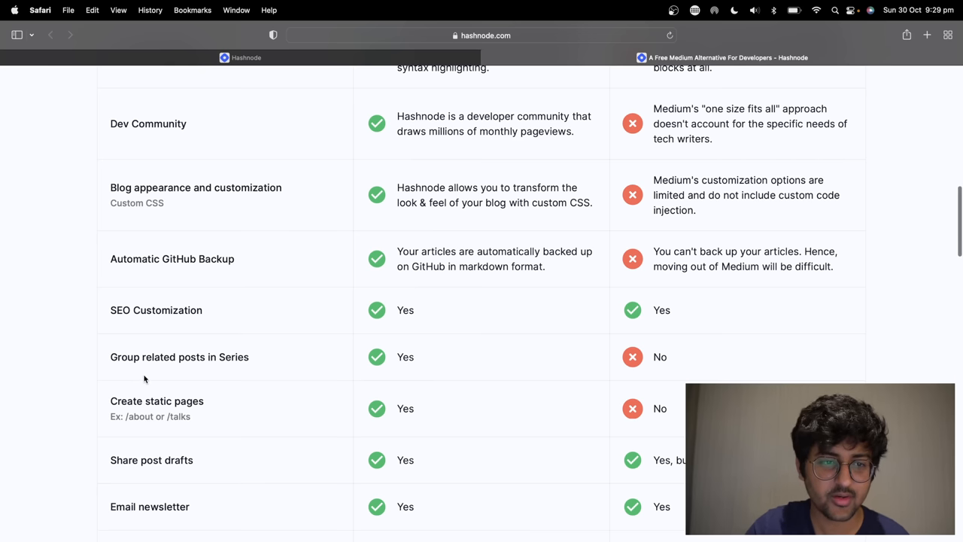
scroll("down", 3)
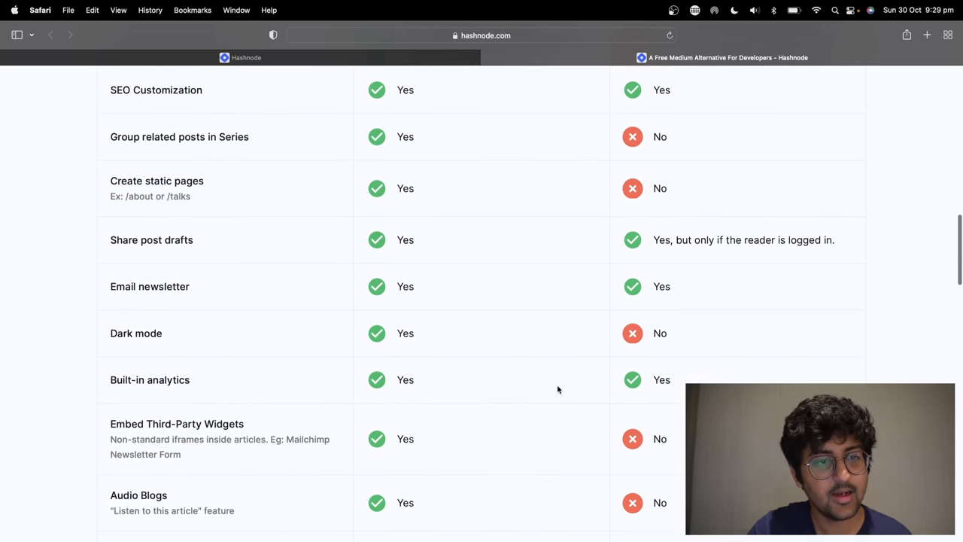
scroll("down", 3)
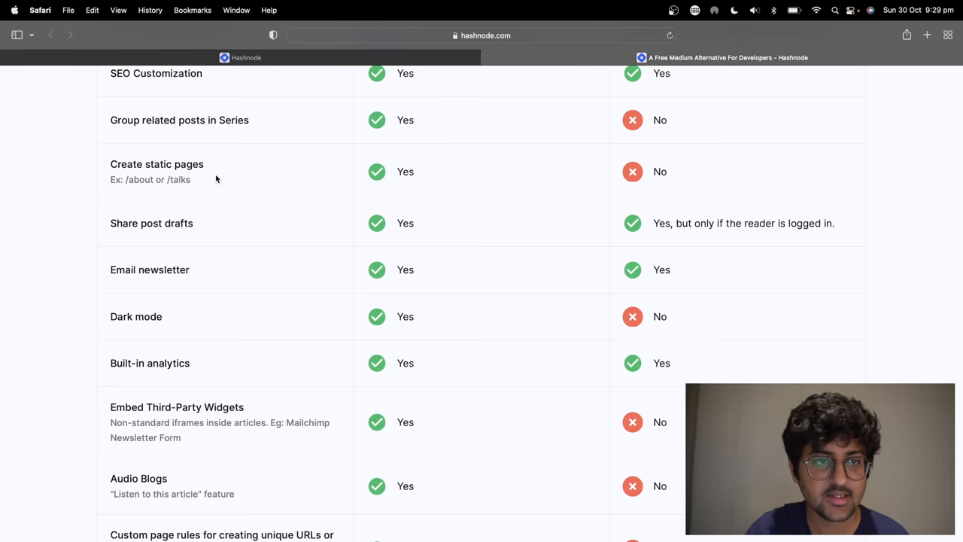
scroll("down", 3)
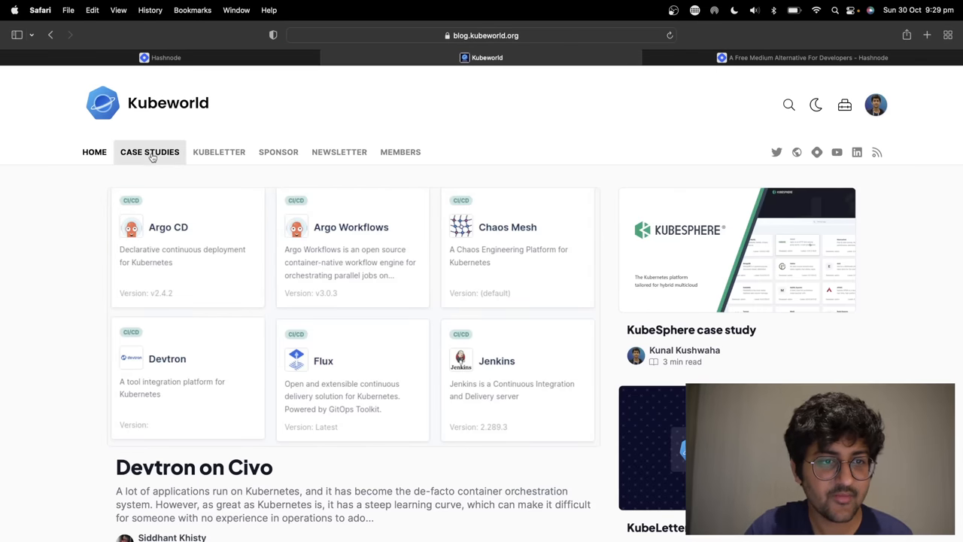
Browse Kubeworld's Case studies and KubeLetter series, then close the Kubeworld tab
left_click(149, 152)
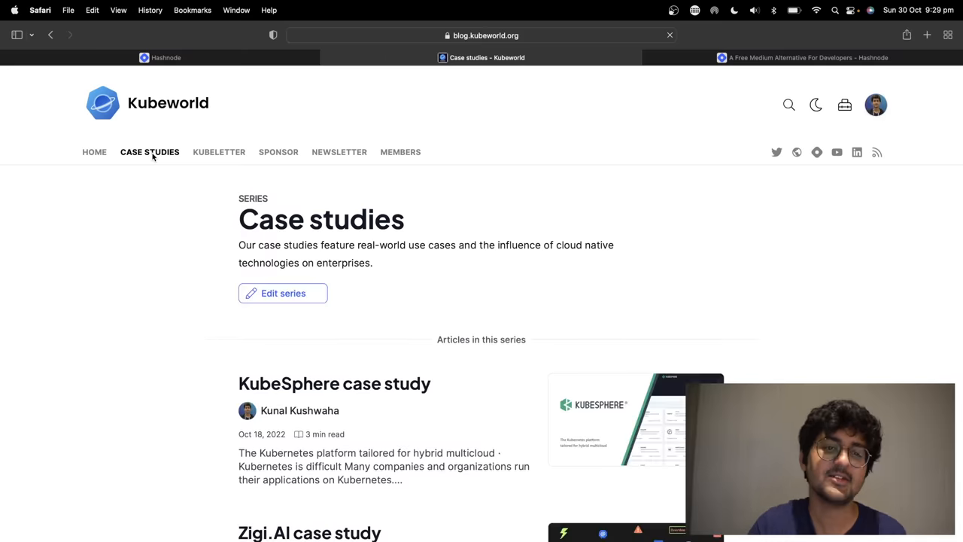
scroll("down", 3)
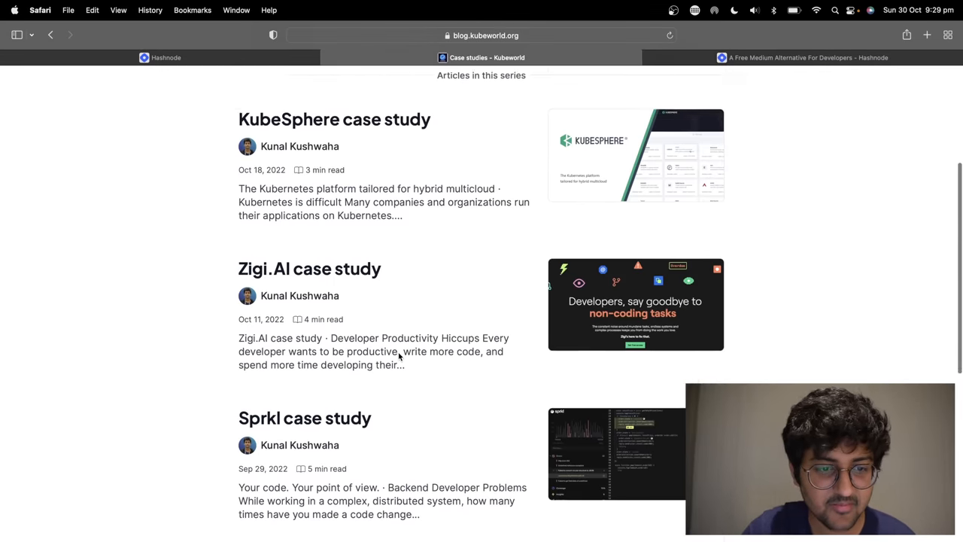
scroll("up", 3)
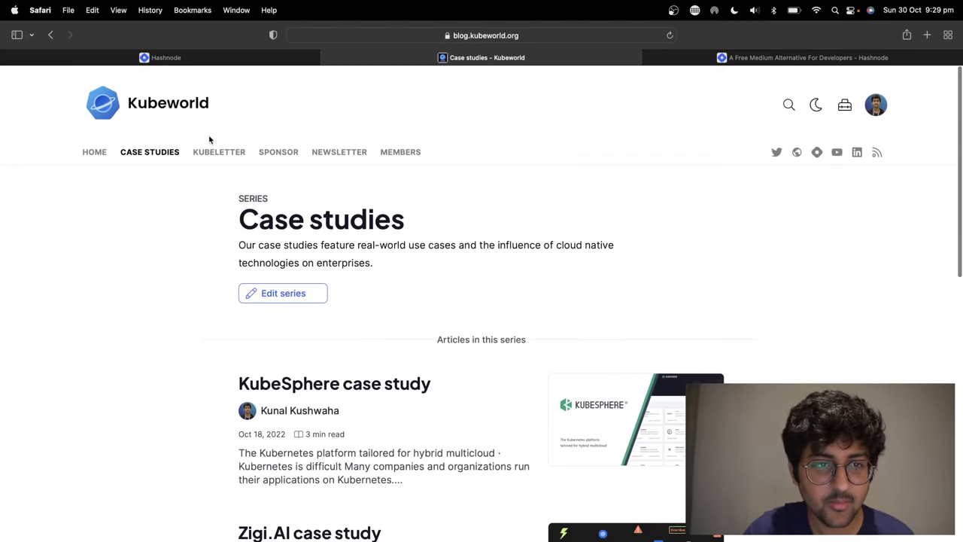
left_click(219, 151)
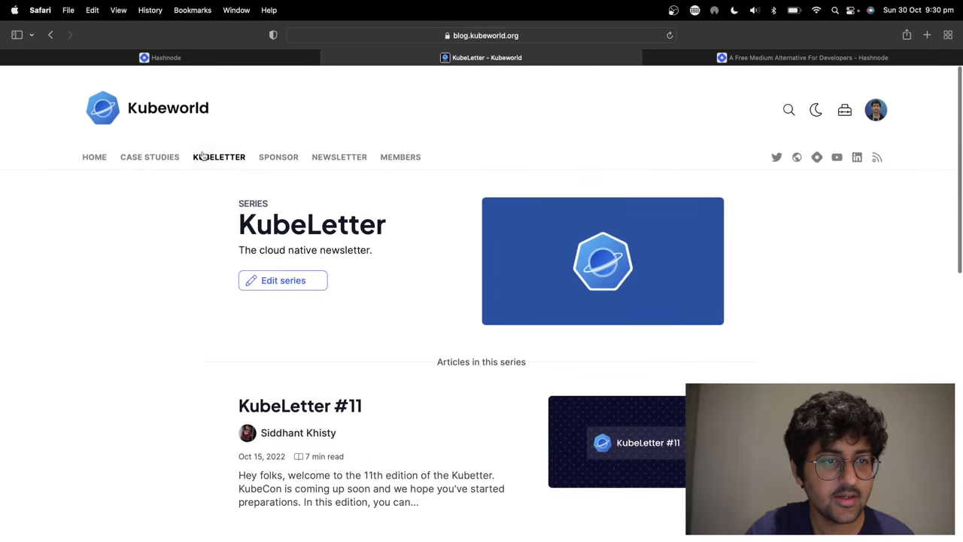
left_click(572, 57)
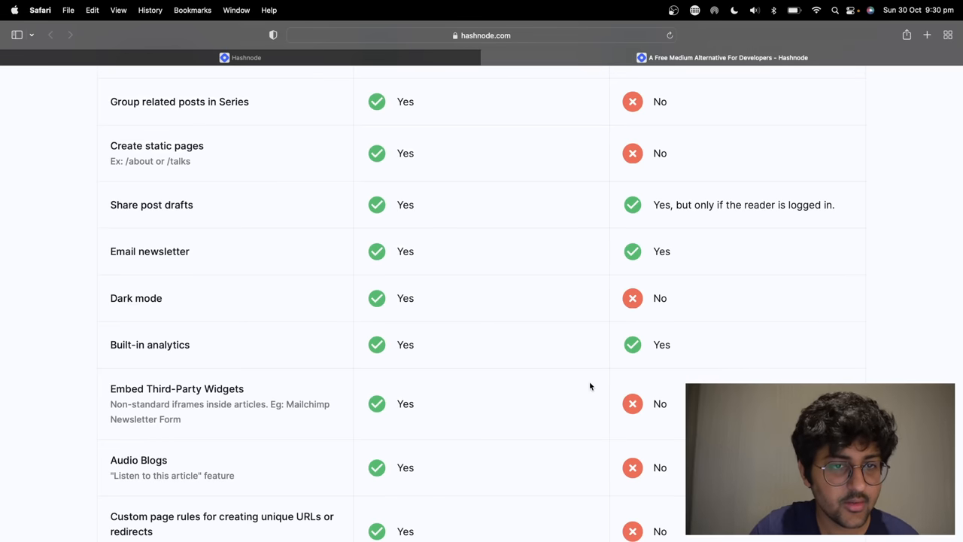
double_click(151, 205)
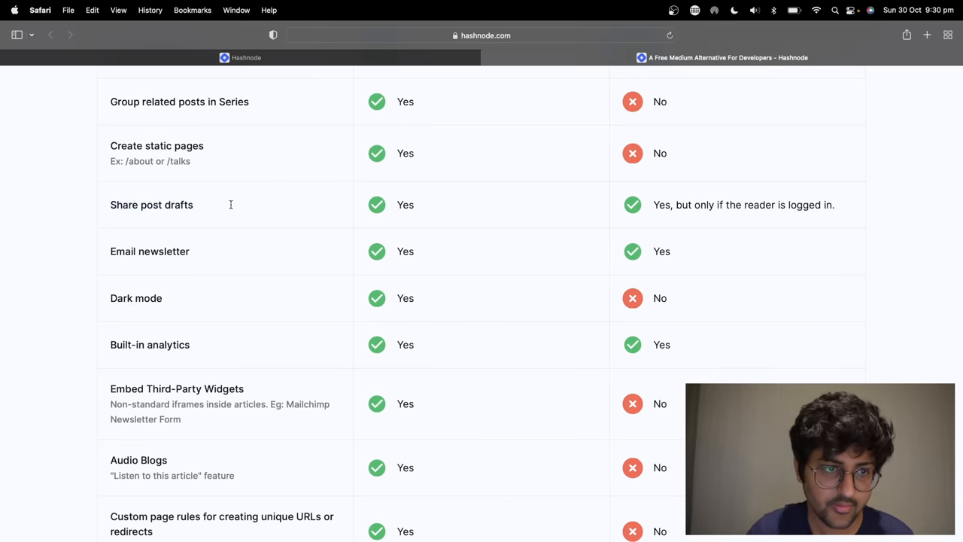
scroll("down", 3)
type("blog.")
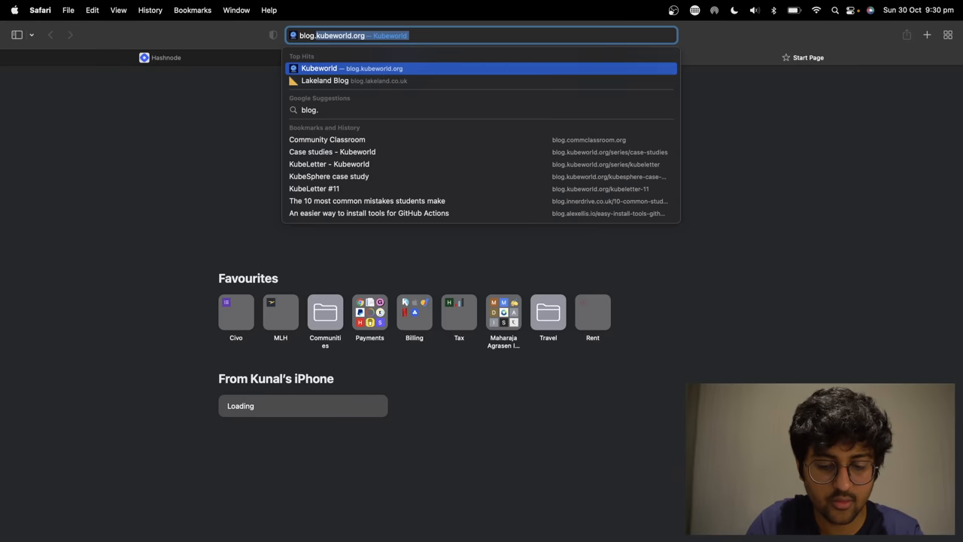
left_click(326, 139)
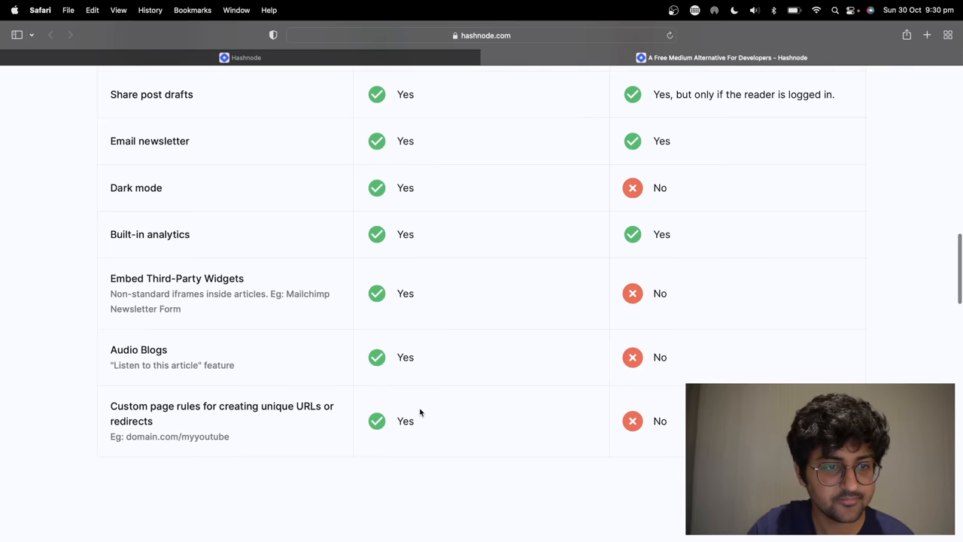
scroll("down", 3)
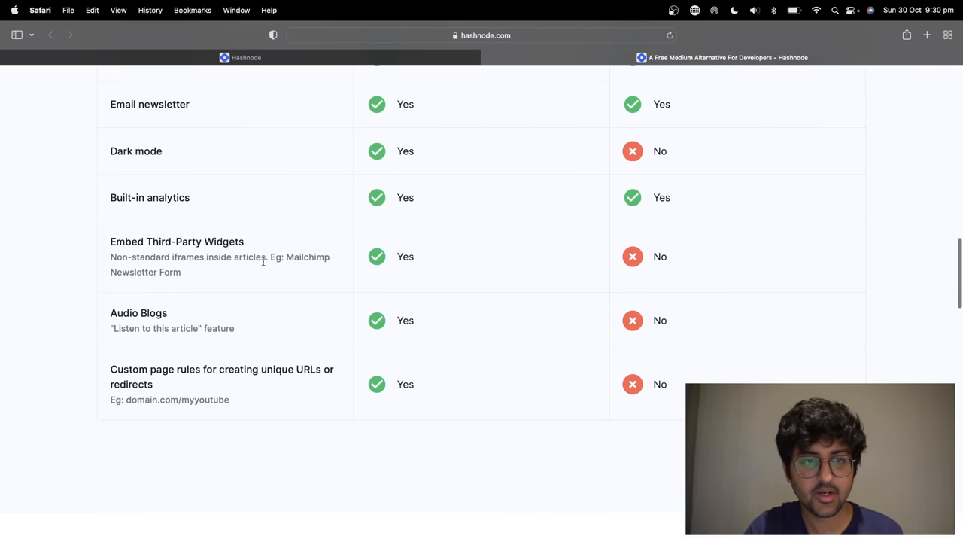
mouse_move(196, 319)
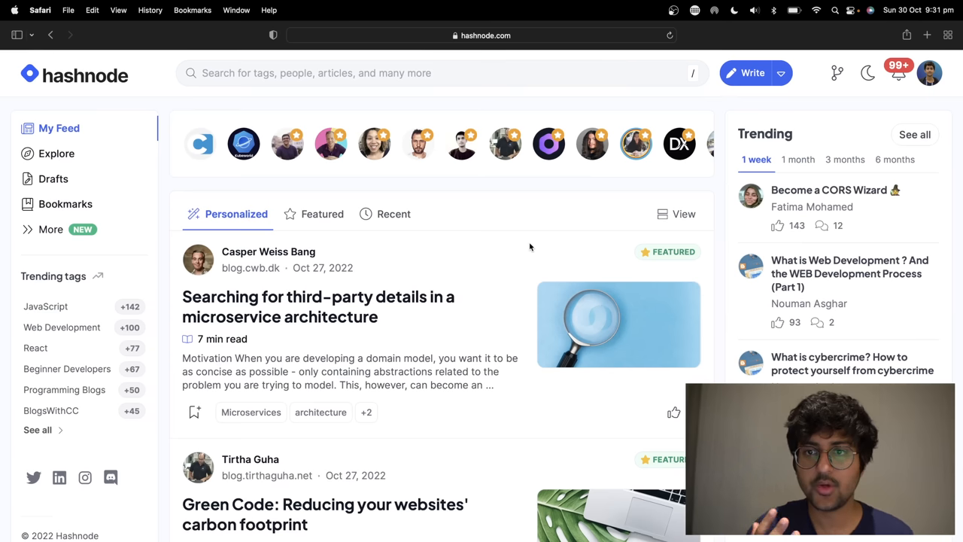
mouse_move(534, 197)
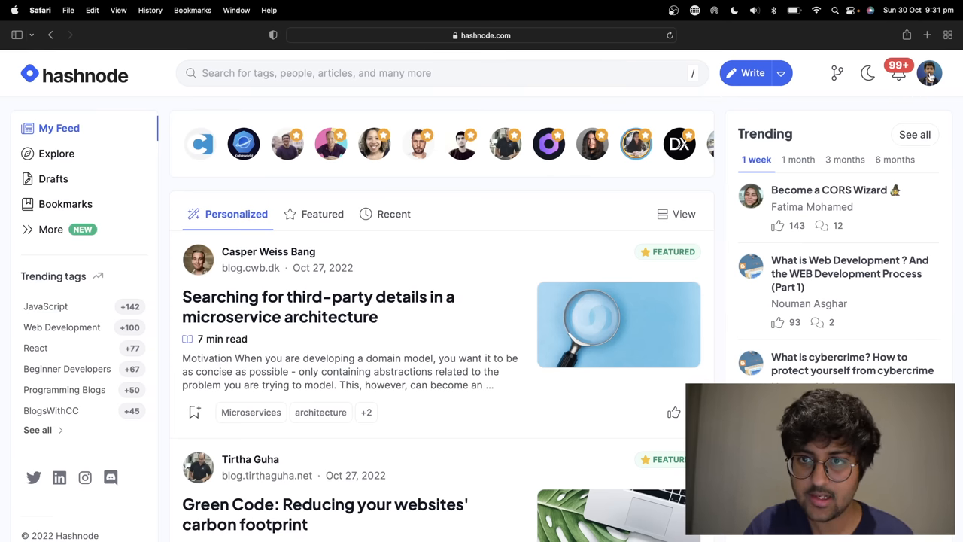
Open your own profile page from the avatar's account menu
left_click(929, 72)
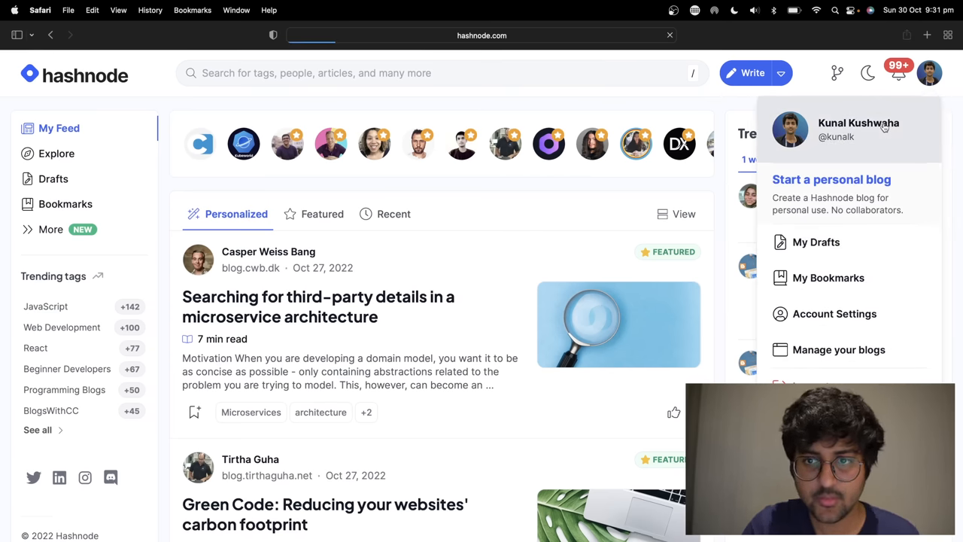
left_click(859, 128)
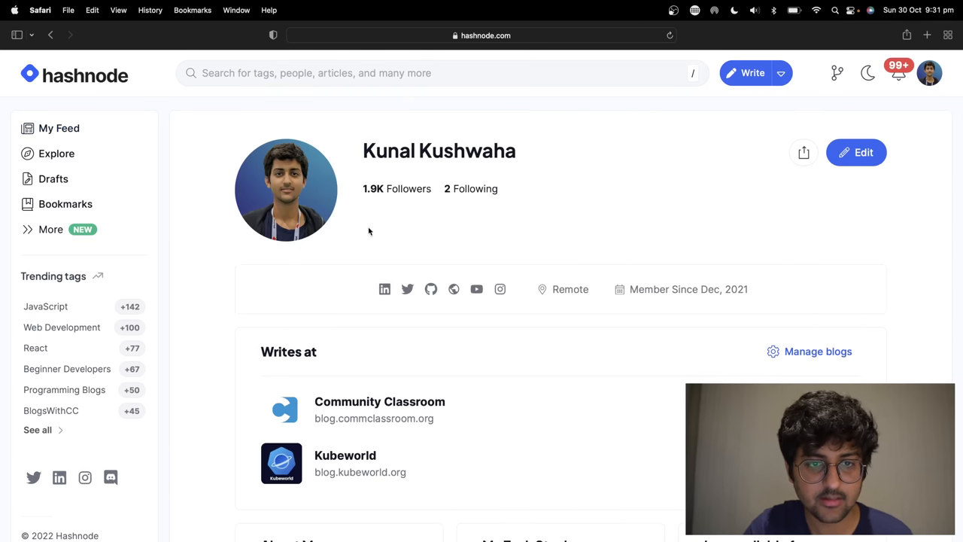
Set availability to 'content creation.' and add Kubernetes to the tech stack
scroll("down", 3)
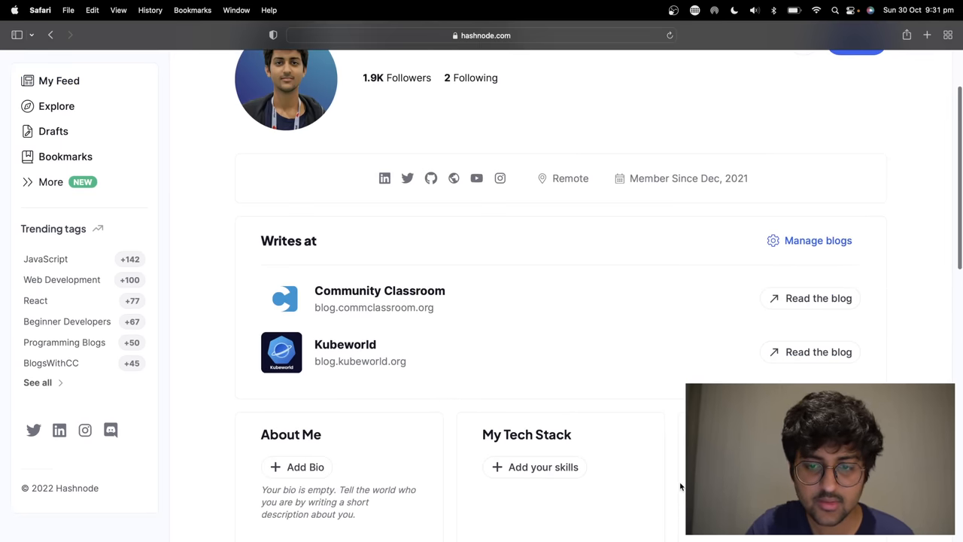
scroll("down", 3)
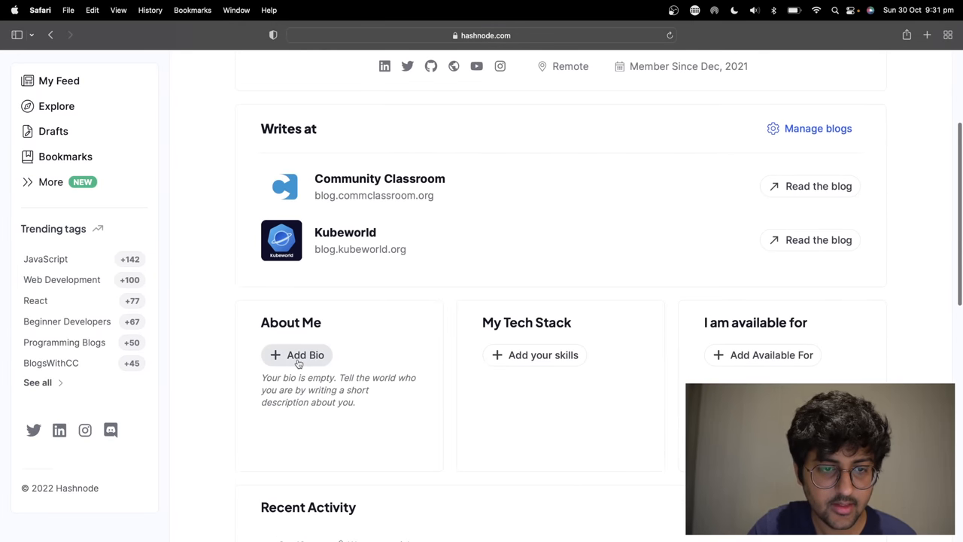
left_click(297, 354)
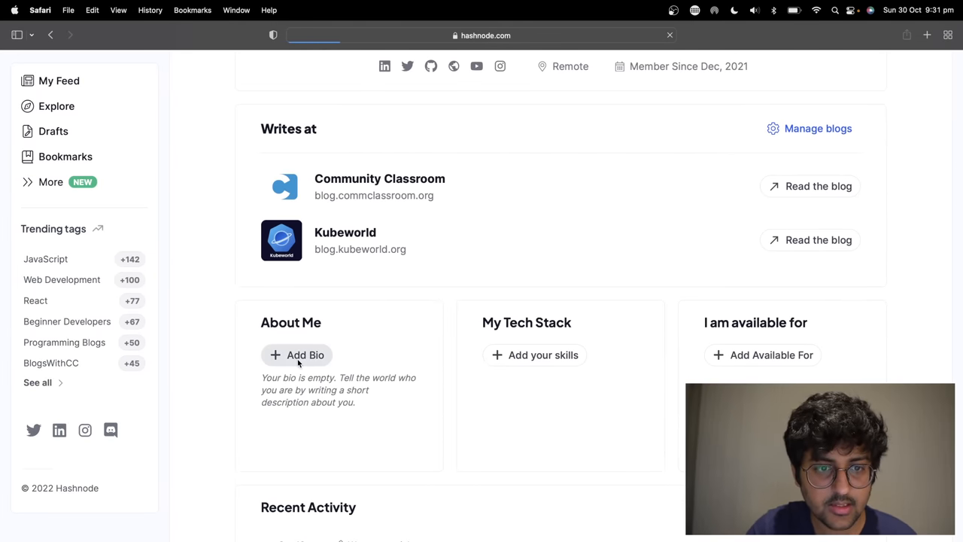
left_click(304, 354)
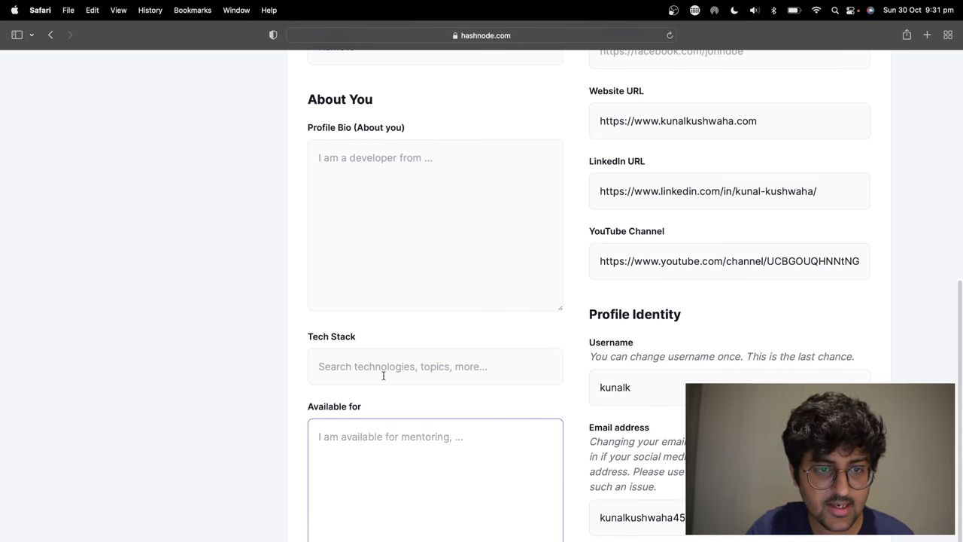
type("content")
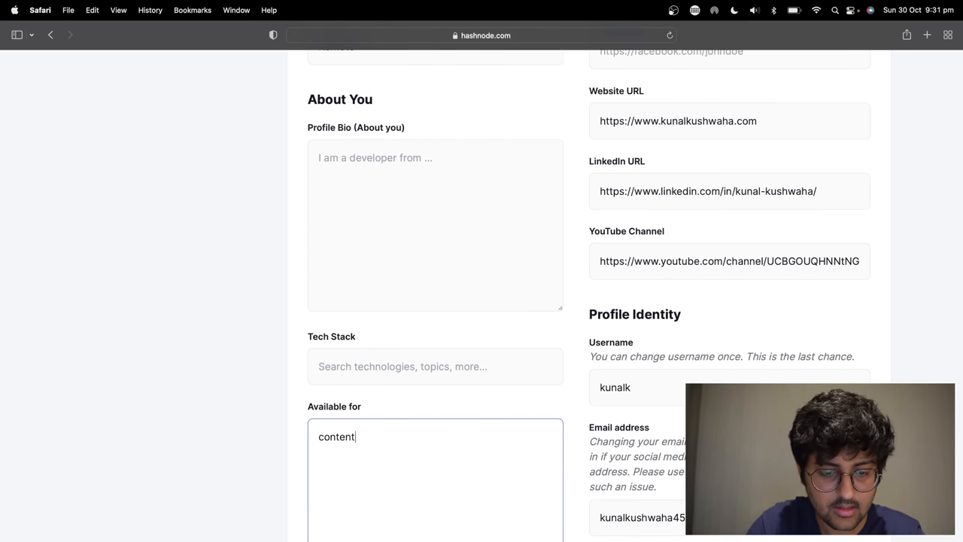
left_click(434, 366)
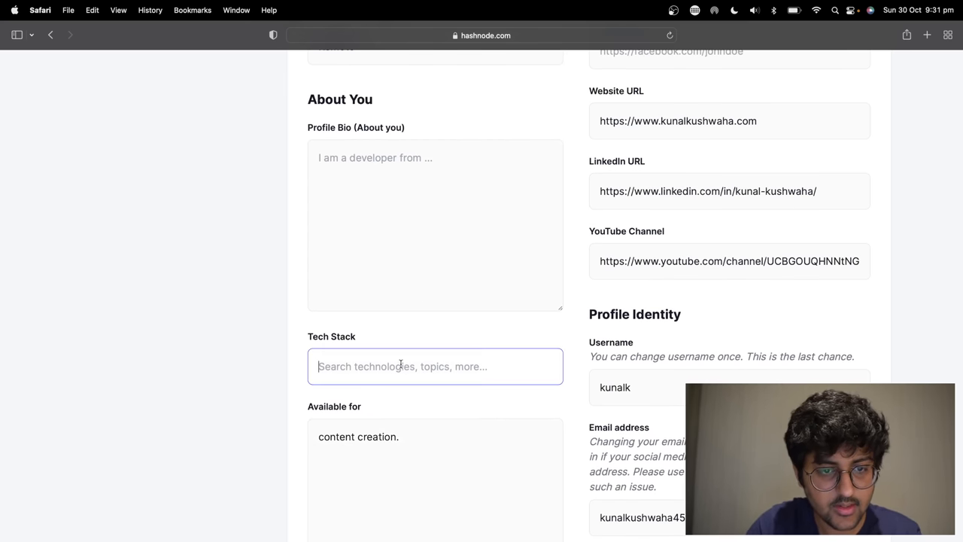
type("Kuber")
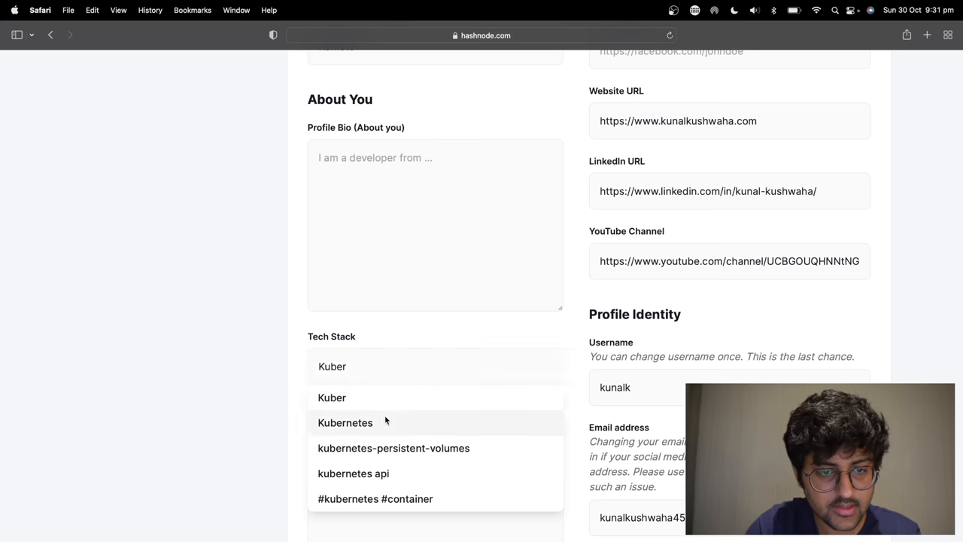
left_click(345, 422)
type("Empowering communiti")
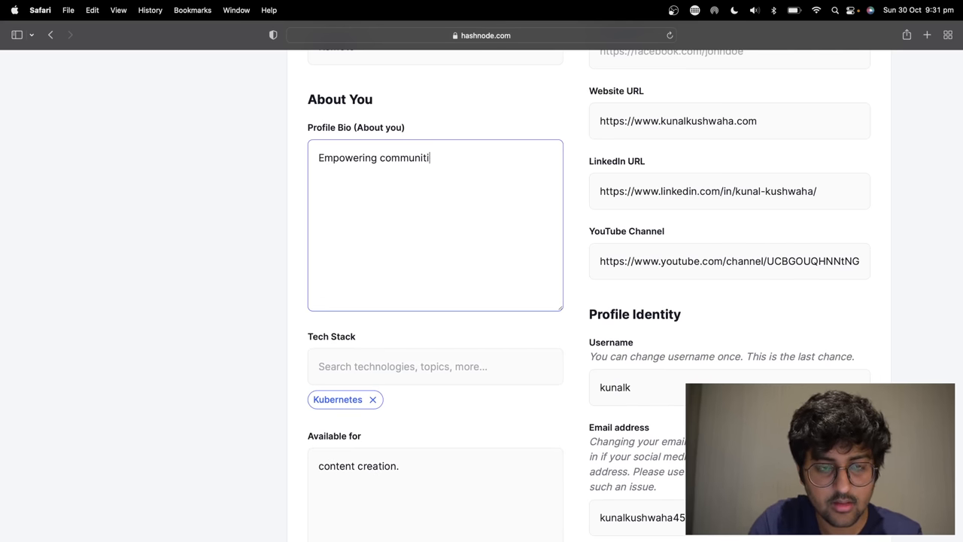
Complete the bio as 'Empowering communities via open source and education.'
type("es via")
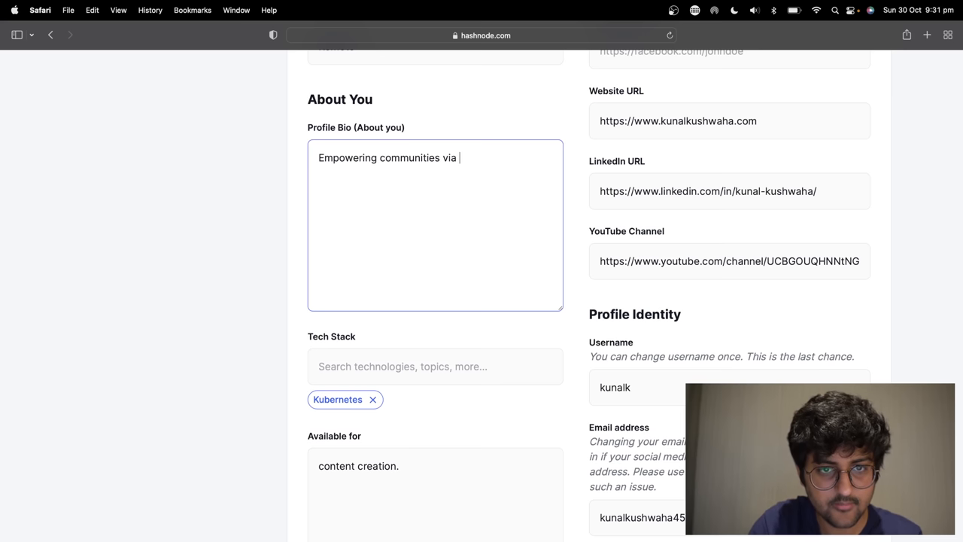
type("open source a")
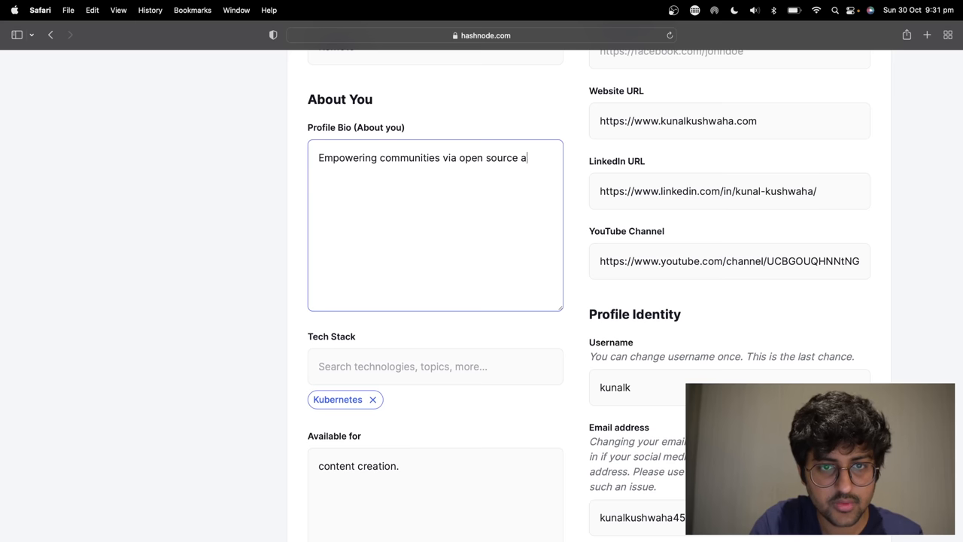
type("nd education.")
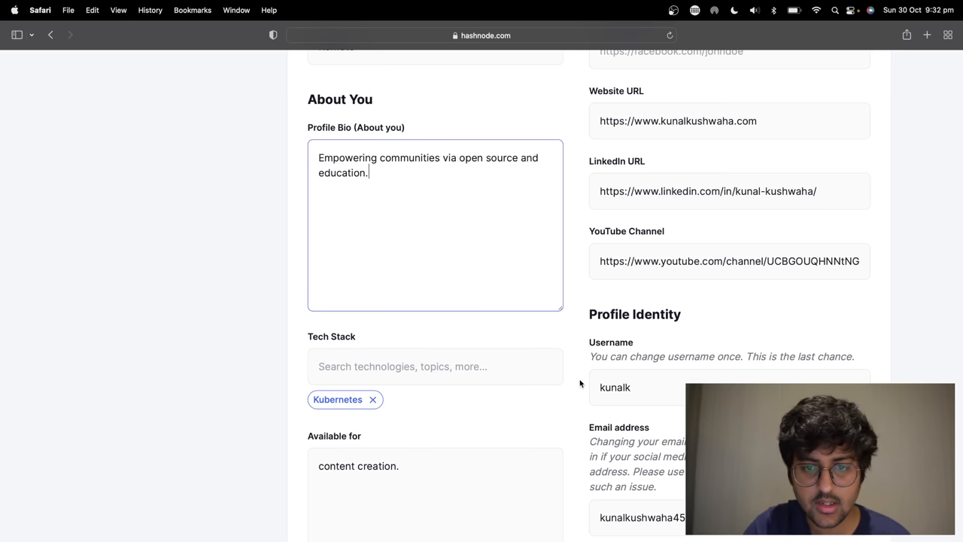
scroll("down", 3)
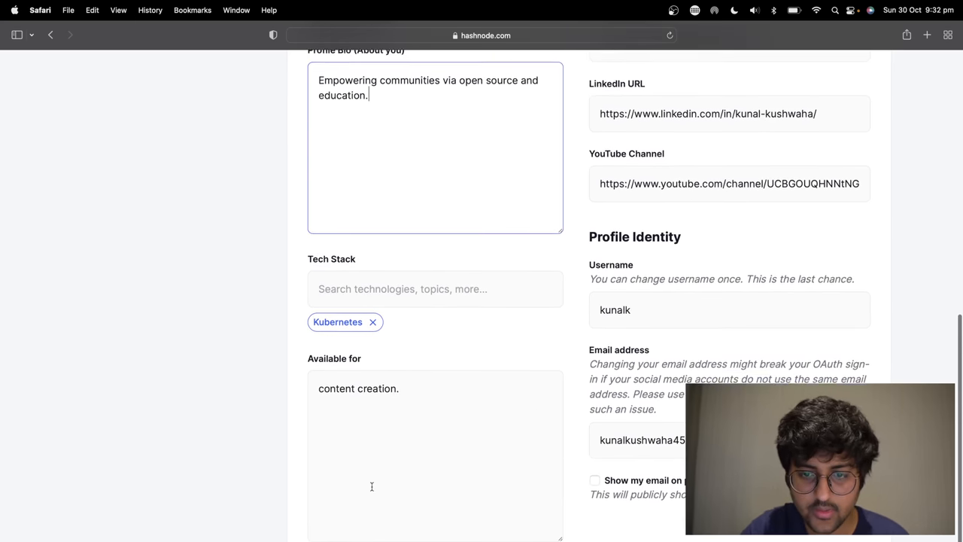
Enter 'DevRel manager at Civo' as the profile tagline and review the form
scroll("up", 3)
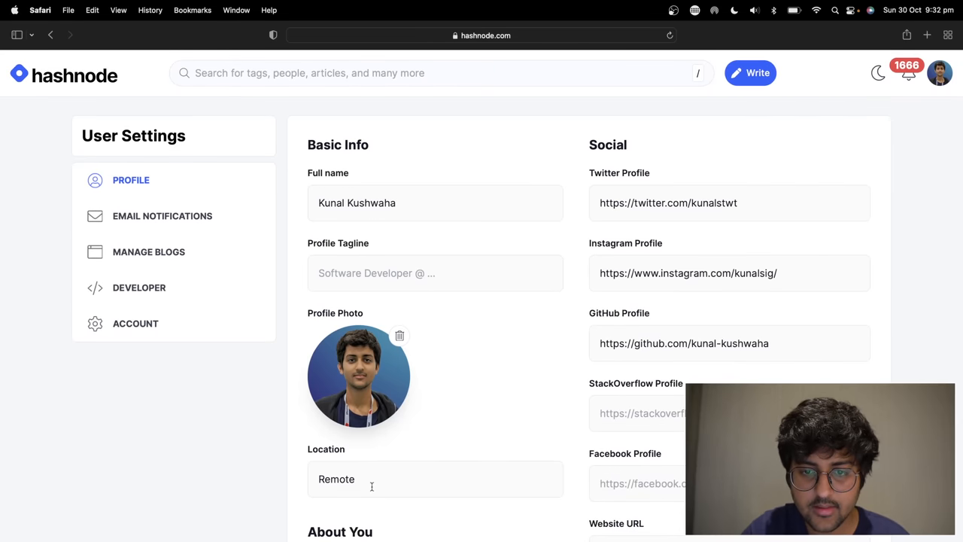
left_click(435, 273)
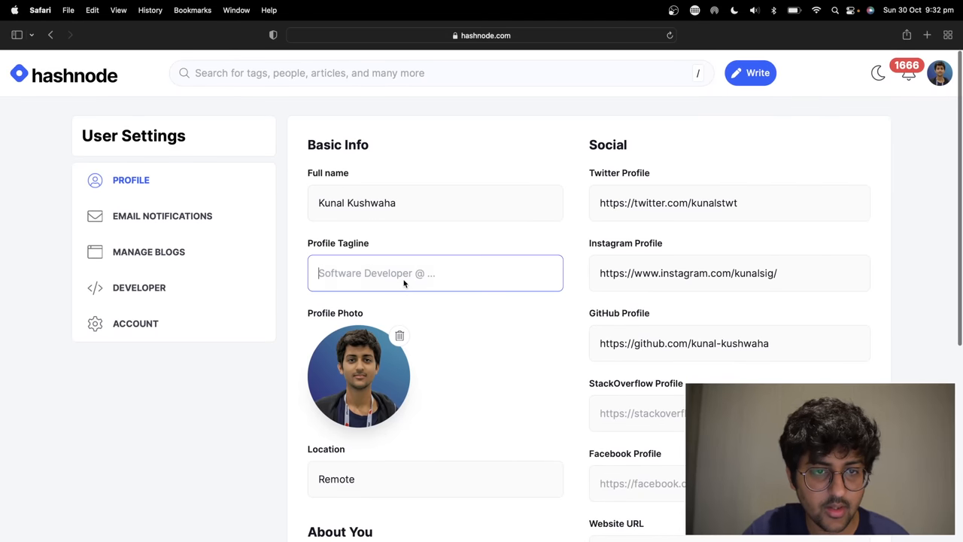
type("ope")
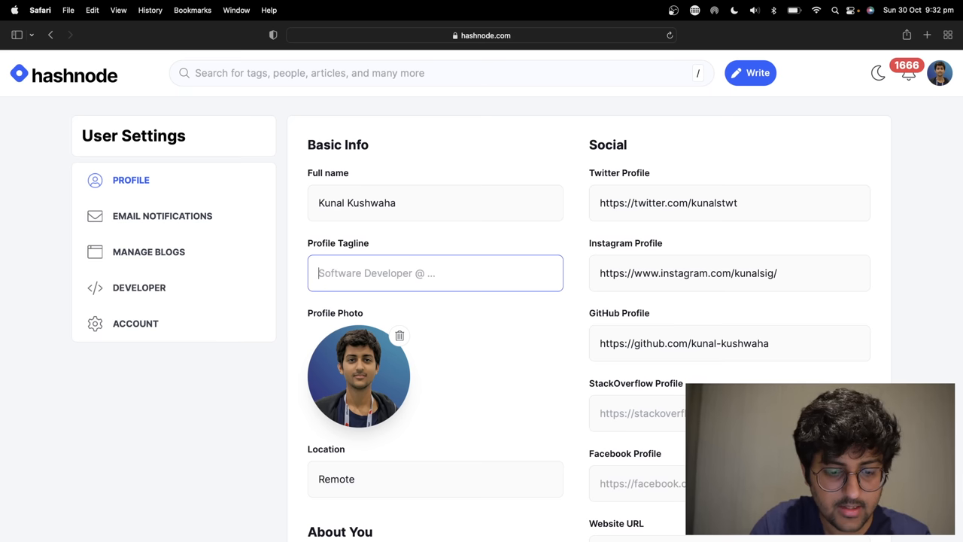
type("DevRel")
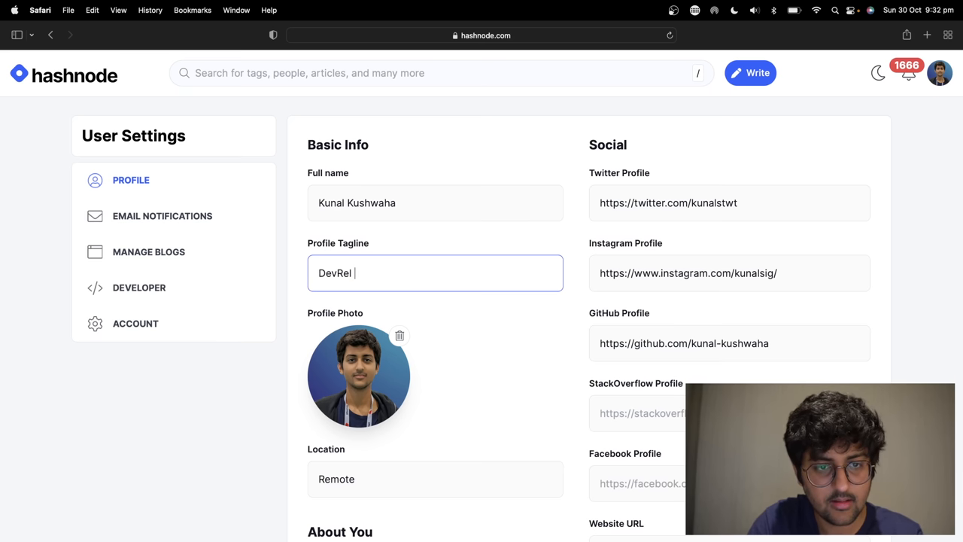
type("manager")
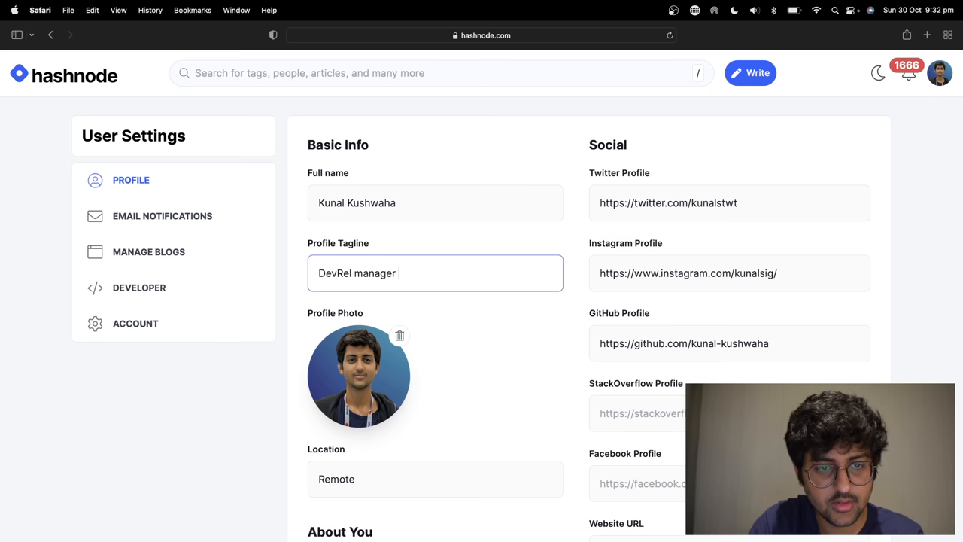
type("at Civo")
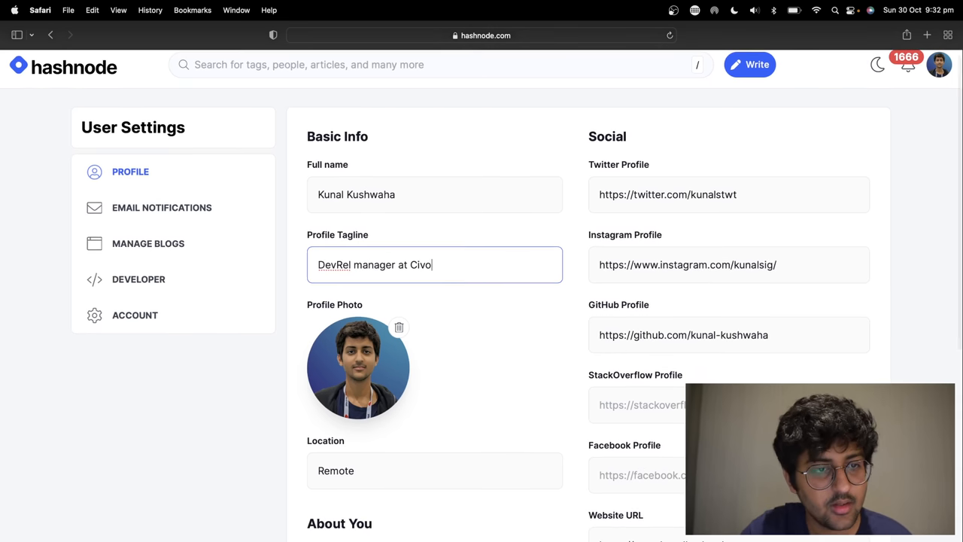
scroll("down", 3)
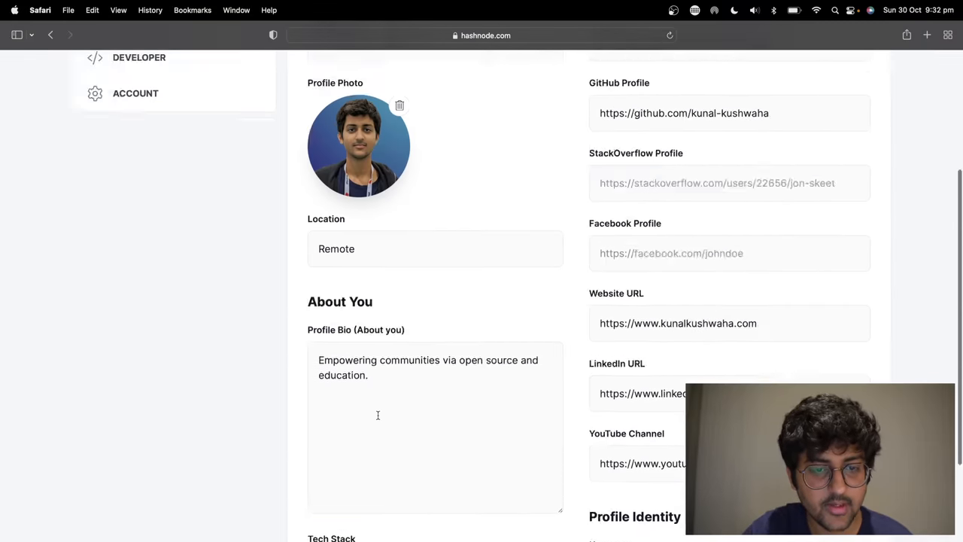
scroll("up", 3)
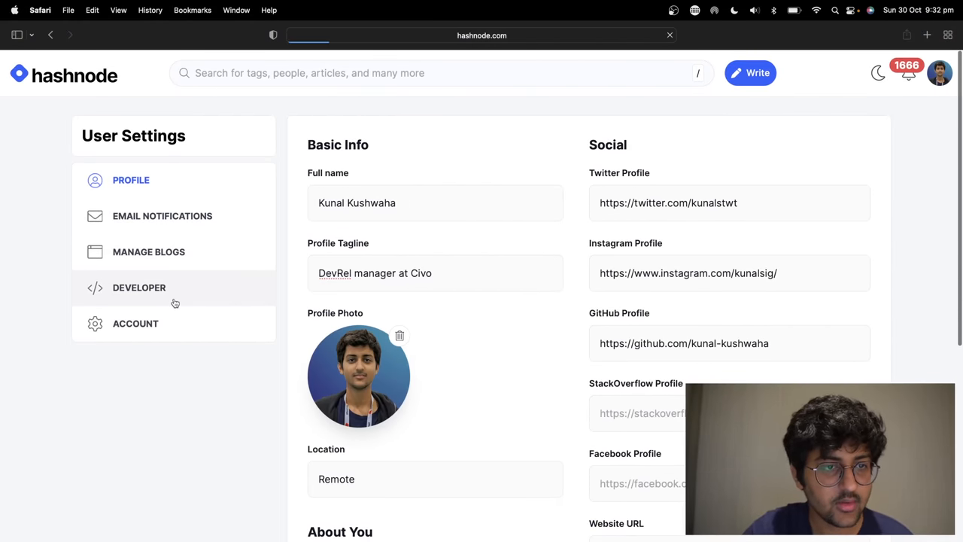
Return to the public profile and check the Civo tagline, bio, Kubernetes stack and availability
left_click(139, 287)
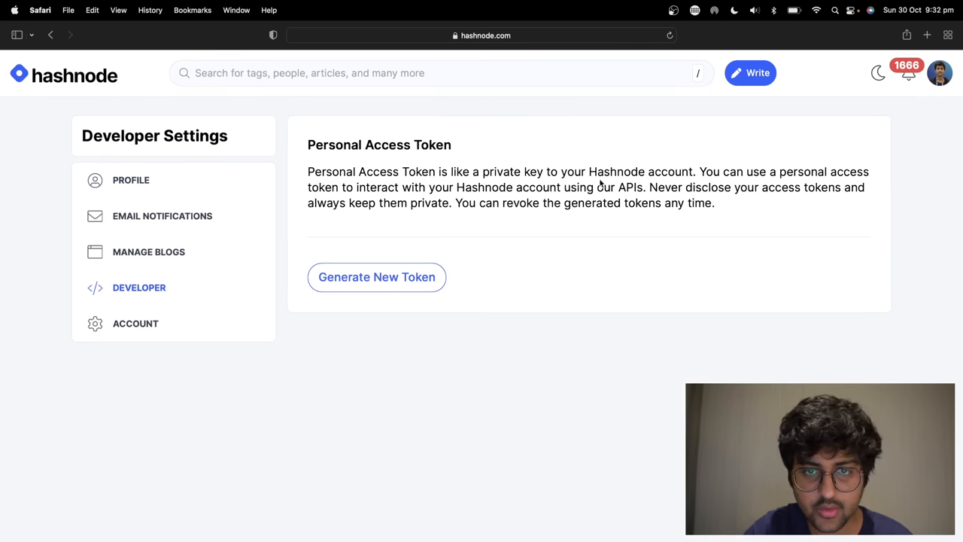
left_click(50, 35)
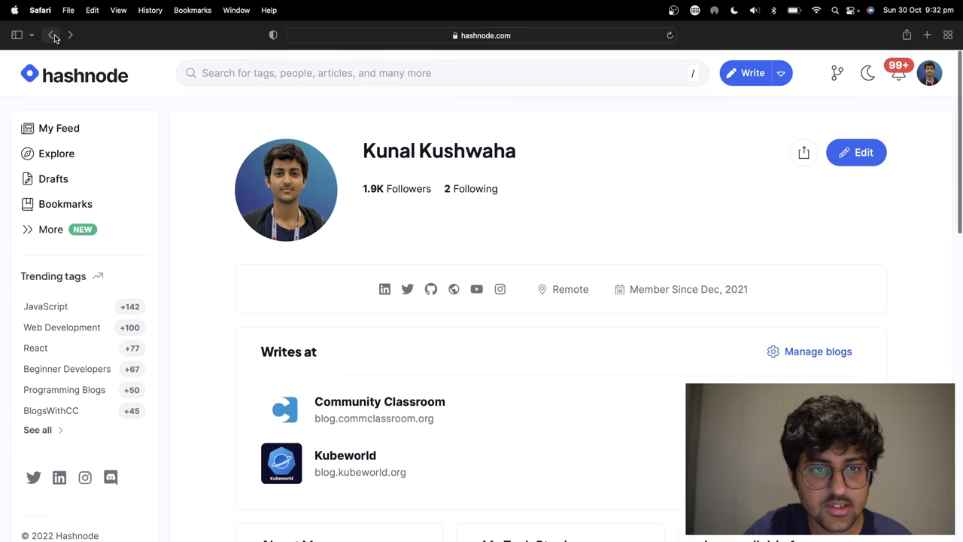
scroll("down", 3)
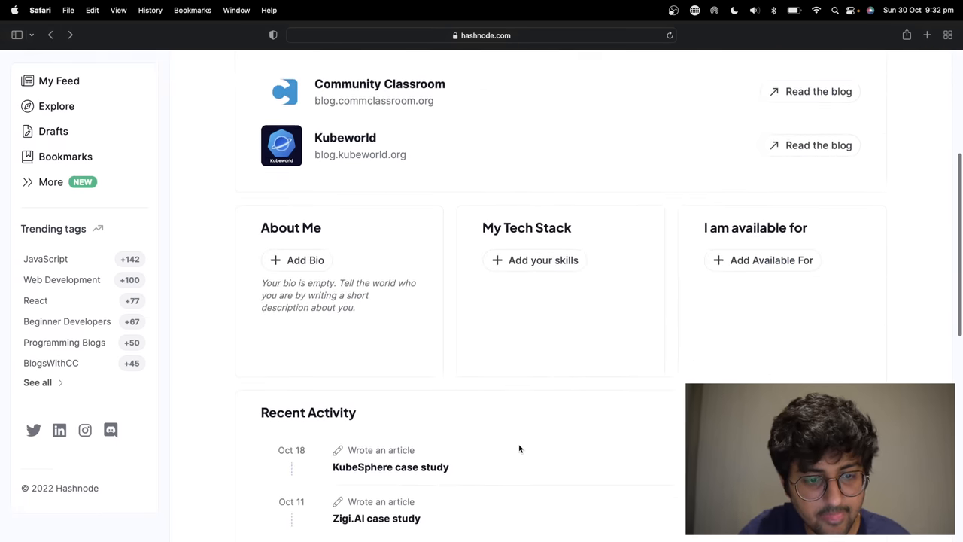
scroll("up", 3)
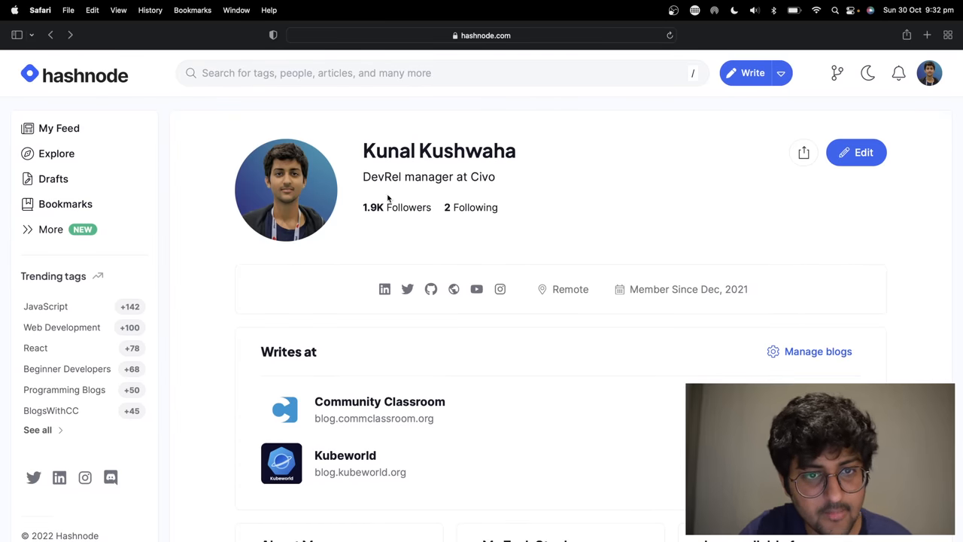
scroll("down", 3)
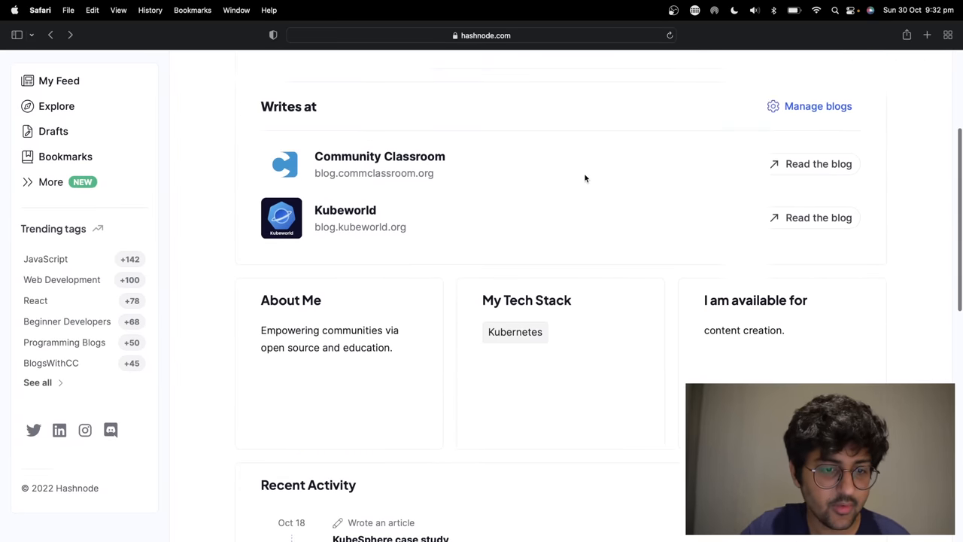
scroll("up", 3)
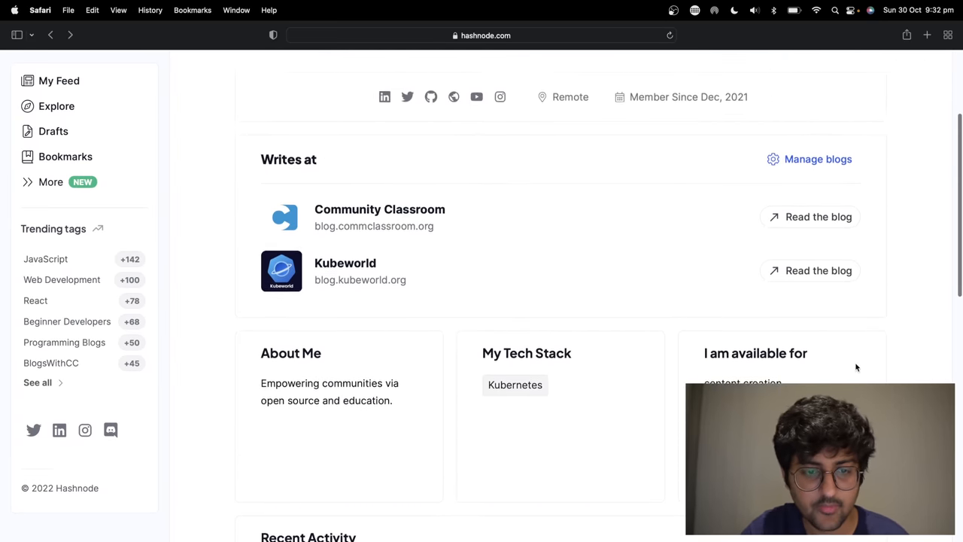
scroll("up", 3)
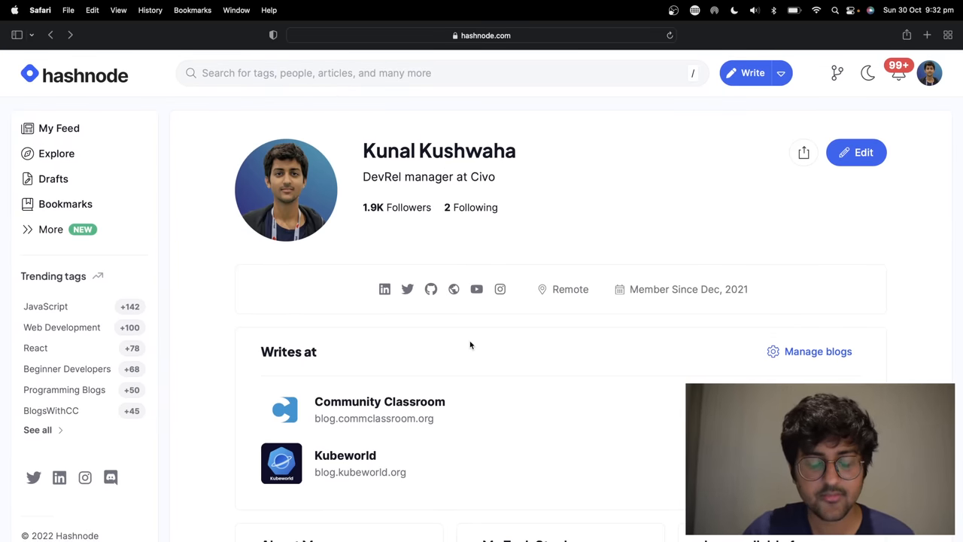
left_click(481, 36)
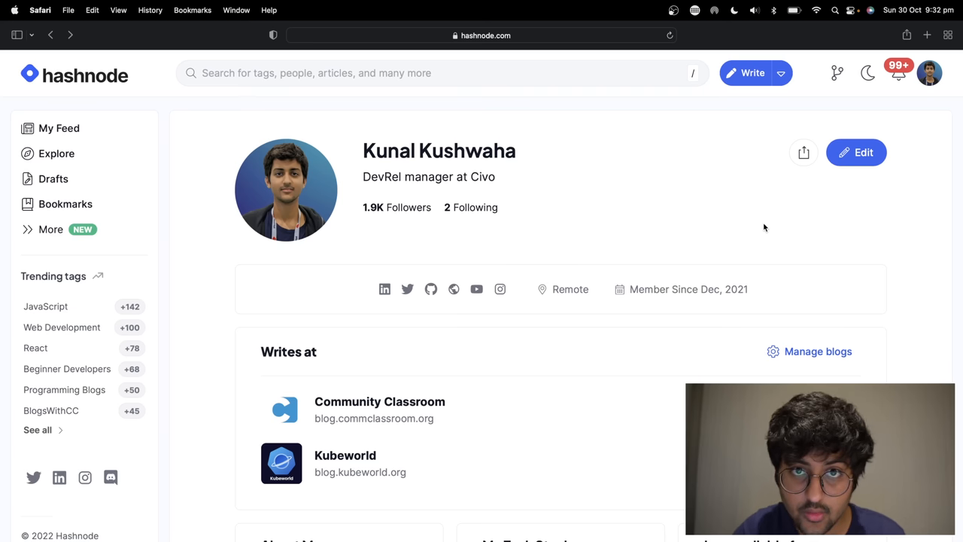
mouse_move(931, 73)
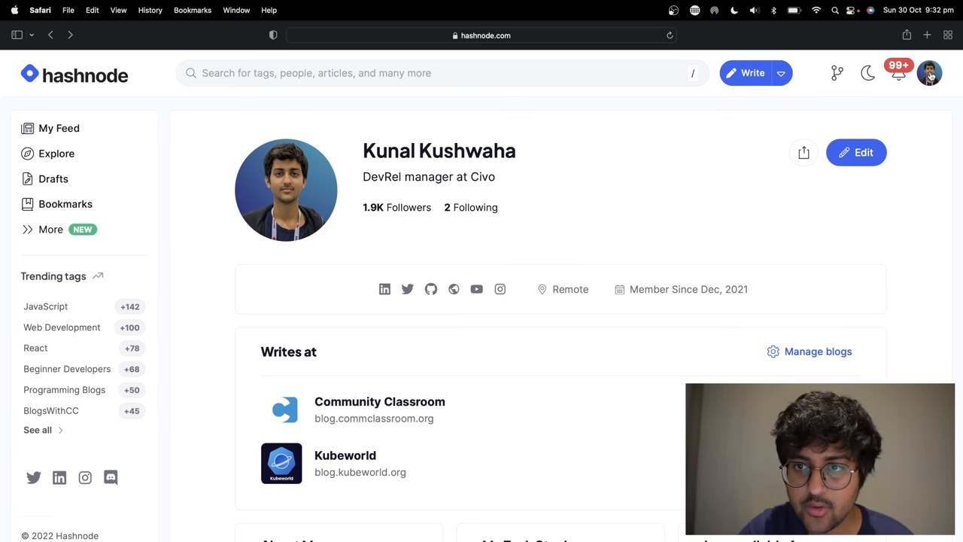
Start a personal blog from the account menu at subdomain kunalsblog.hashnode.dev
left_click(930, 73)
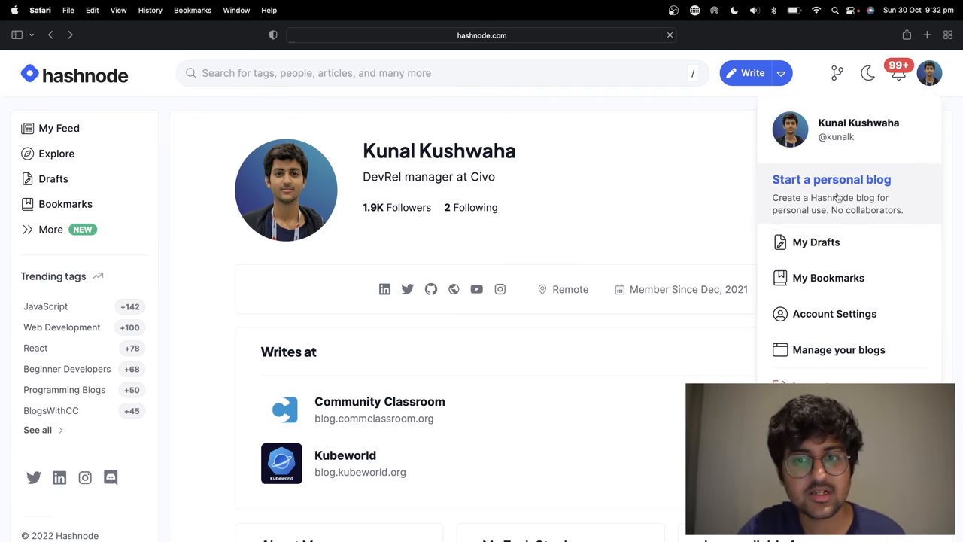
left_click(831, 179)
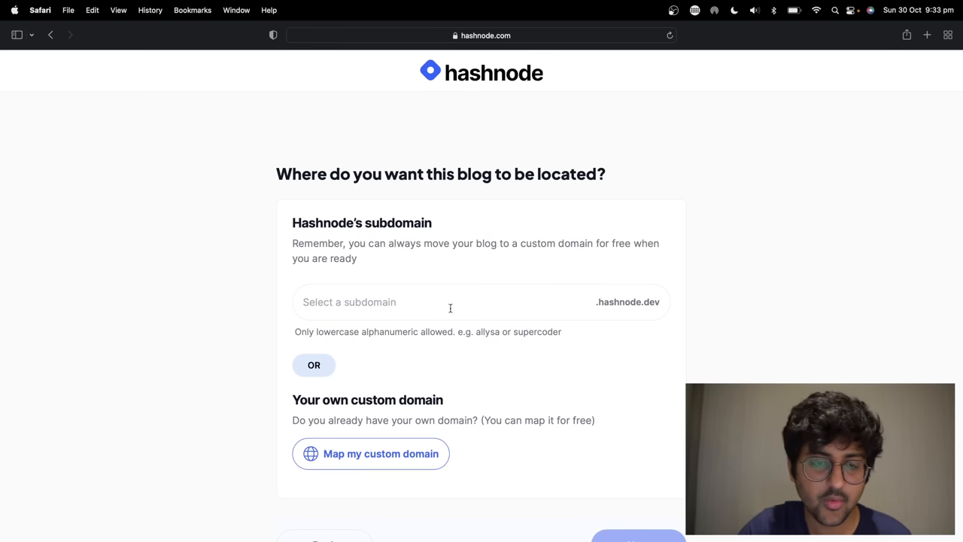
type("ku")
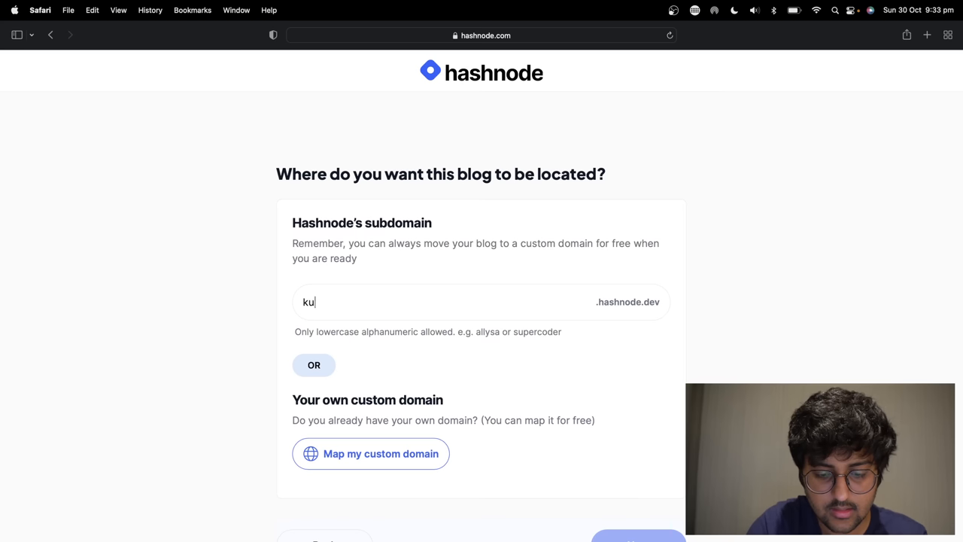
type("nal")
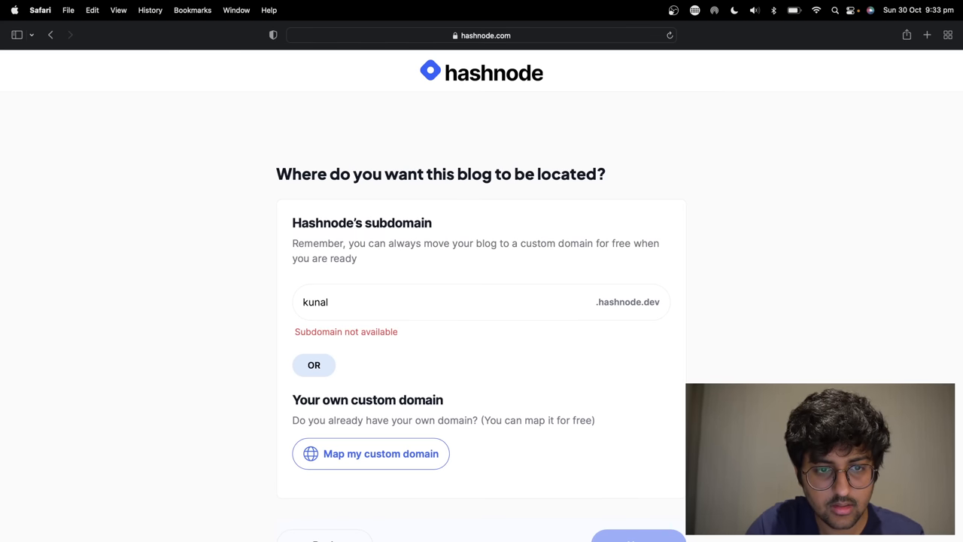
type("sblog")
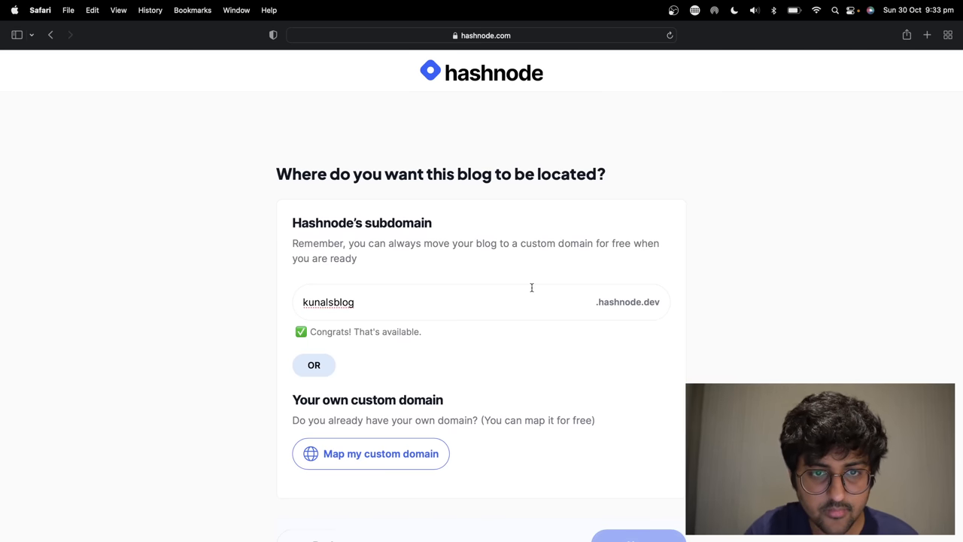
left_click(638, 535)
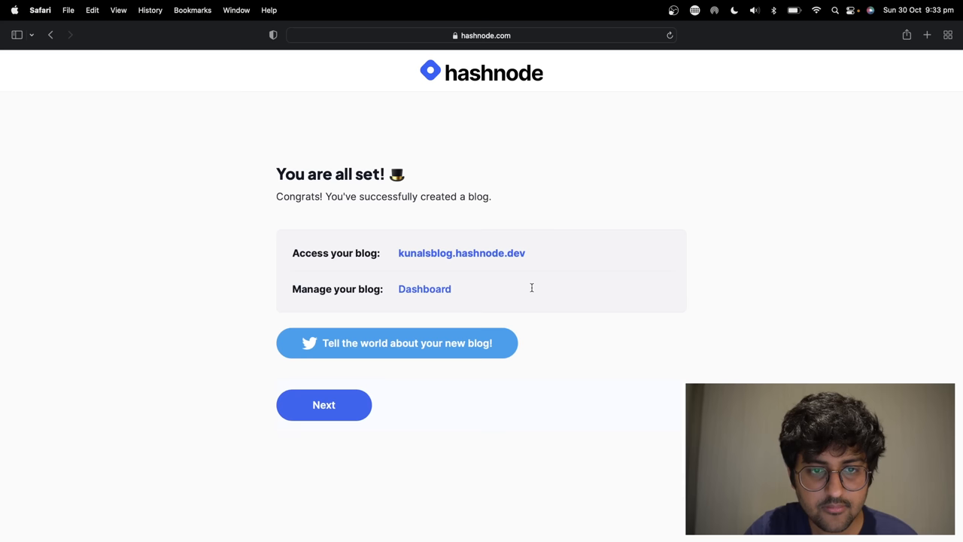
mouse_move(473, 253)
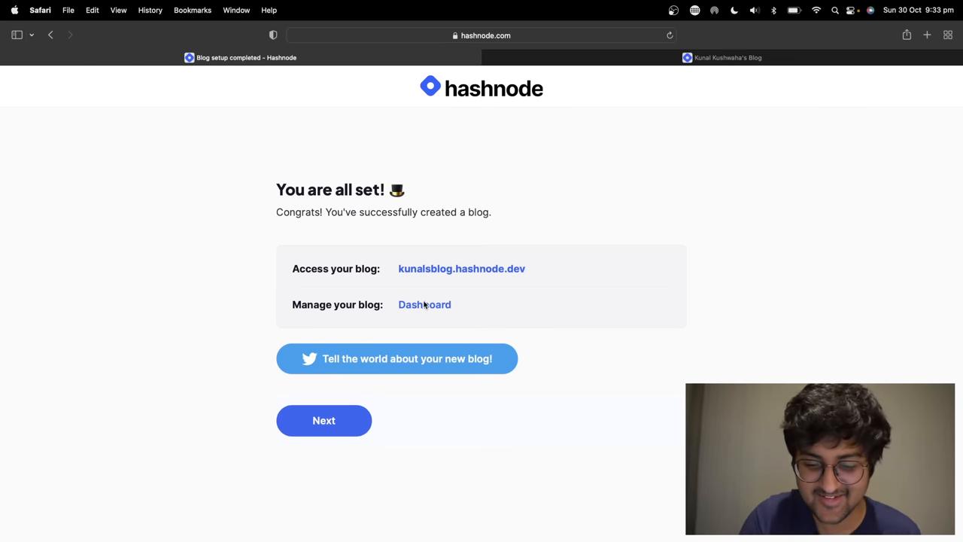
Visit the empty kunalsblog homepage, then return to its Hashnode dashboard
left_click(461, 269)
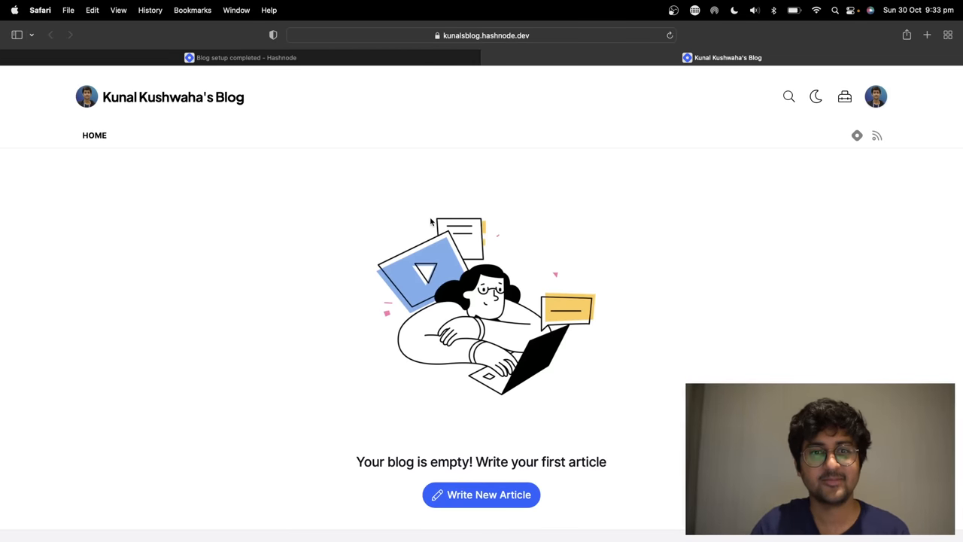
mouse_move(204, 319)
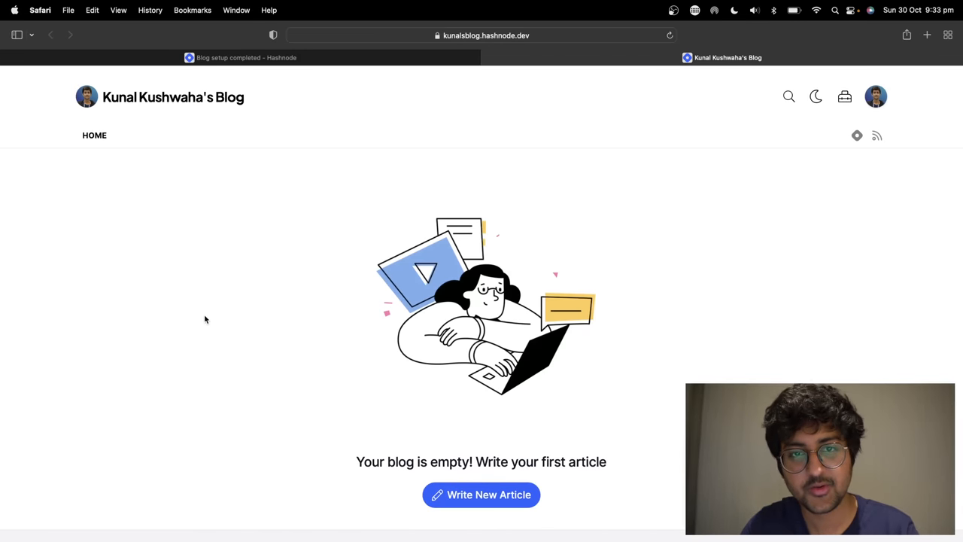
mouse_move(740, 198)
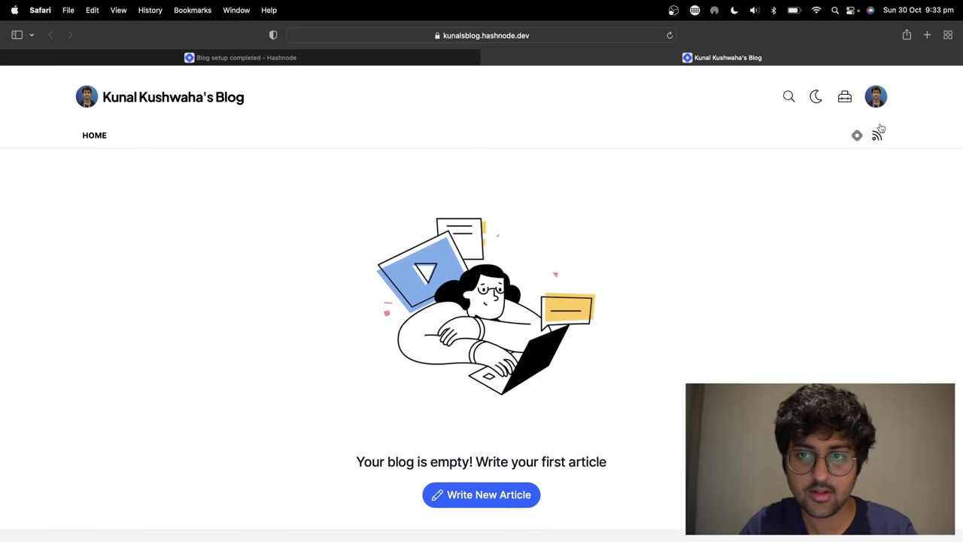
left_click(875, 97)
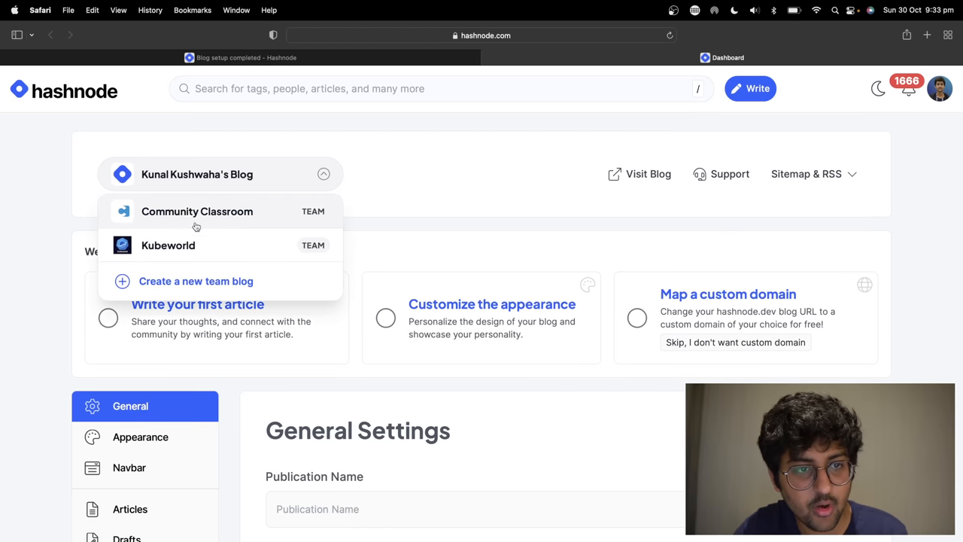
Close the blog switcher and enable the newsletter service in Newsletter settings
left_click(493, 233)
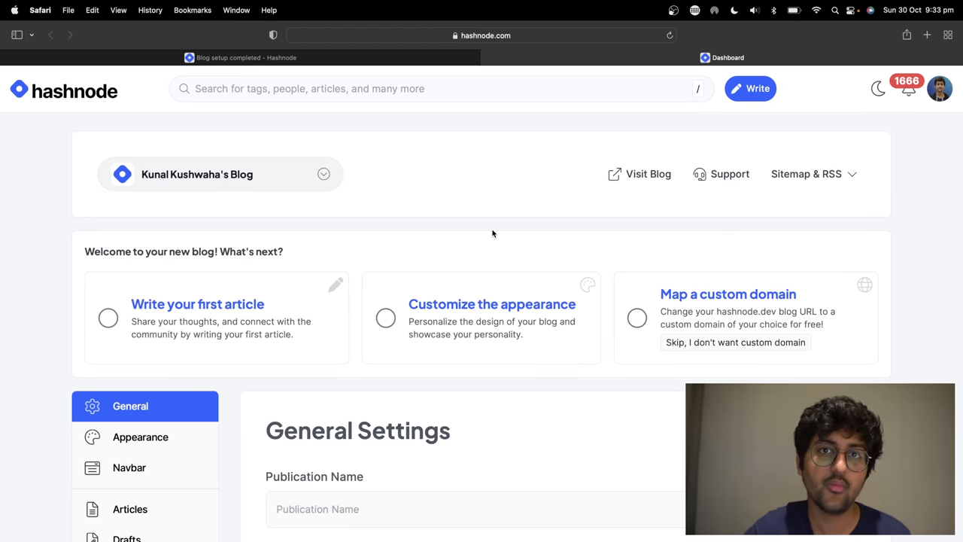
scroll("down", 3)
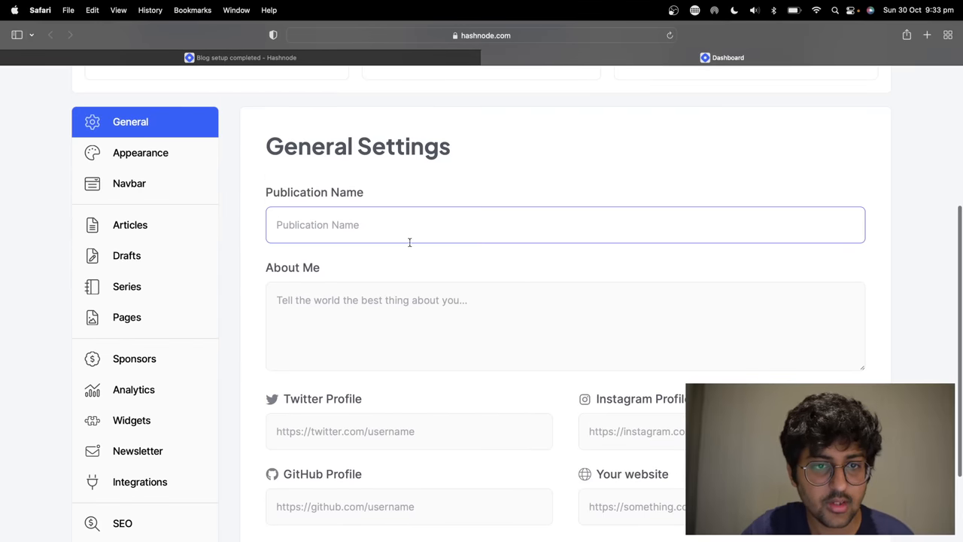
scroll("down", 3)
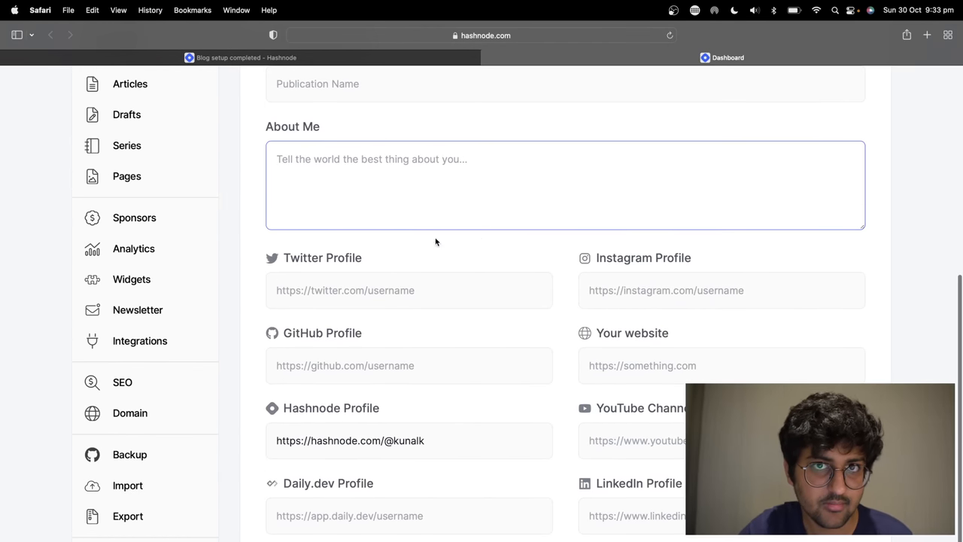
mouse_move(134, 217)
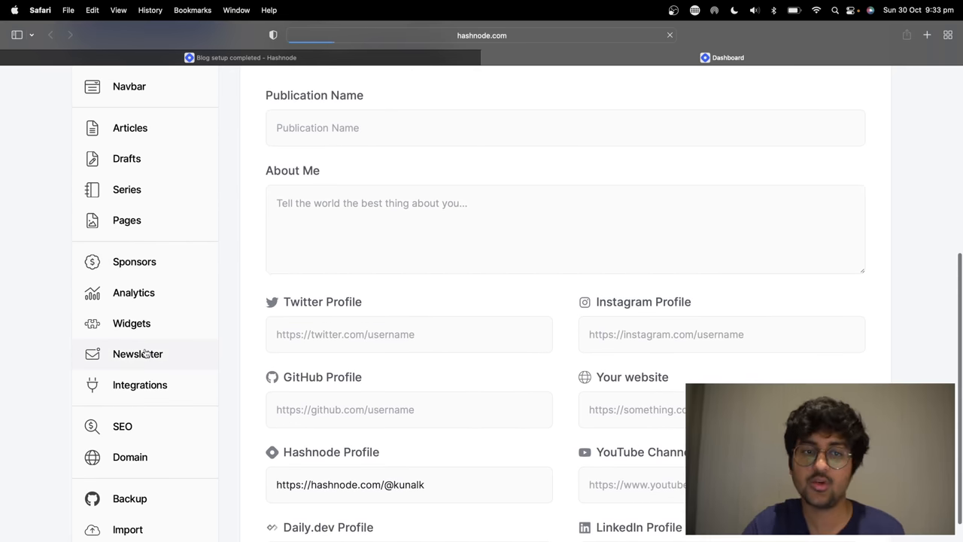
left_click(138, 354)
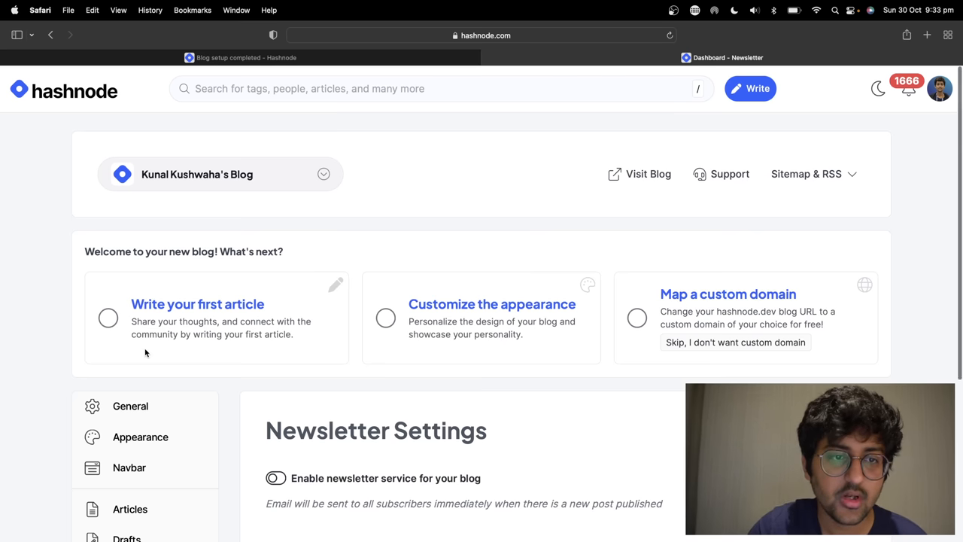
scroll("down", 3)
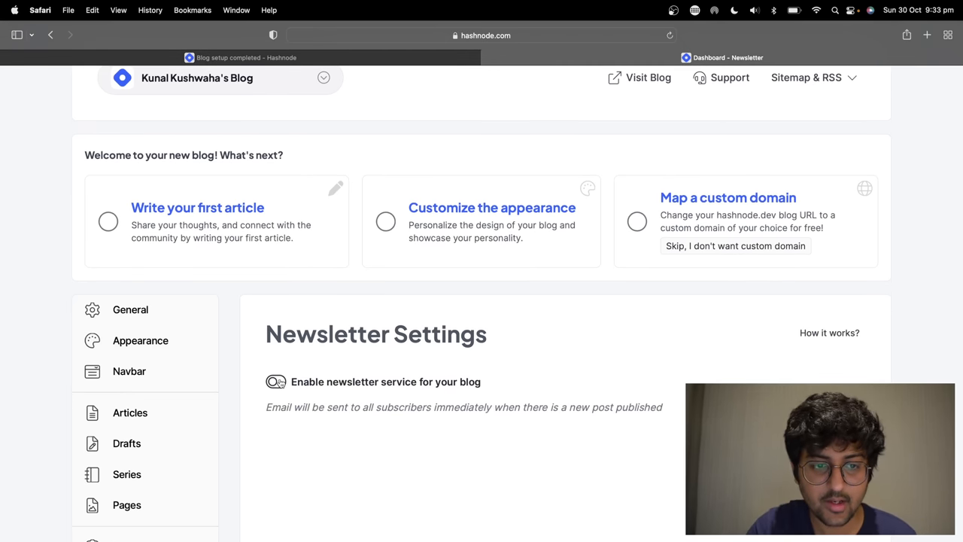
mouse_move(587, 347)
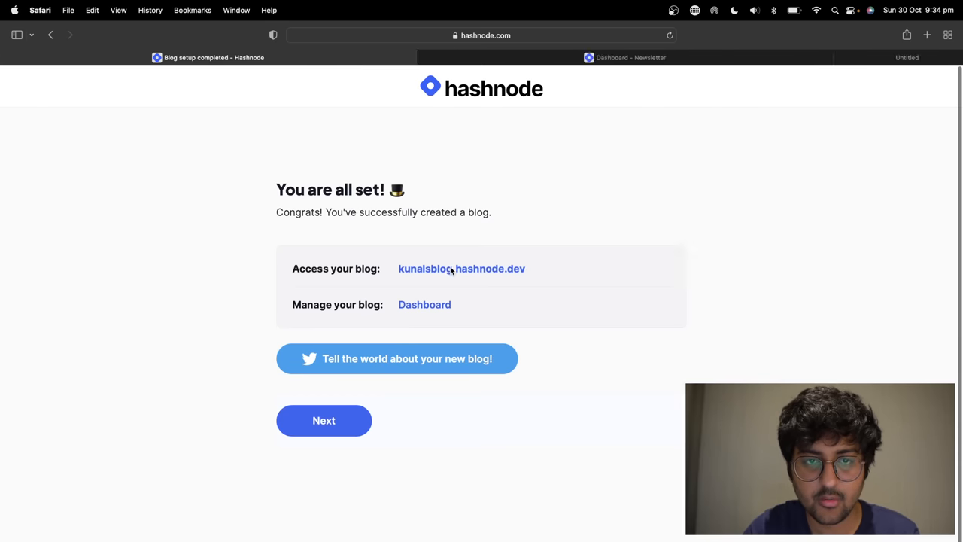
Open the public blog and reload it to show the newsletter subscribe form
left_click(461, 269)
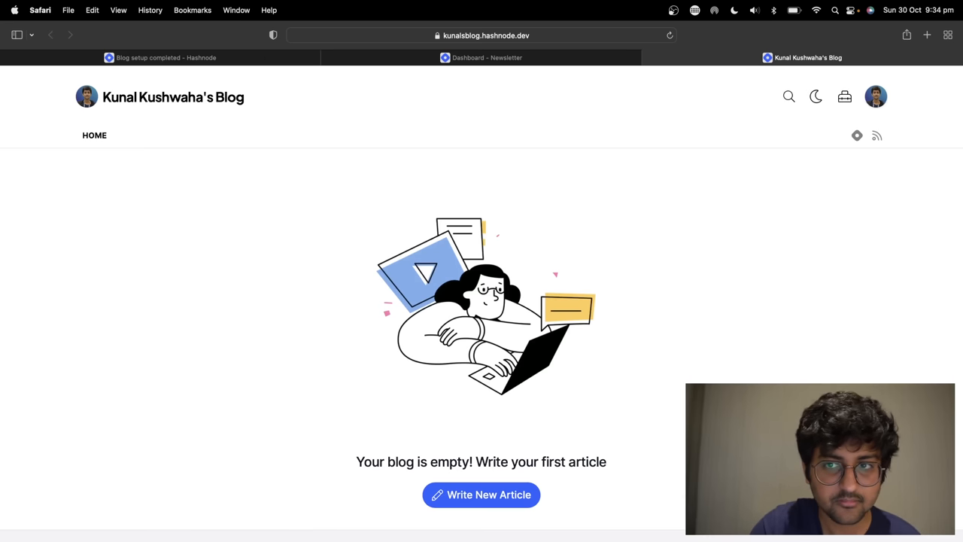
left_click(481, 494)
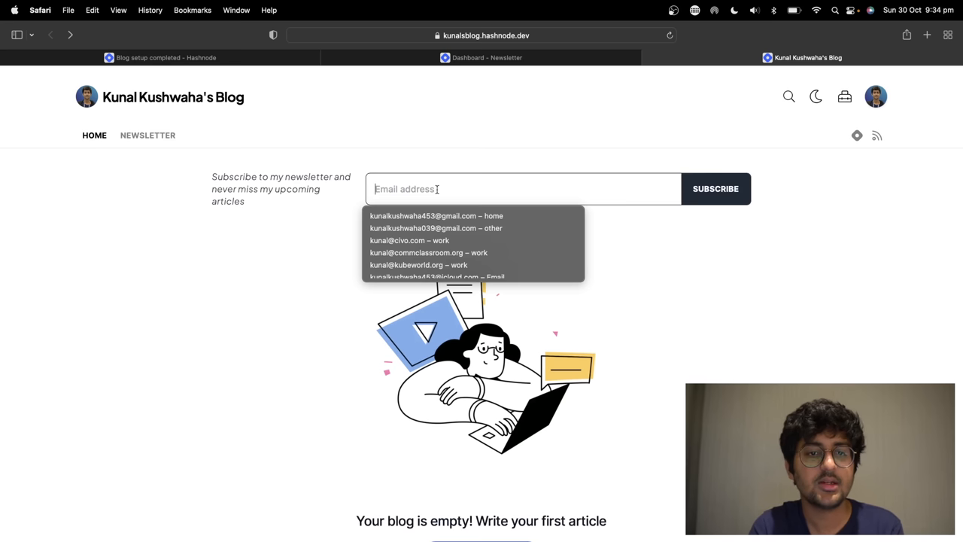
left_click(717, 262)
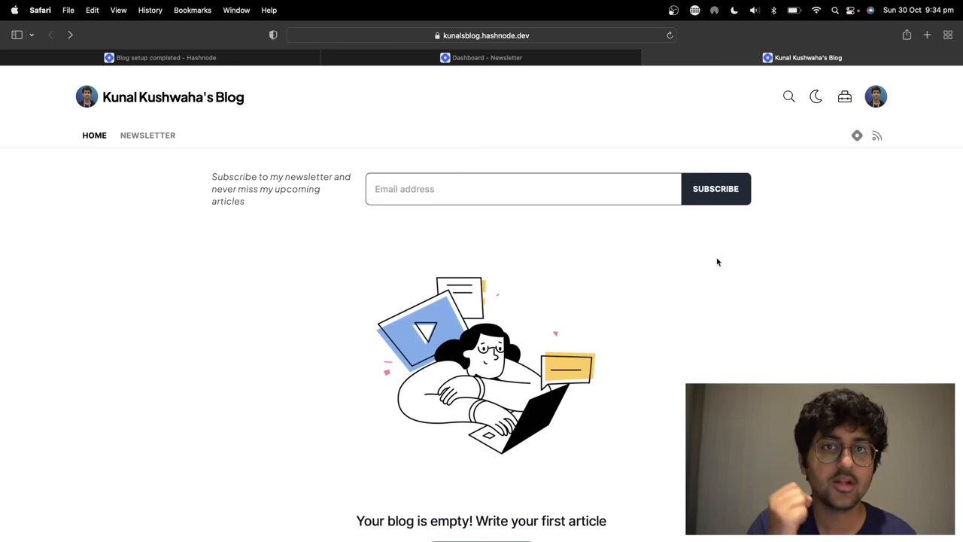
mouse_move(651, 72)
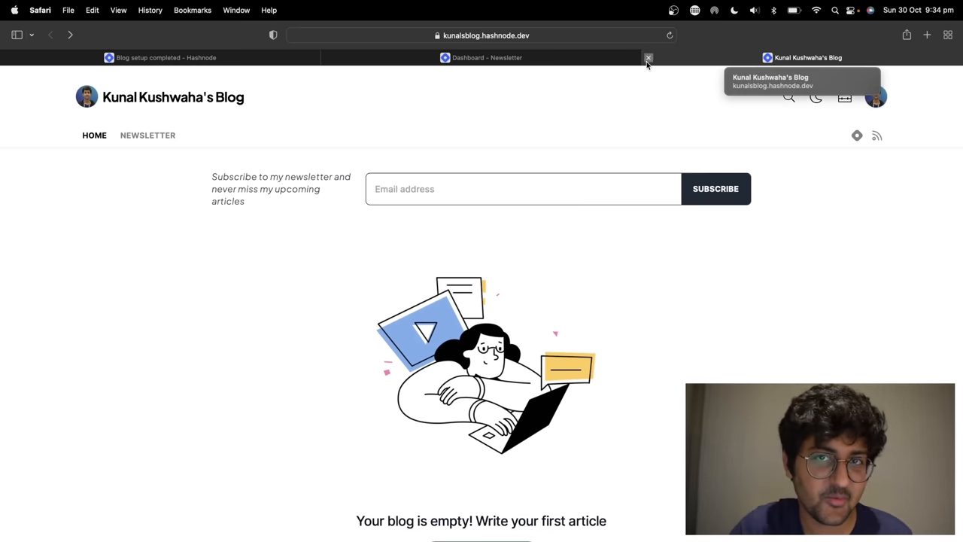
Close the blog tab and browse the dashboard's Appearance and empty Series sections
left_click(647, 57)
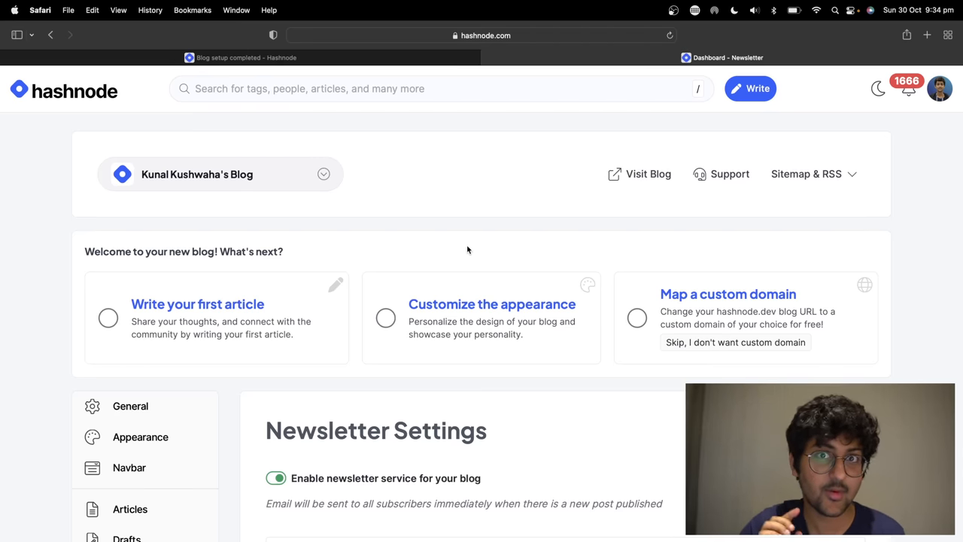
mouse_move(713, 374)
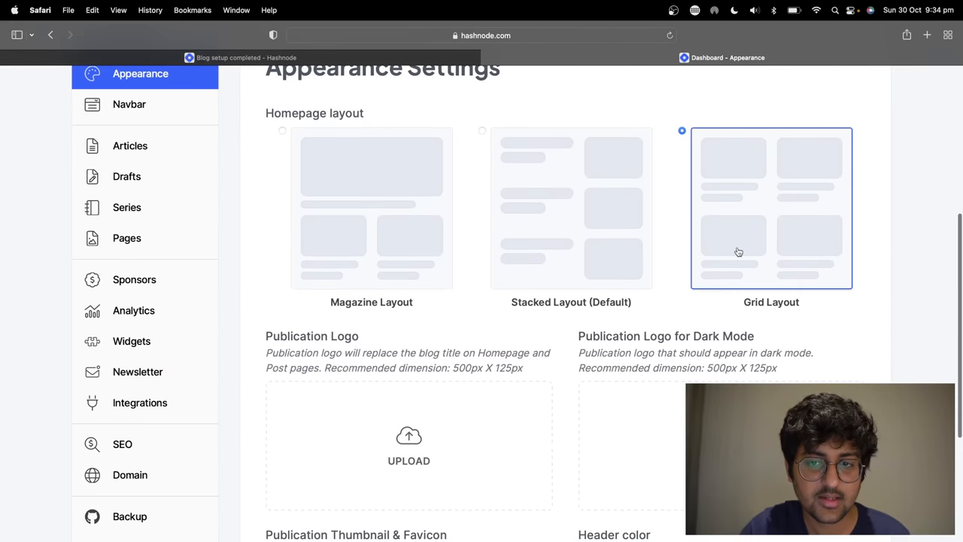
scroll("up", 3)
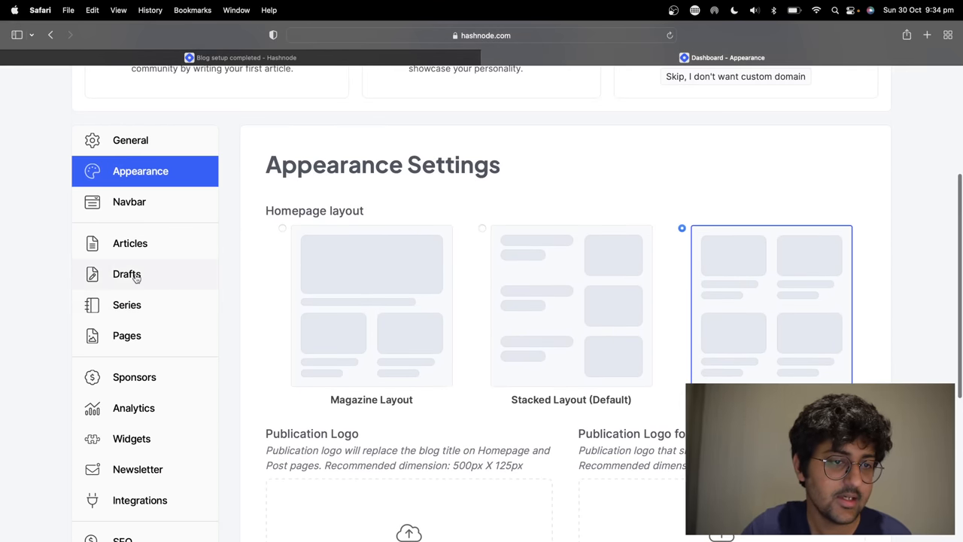
left_click(126, 305)
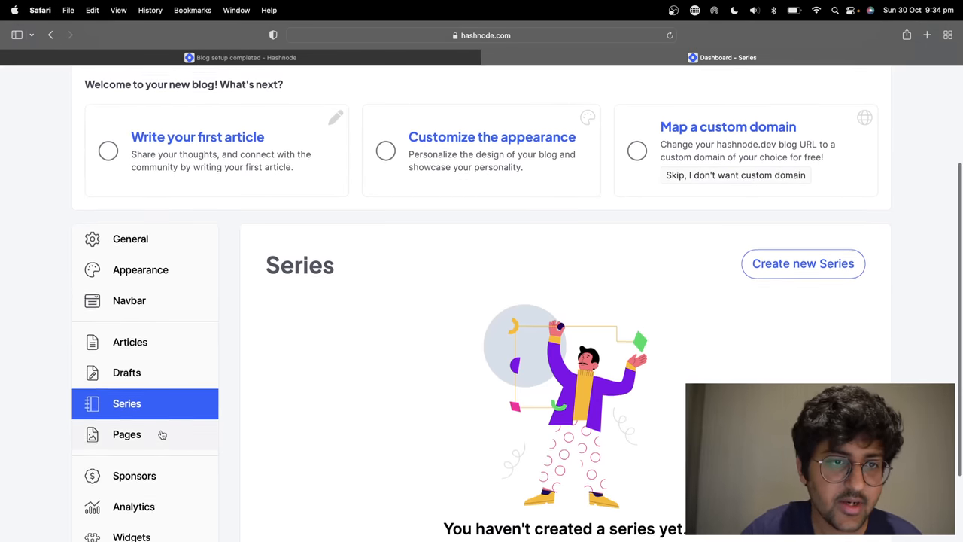
scroll("up", 3)
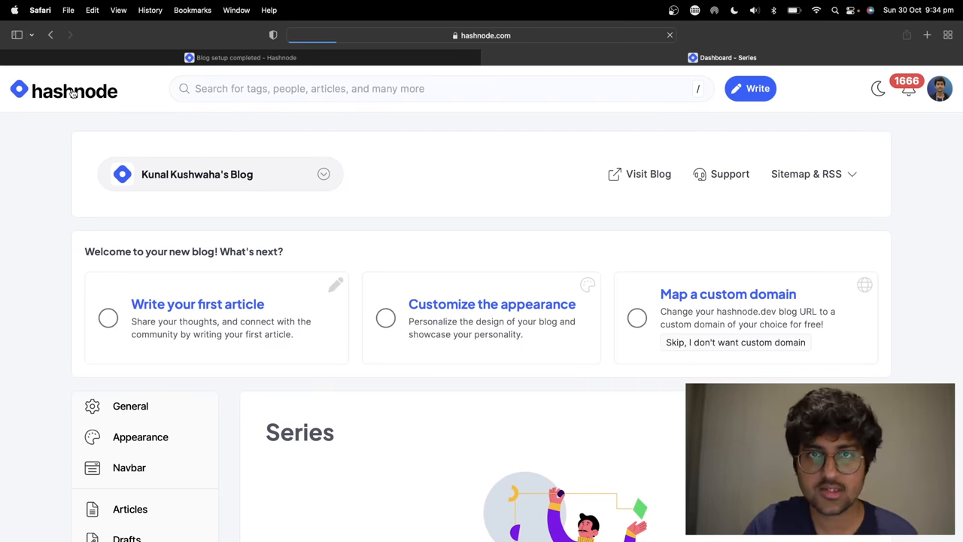
Go to the Hashnode feed, look up the LFCS page in a new tab, then close it
left_click(64, 90)
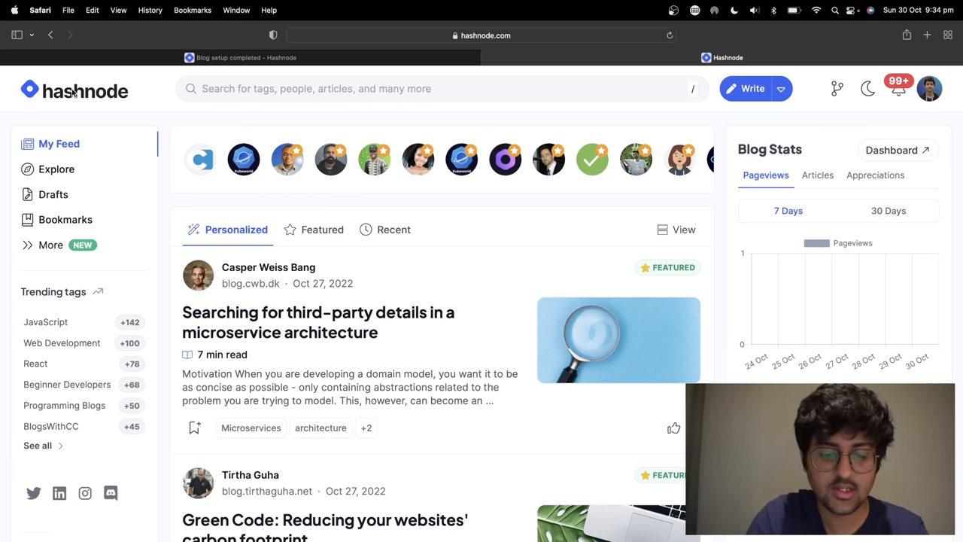
left_click(927, 35)
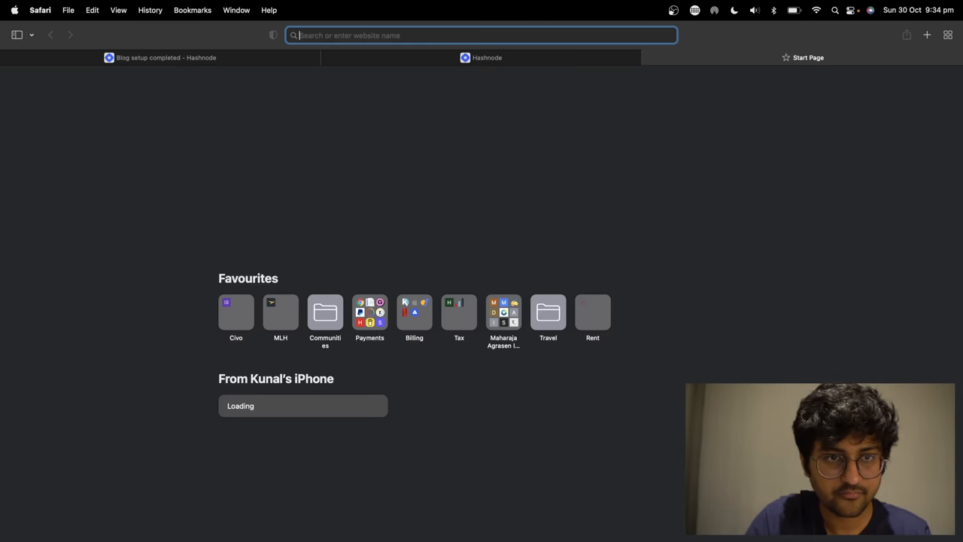
type("lfcs")
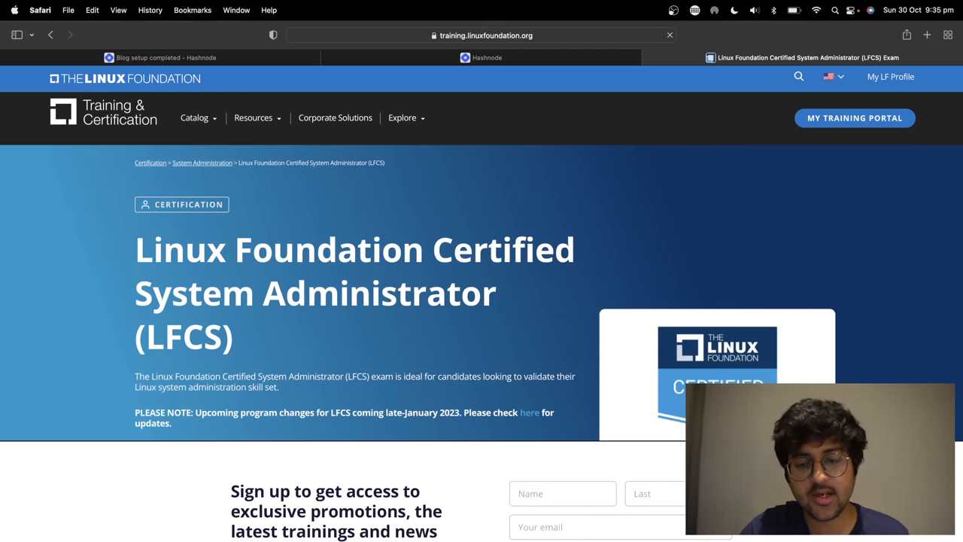
scroll("down", 3)
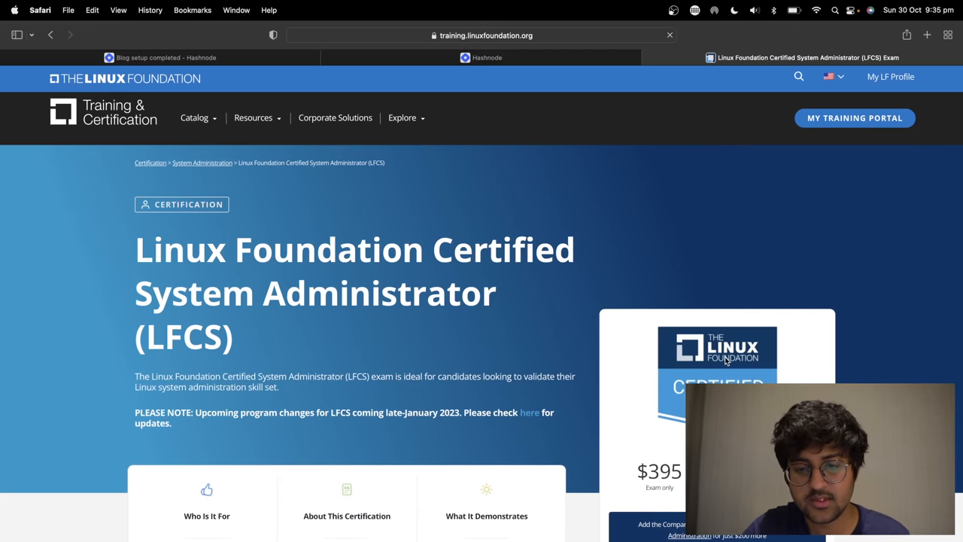
scroll("down", 3)
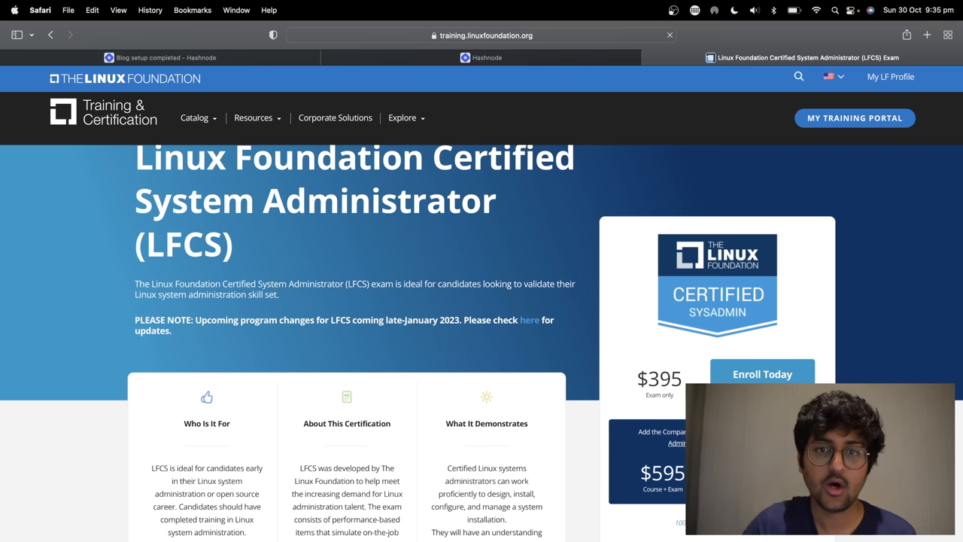
left_click(487, 57)
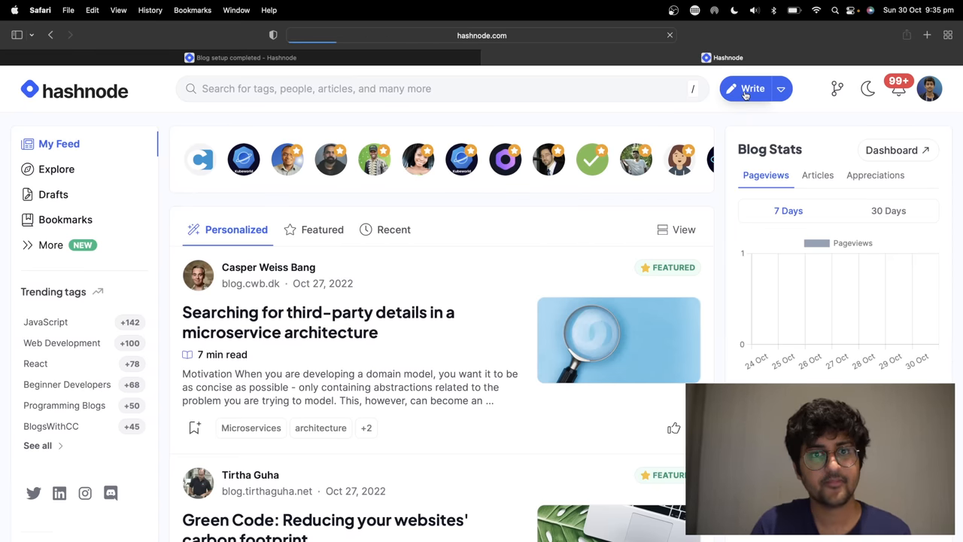
Start a new article titled 'My KubeCon experience'
left_click(745, 88)
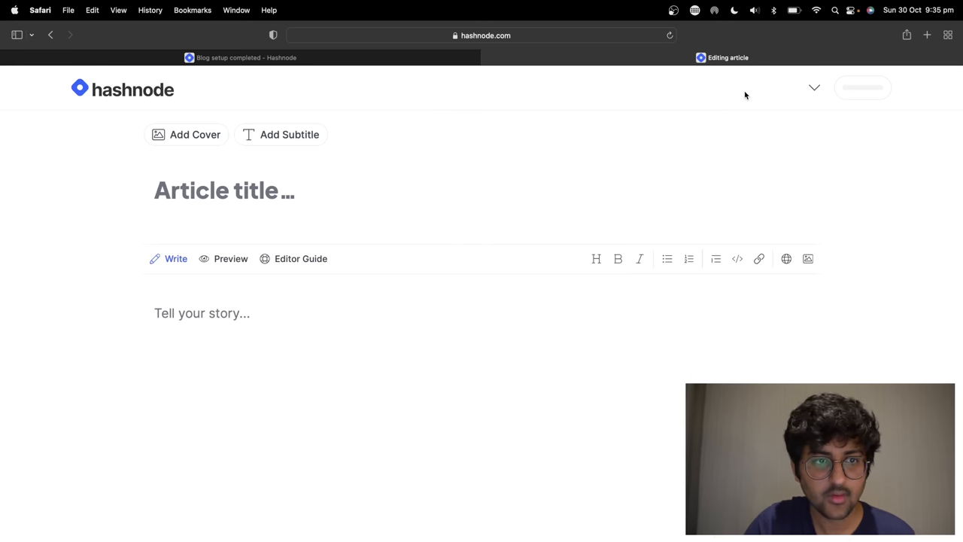
type("My Kub")
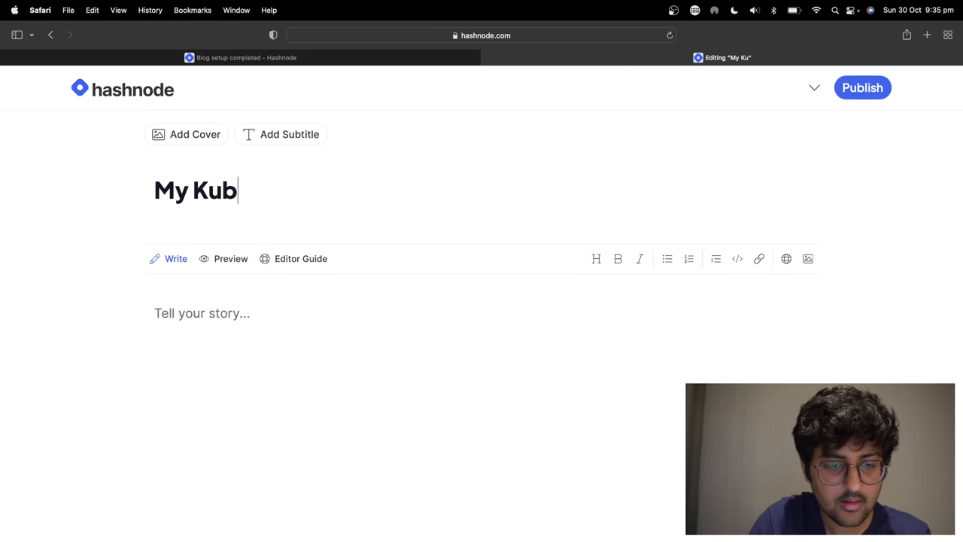
type("eCon e")
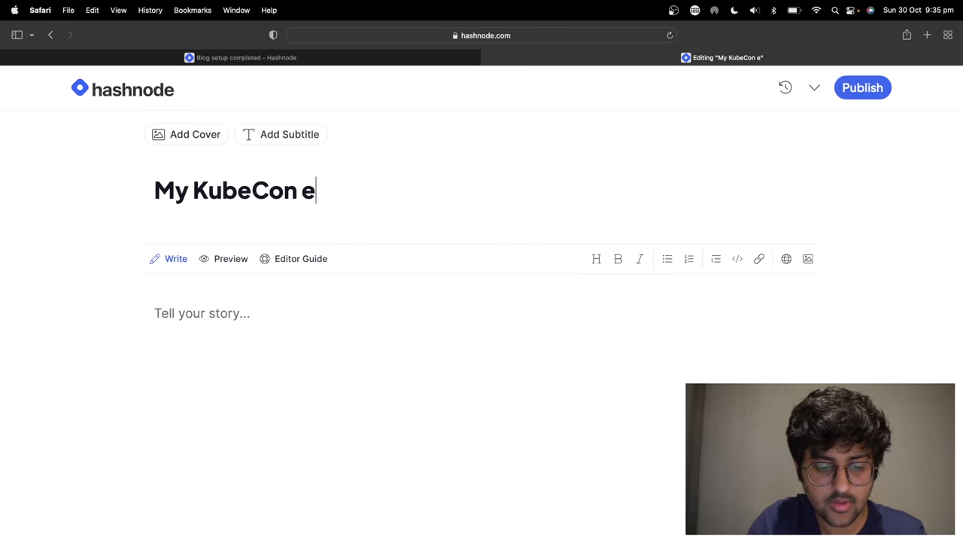
type("xperience")
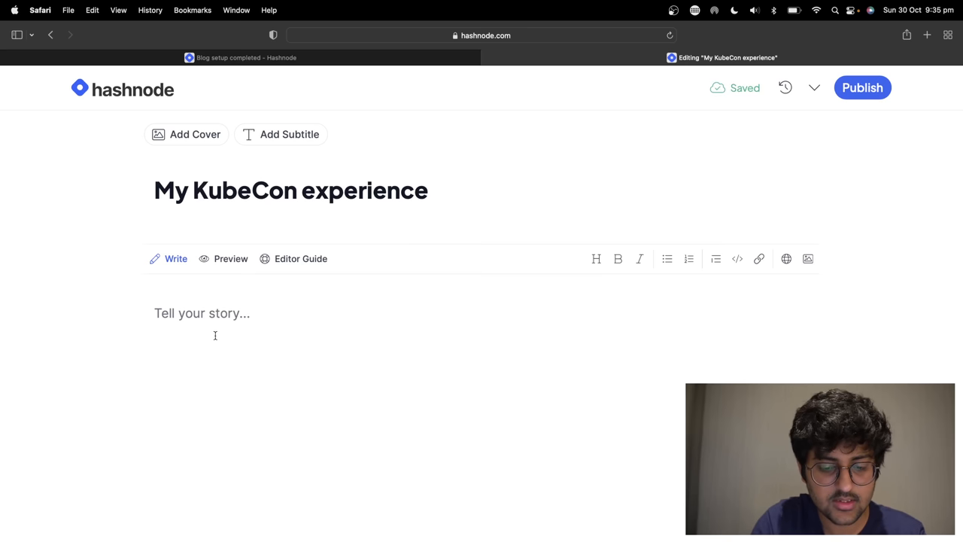
Write the body line 'I loved KUbeCon. this is just a demo.'
type("random")
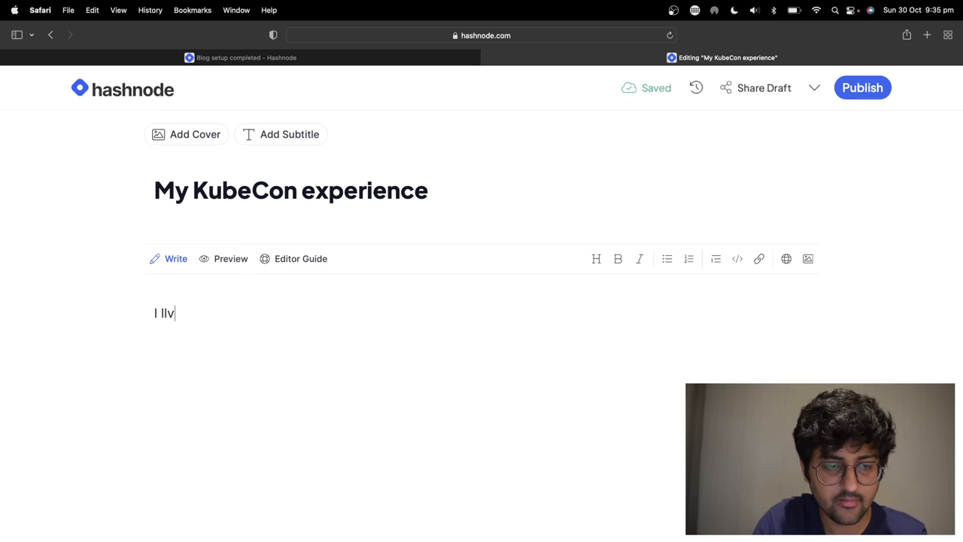
type("oved KUbe")
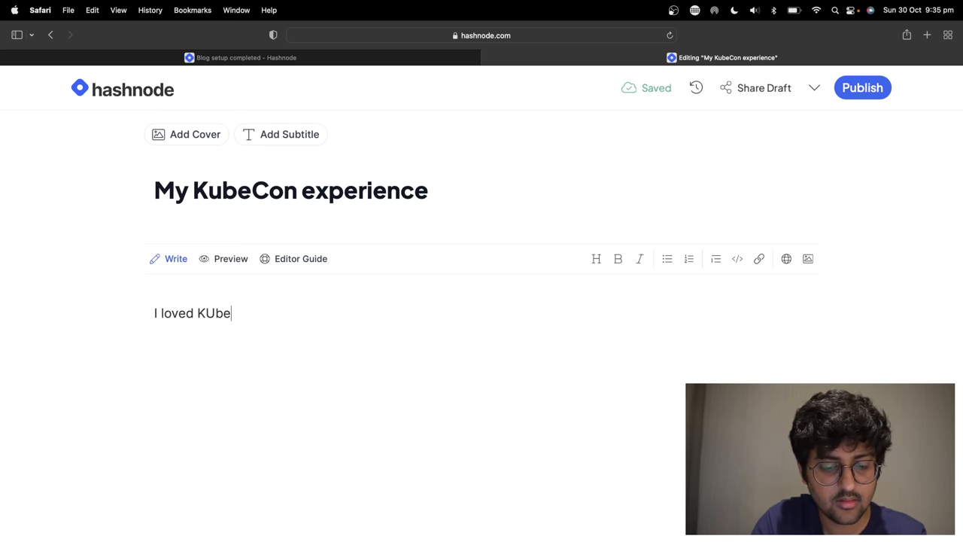
type("Con. tis")
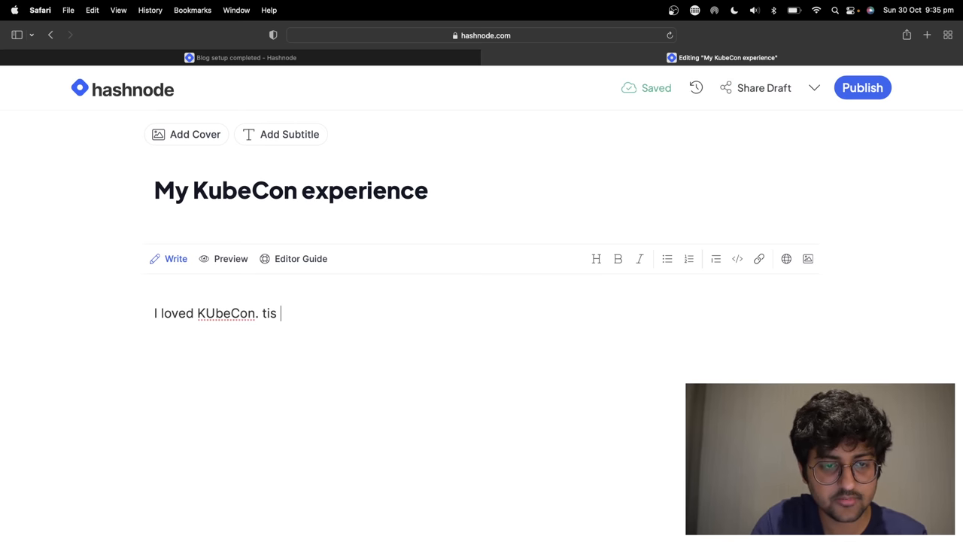
type("his is just")
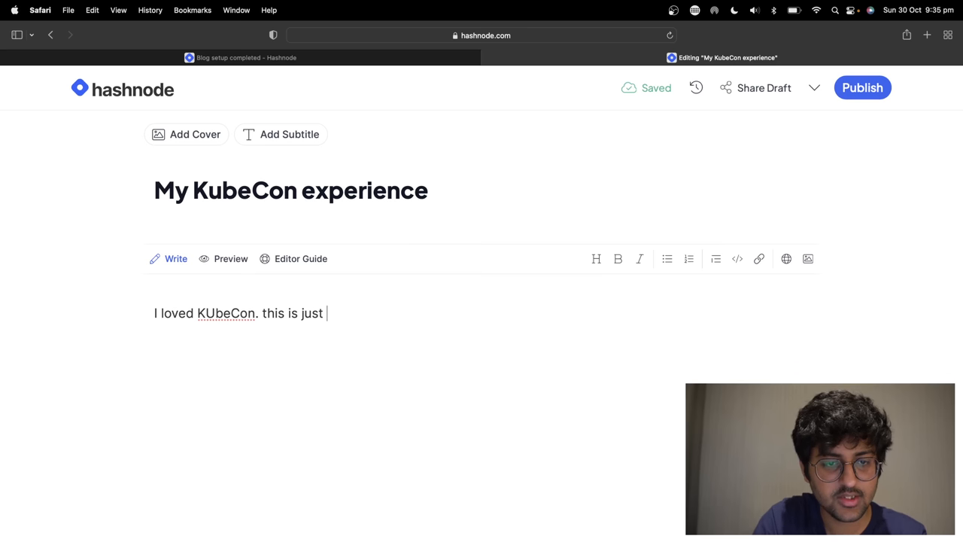
type("a demo.")
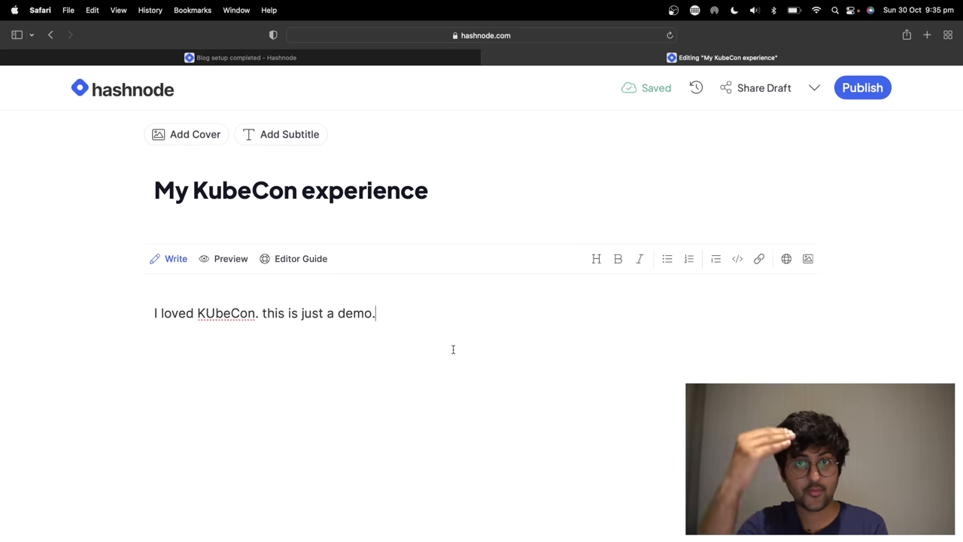
mouse_move(639, 259)
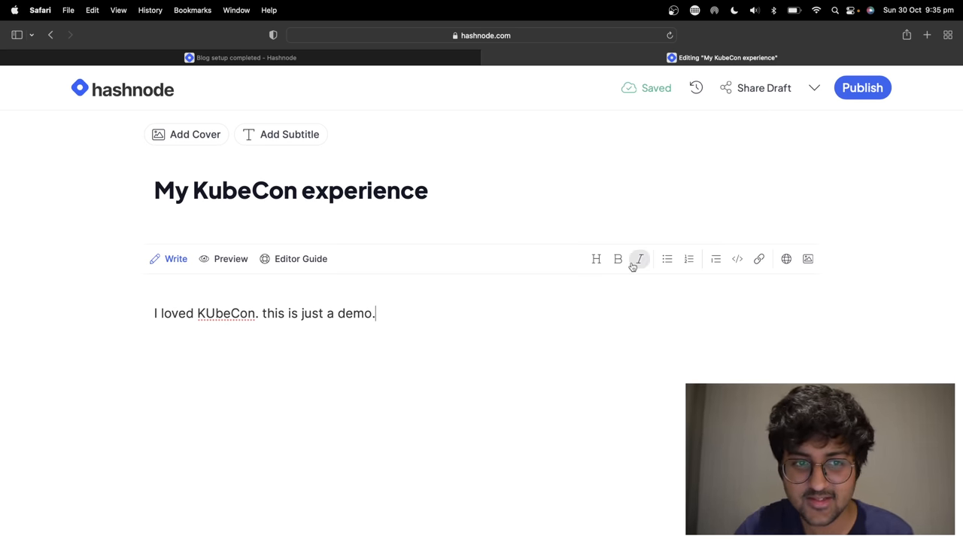
mouse_move(628, 269)
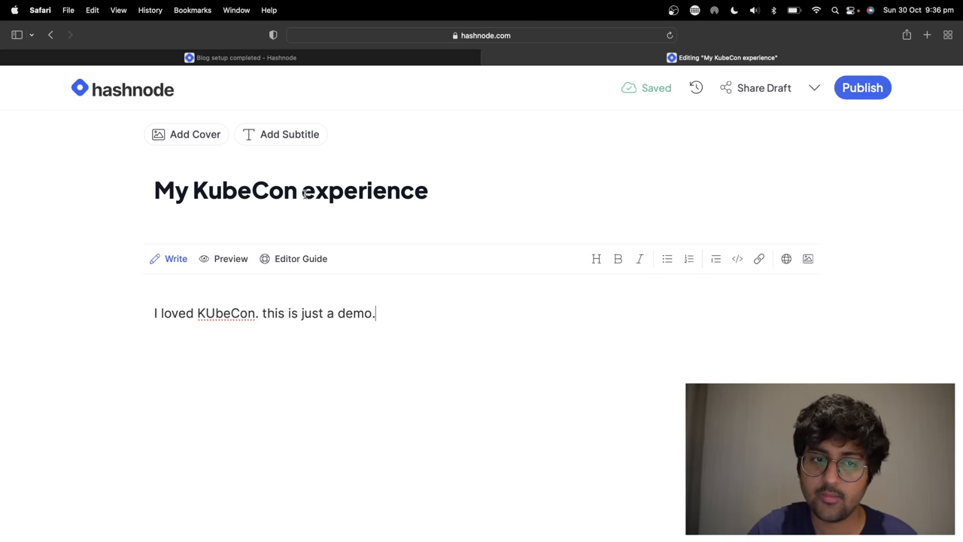
mouse_move(862, 88)
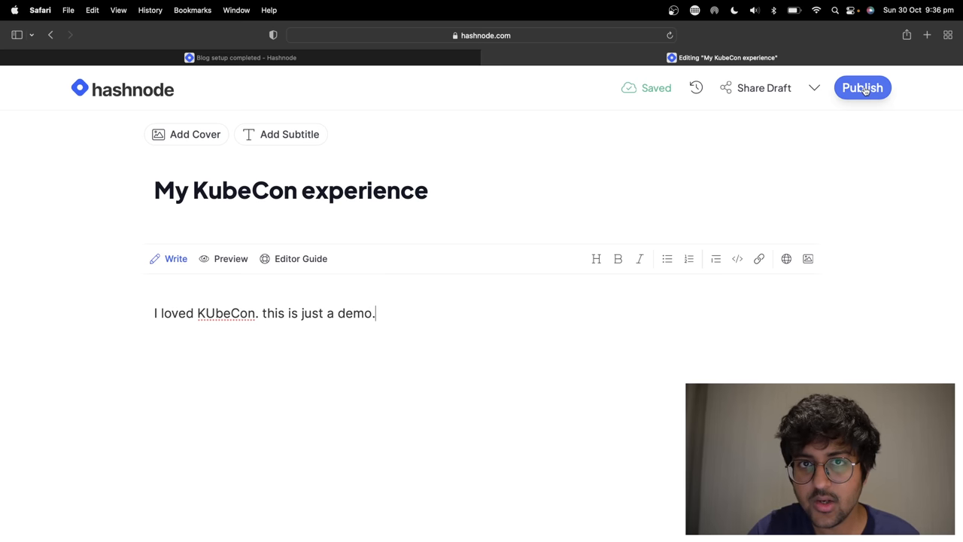
Open the draft's publishing options and keep it on the personal blog
left_click(863, 87)
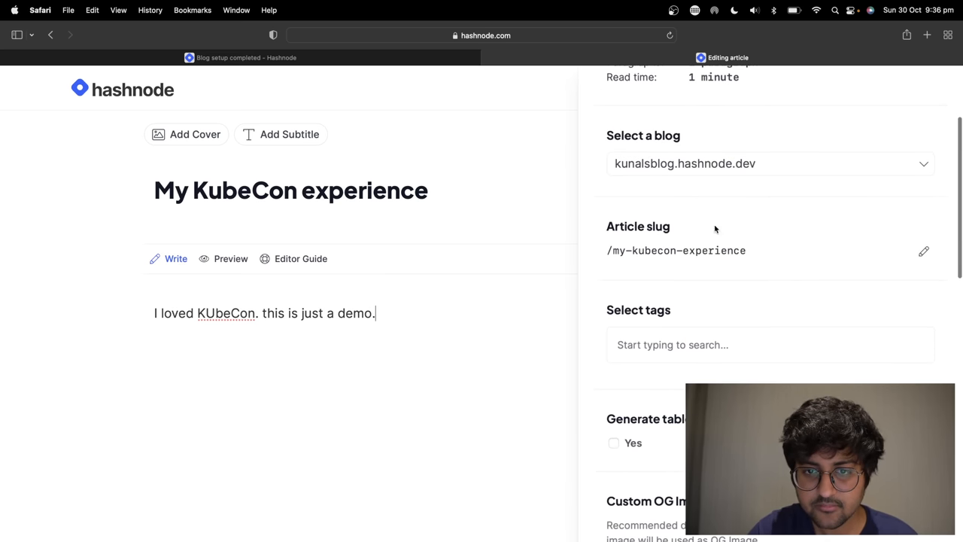
left_click(767, 164)
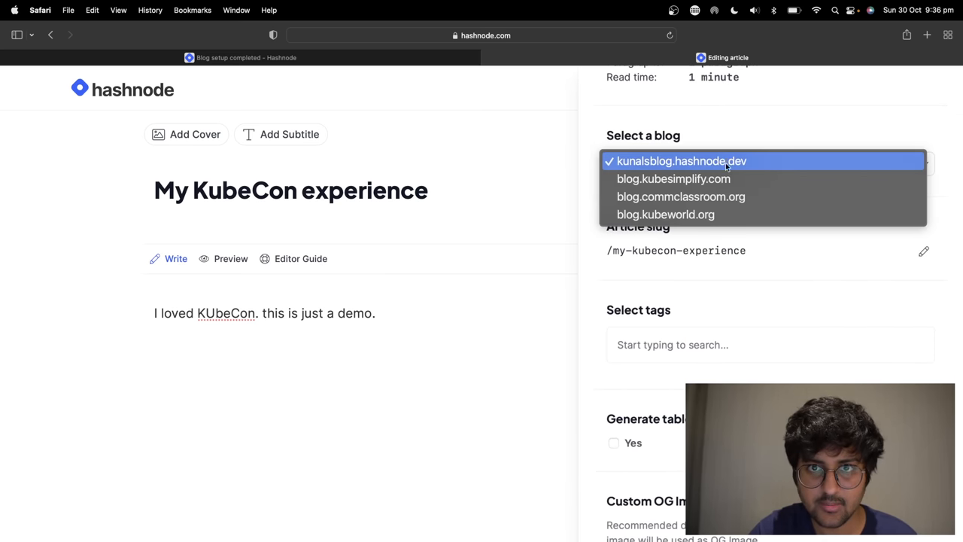
left_click(682, 160)
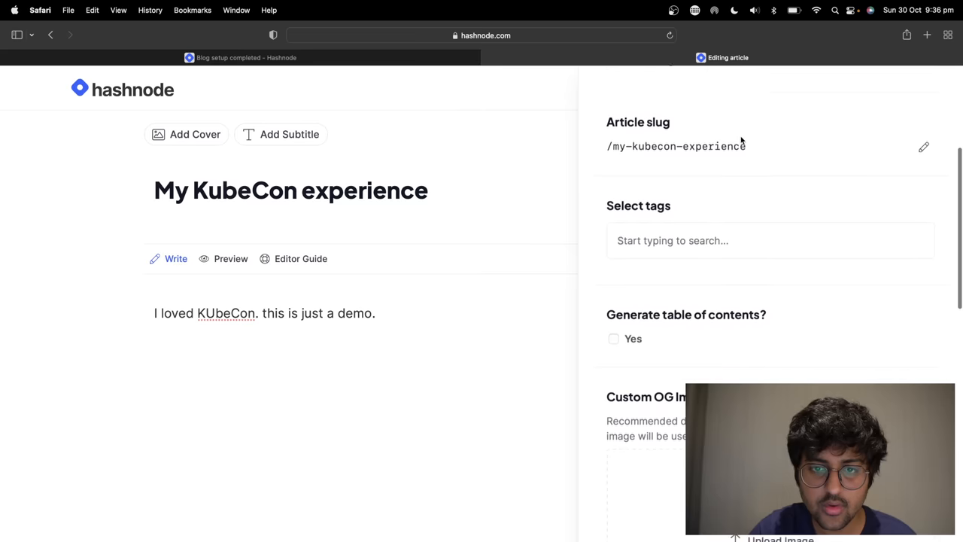
scroll("down", 3)
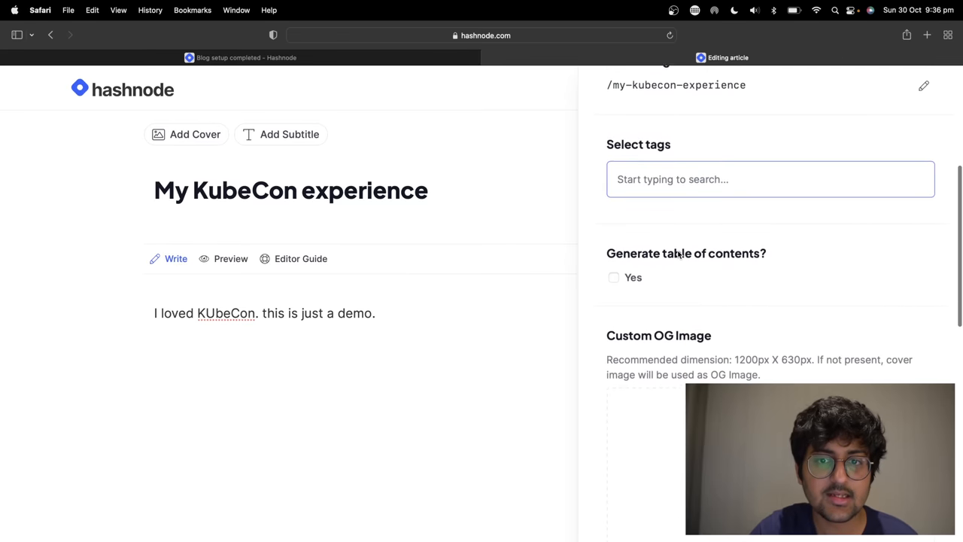
Search 'blo' and add the BlogsWithCC tag to the article
type("blo")
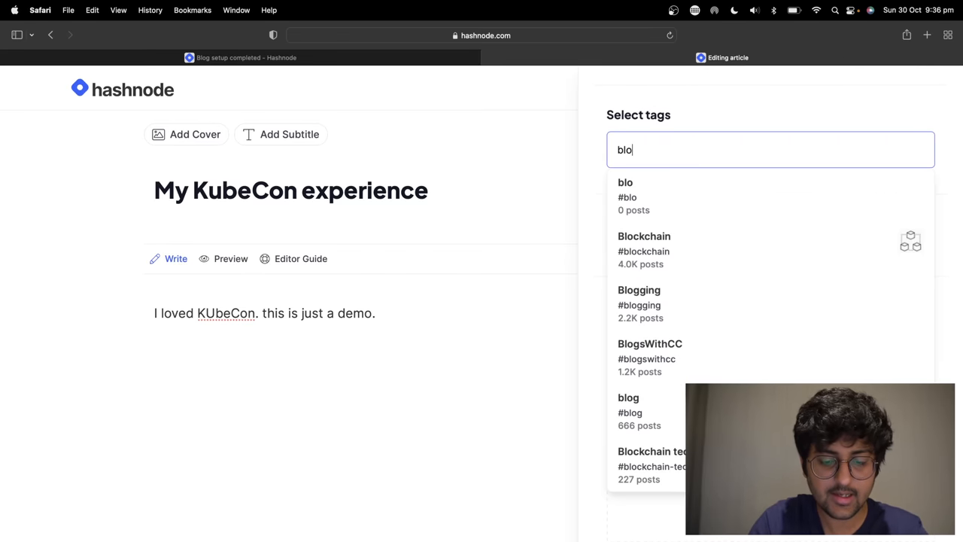
left_click(650, 343)
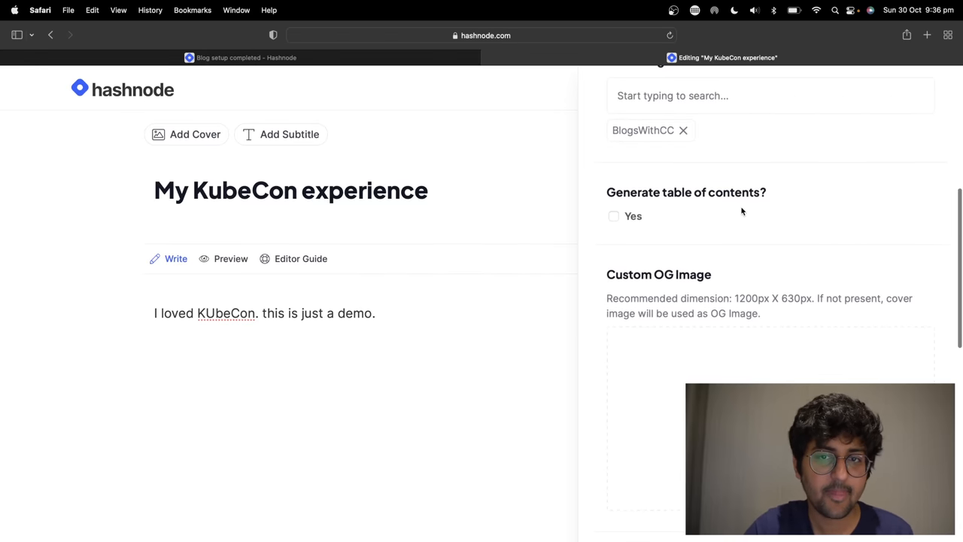
mouse_move(459, 316)
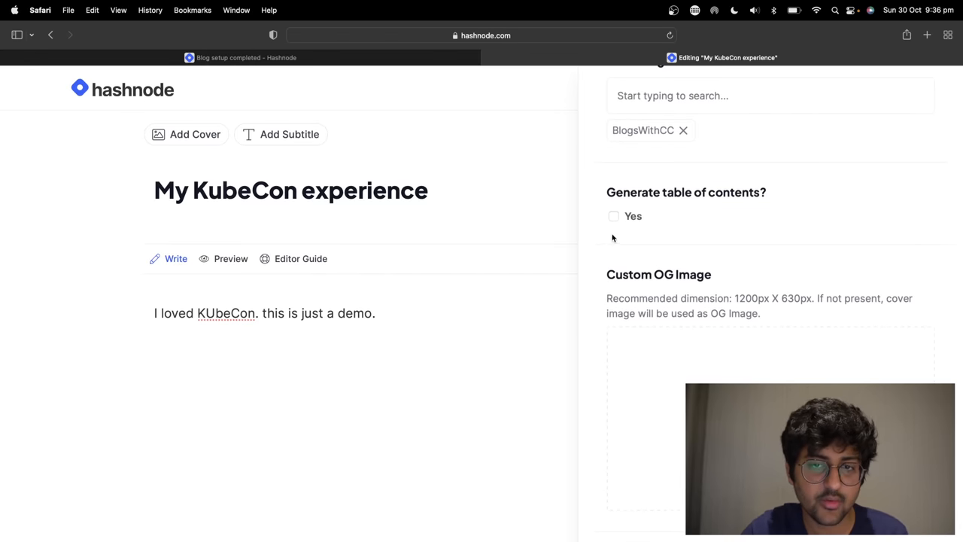
scroll("down", 3)
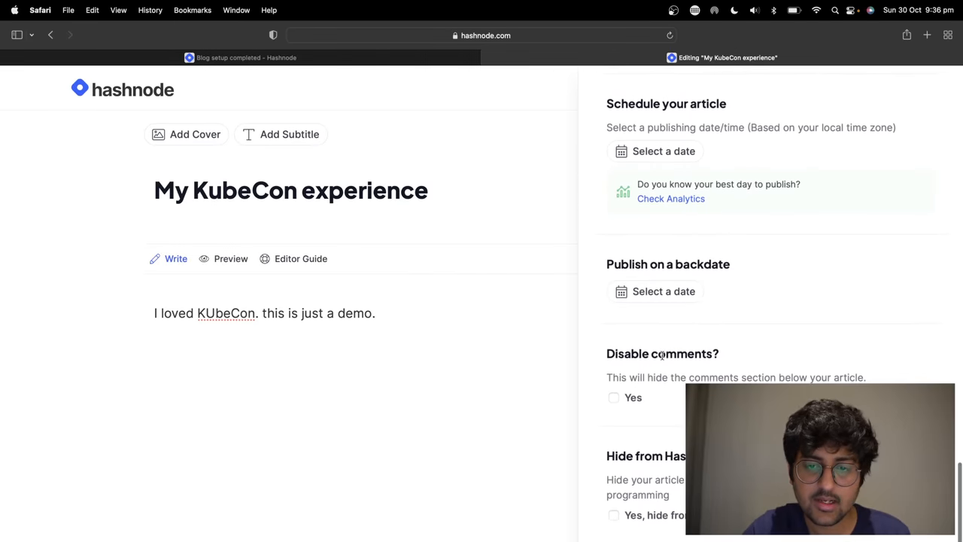
scroll("up", 3)
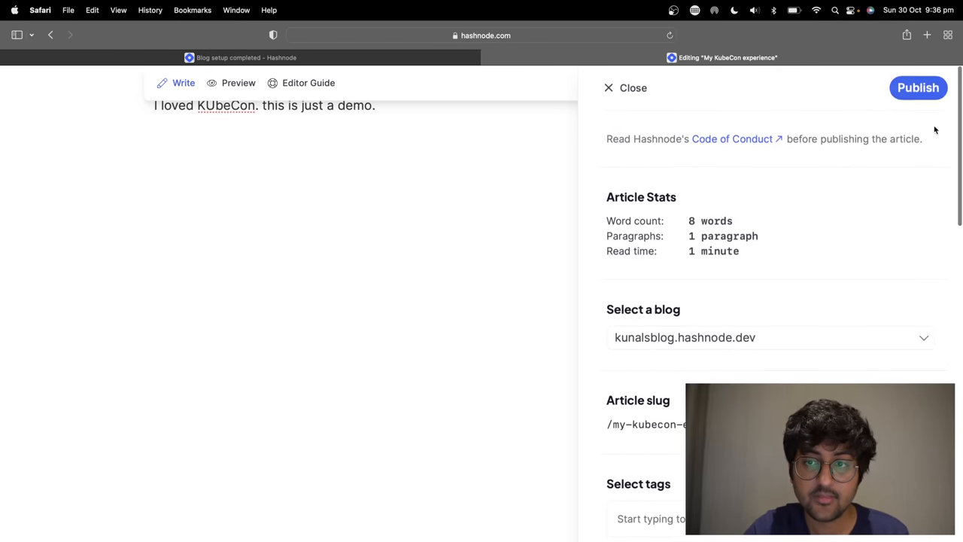
scroll("up", 3)
type("h")
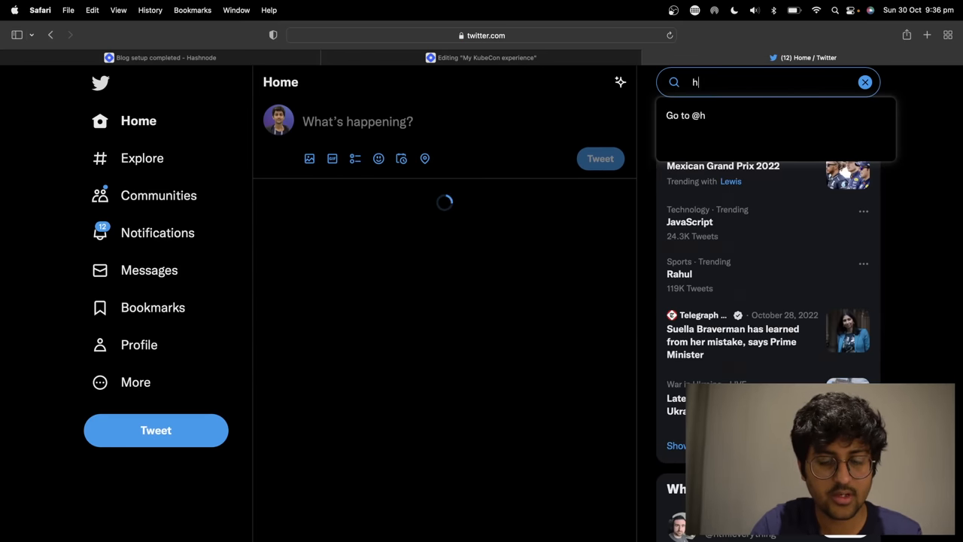
View Hashnode's Twitter profile, then go back to the KubeCon draft tab
left_click(685, 115)
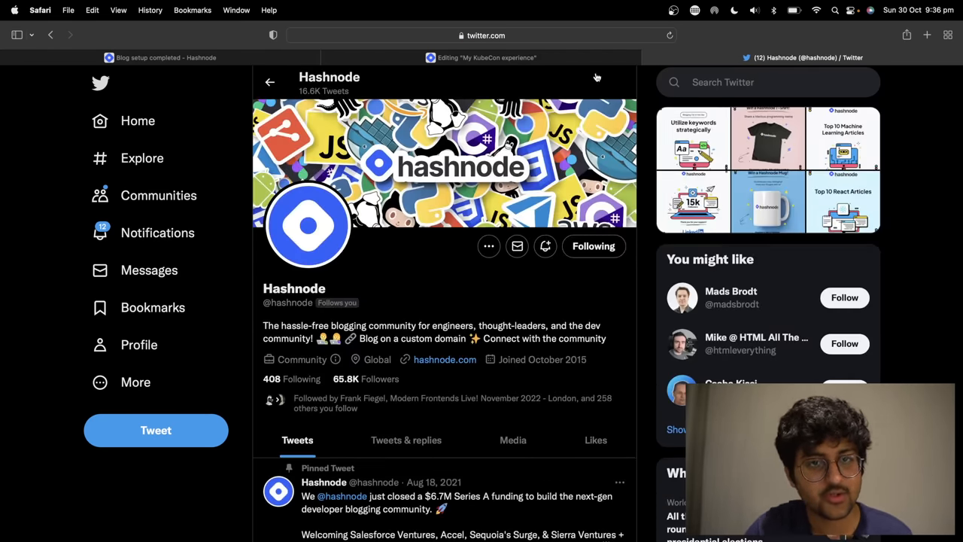
left_click(481, 58)
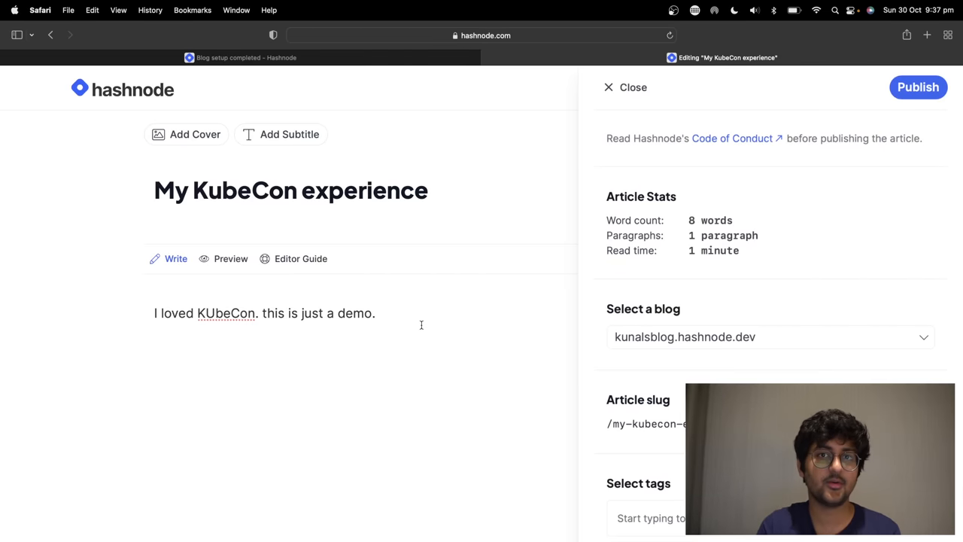
mouse_move(198, 154)
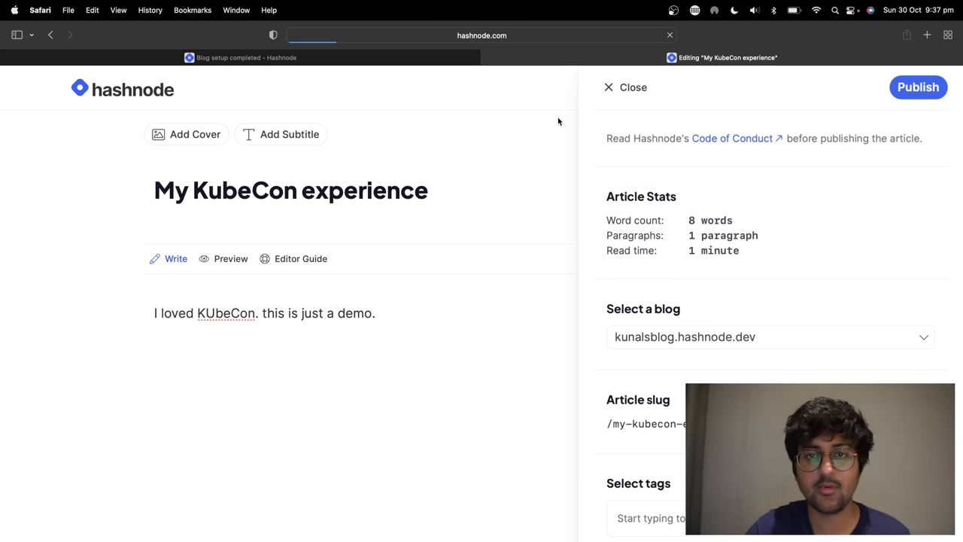
Leave the draft editor for the Hashnode home feed via the logo
left_click(625, 87)
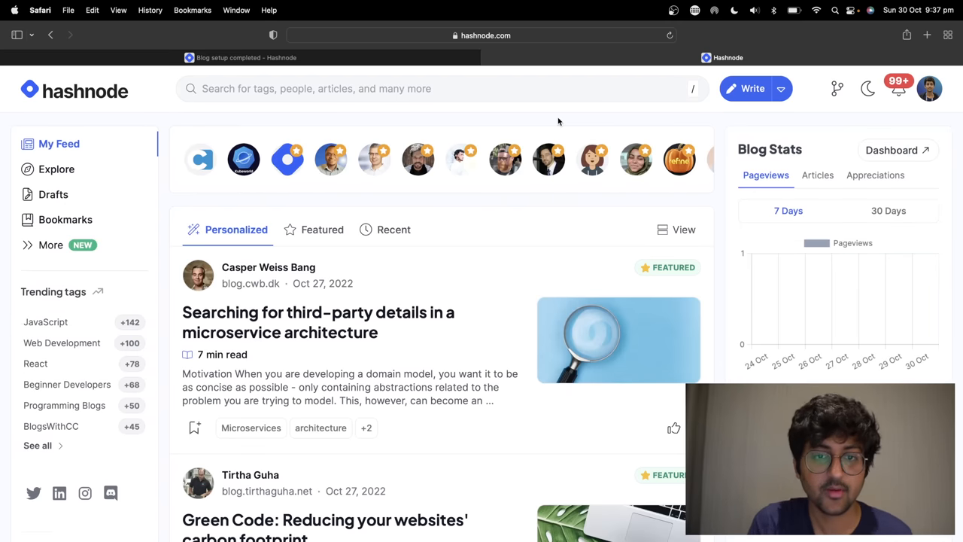